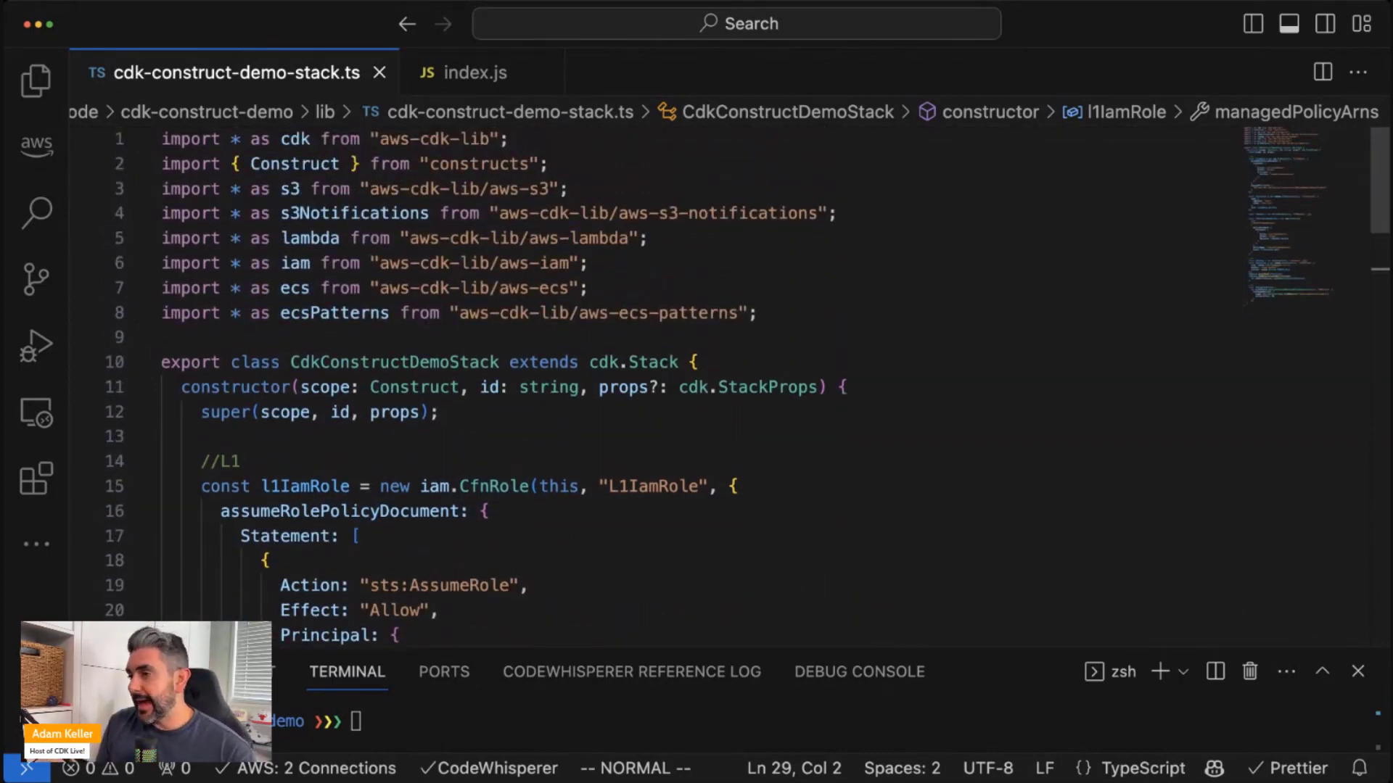
Add handler: "index.handler" to the L1 CfnFunction props after the role line
{"action": "scroll", "scroll_direction": "down", "scroll_amount": 3}
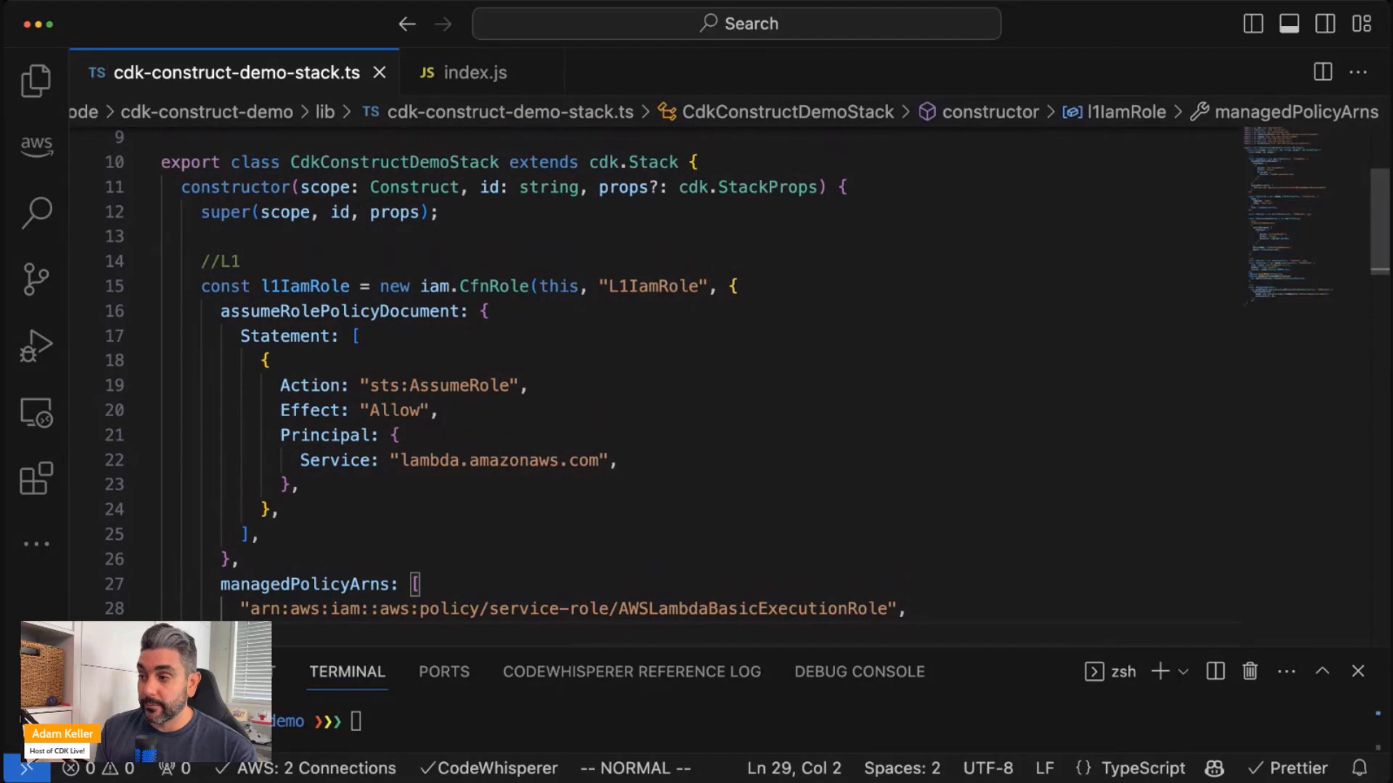
{"action": "scroll", "scroll_direction": "down", "scroll_amount": 3}
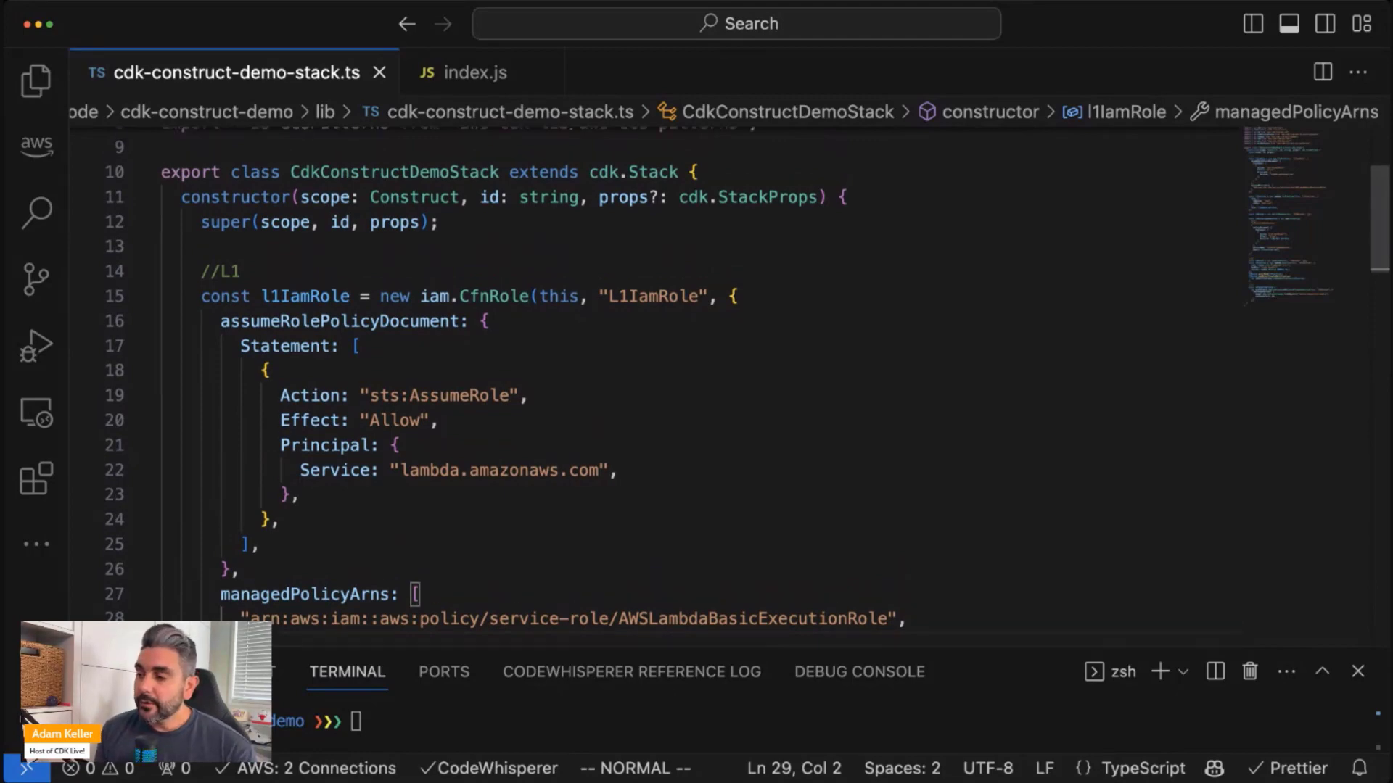
{"action": "scroll", "scroll_direction": "down", "scroll_amount": 3}
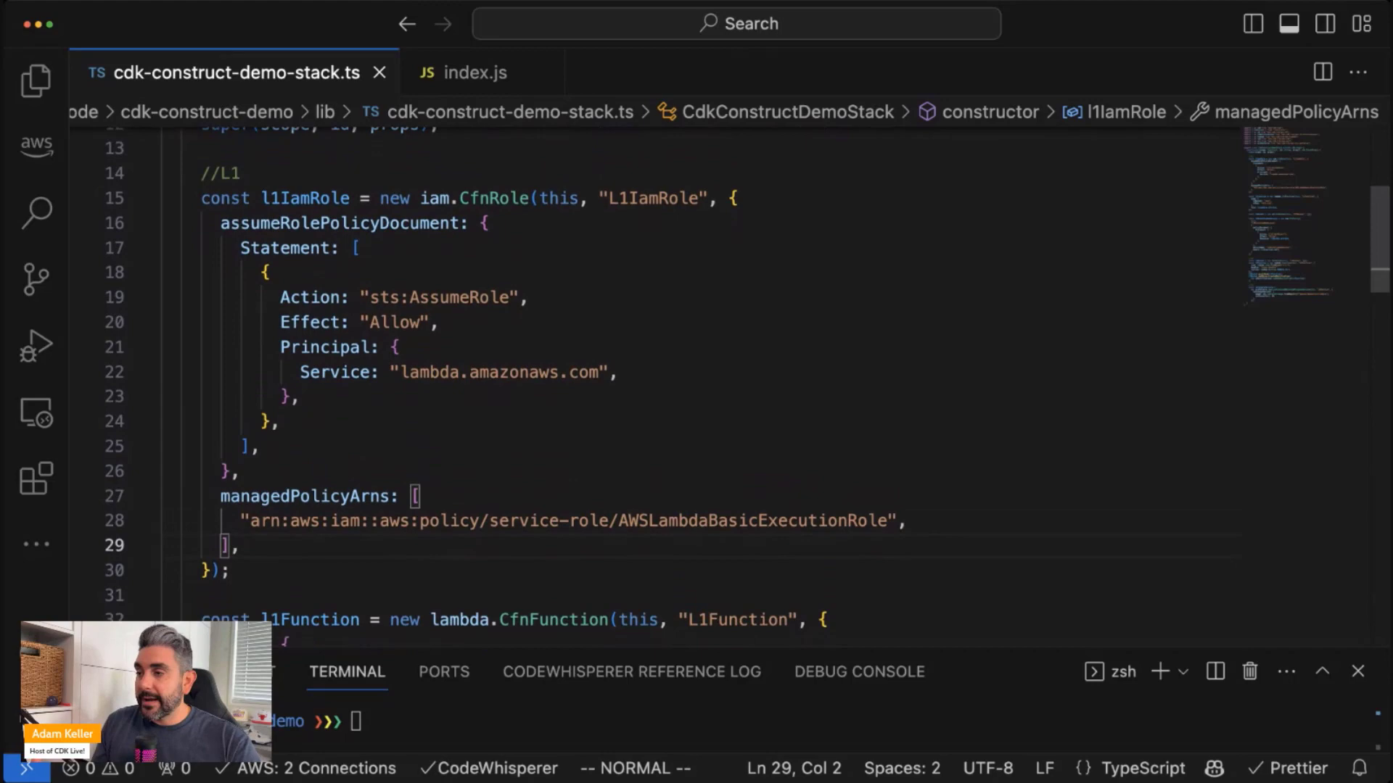
{"action": "scroll", "scroll_direction": "down", "scroll_amount": 3}
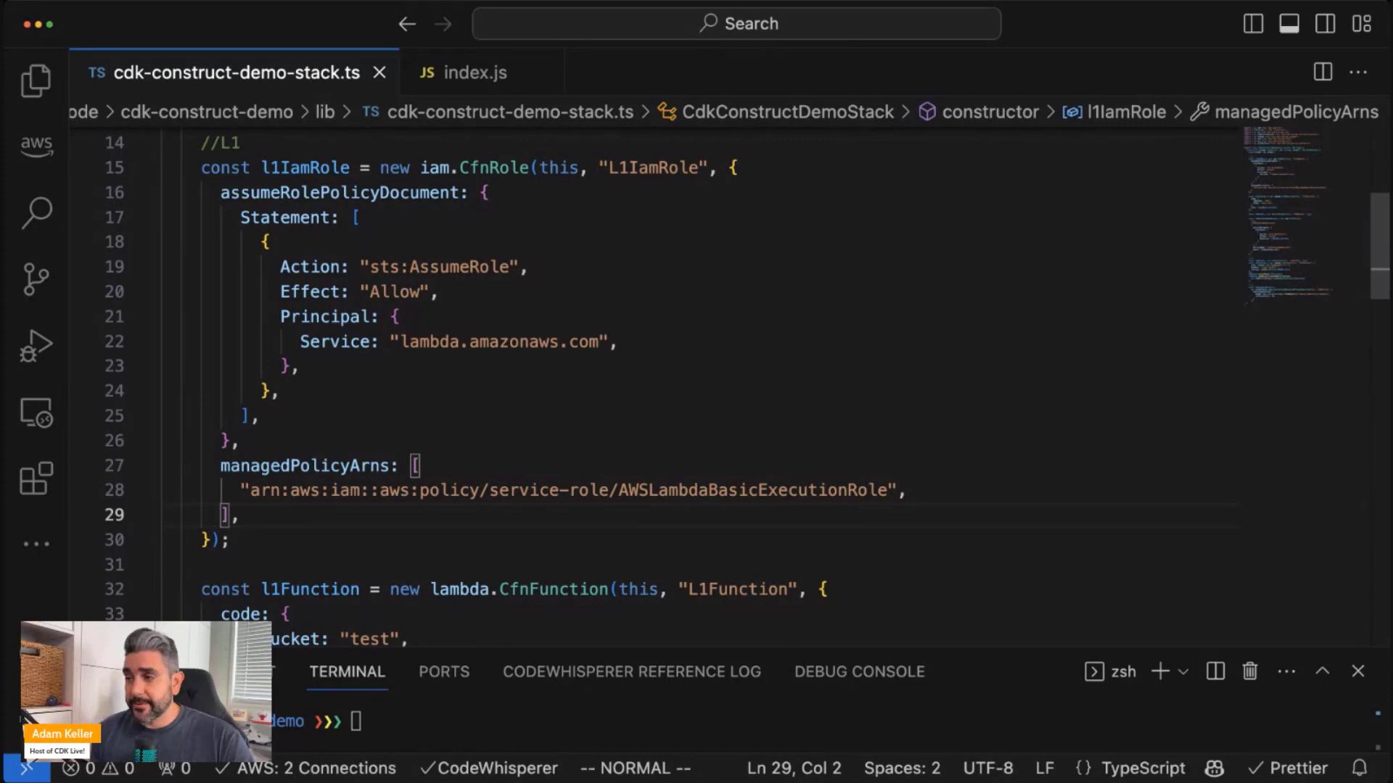
{"action": "scroll", "scroll_direction": "down", "scroll_amount": 3}
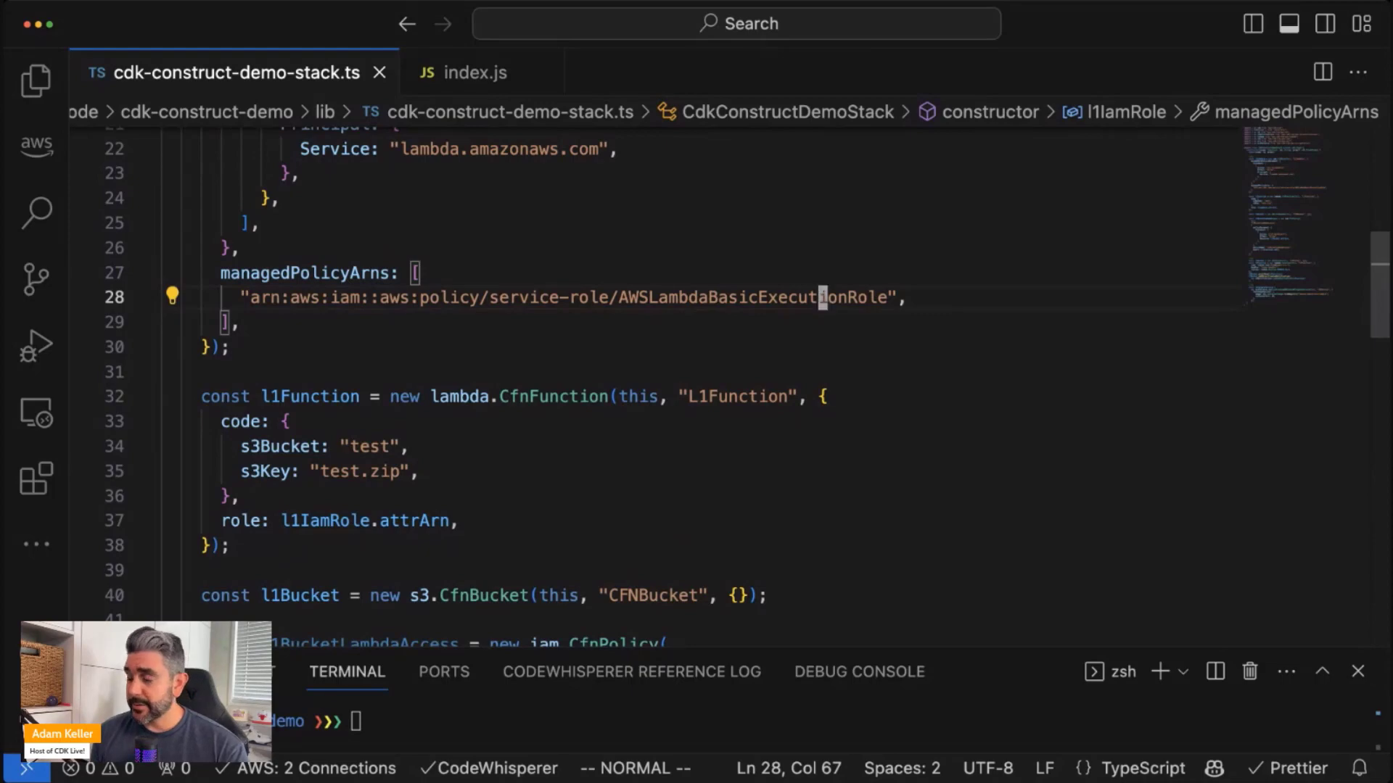
{"action": "scroll", "scroll_direction": "down", "scroll_amount": 3}
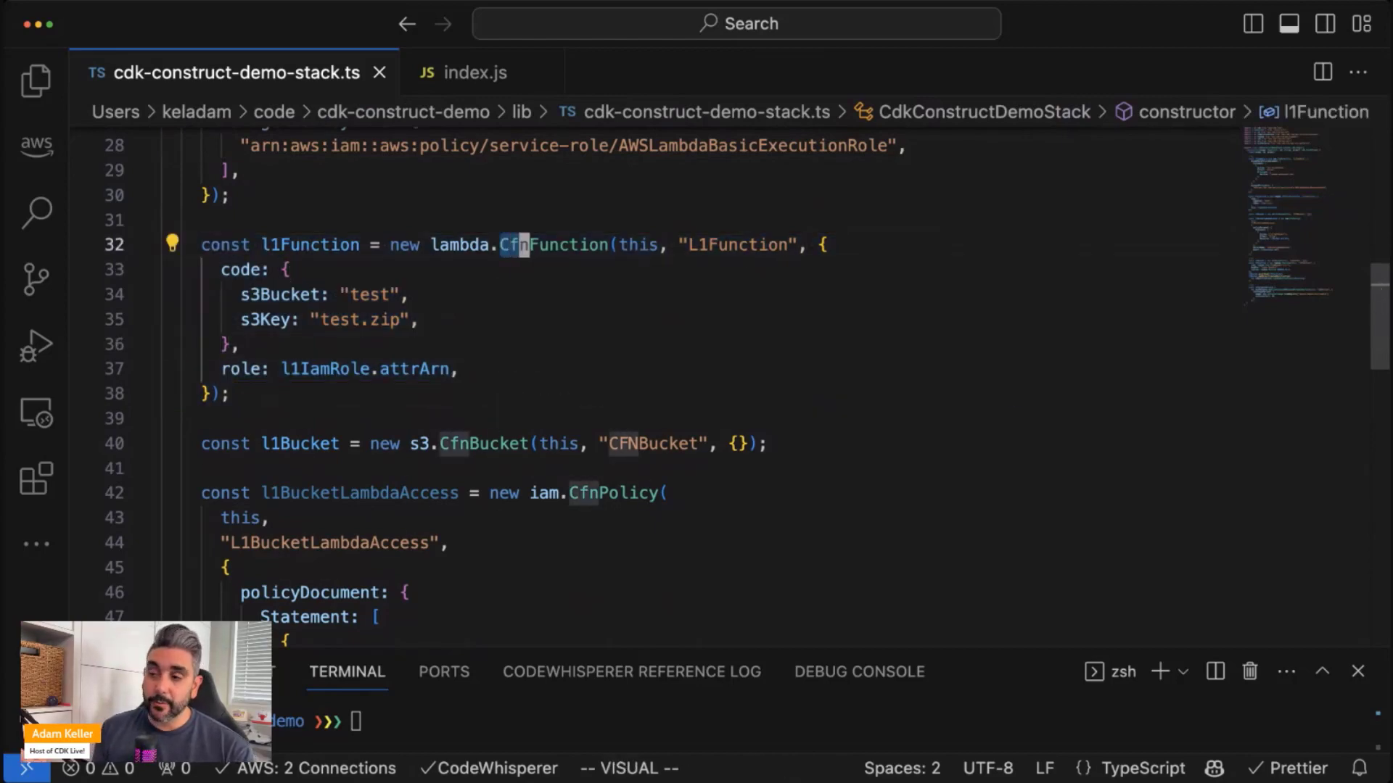
{"action": "key", "text": "Escape"}
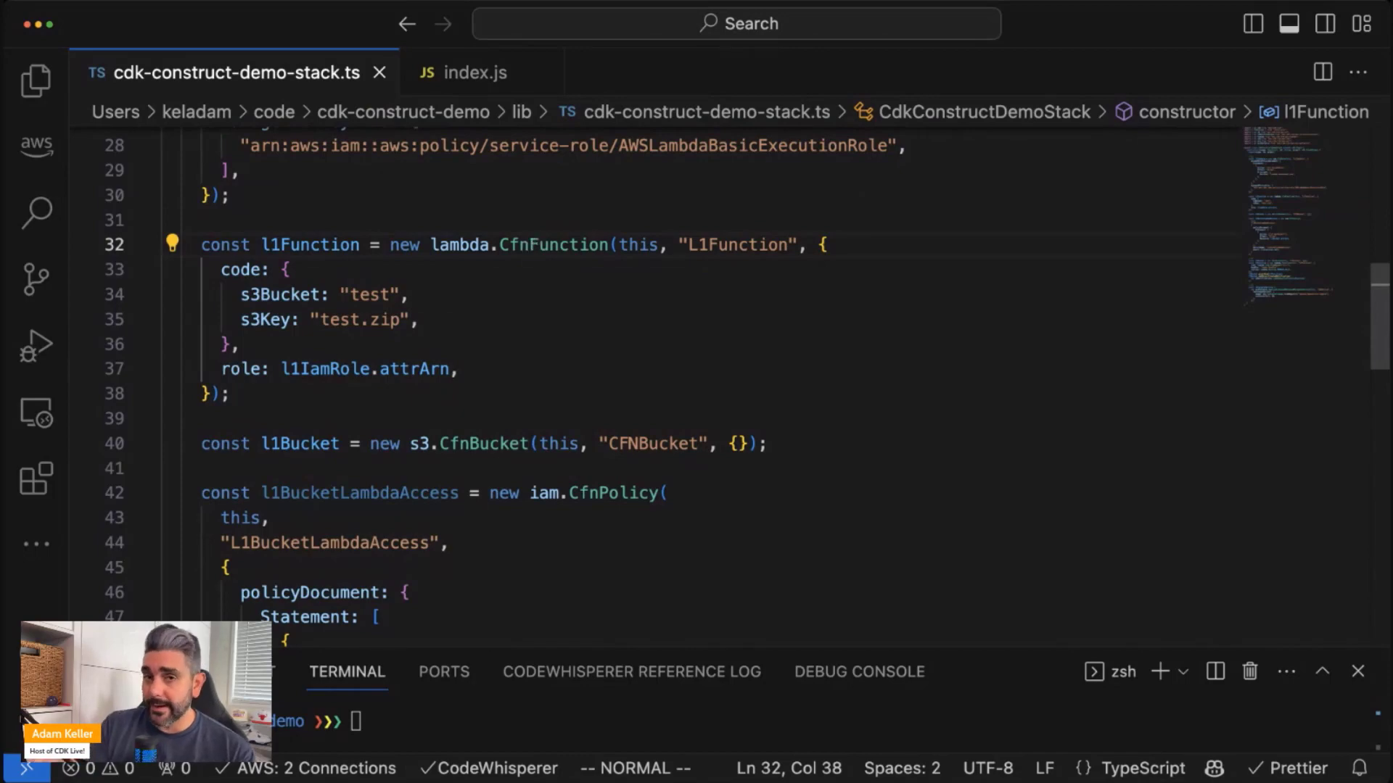
{"action": "left_click", "coordinate": [284, 368]}
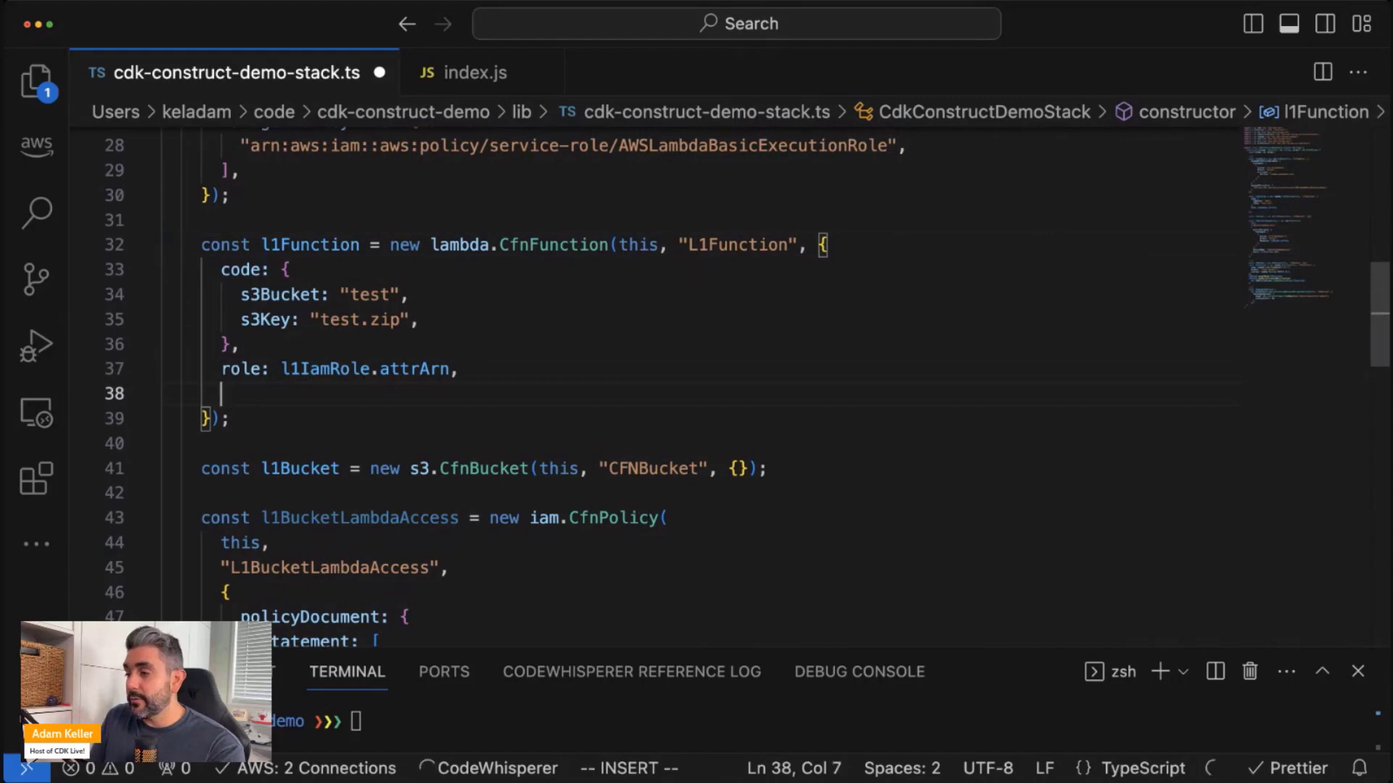
{"action": "type", "text": "timeout"}
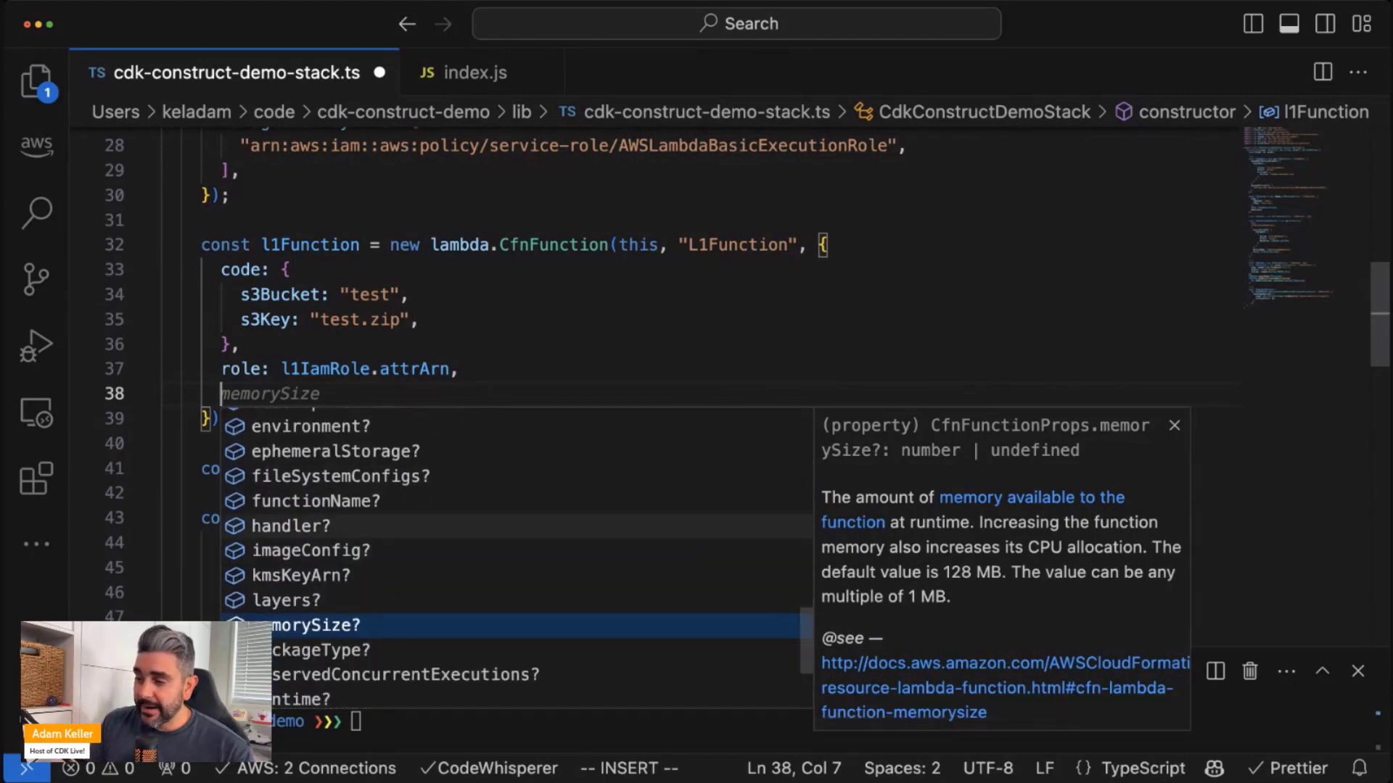
{"action": "type", "text": "handler: \"index.handler\","}
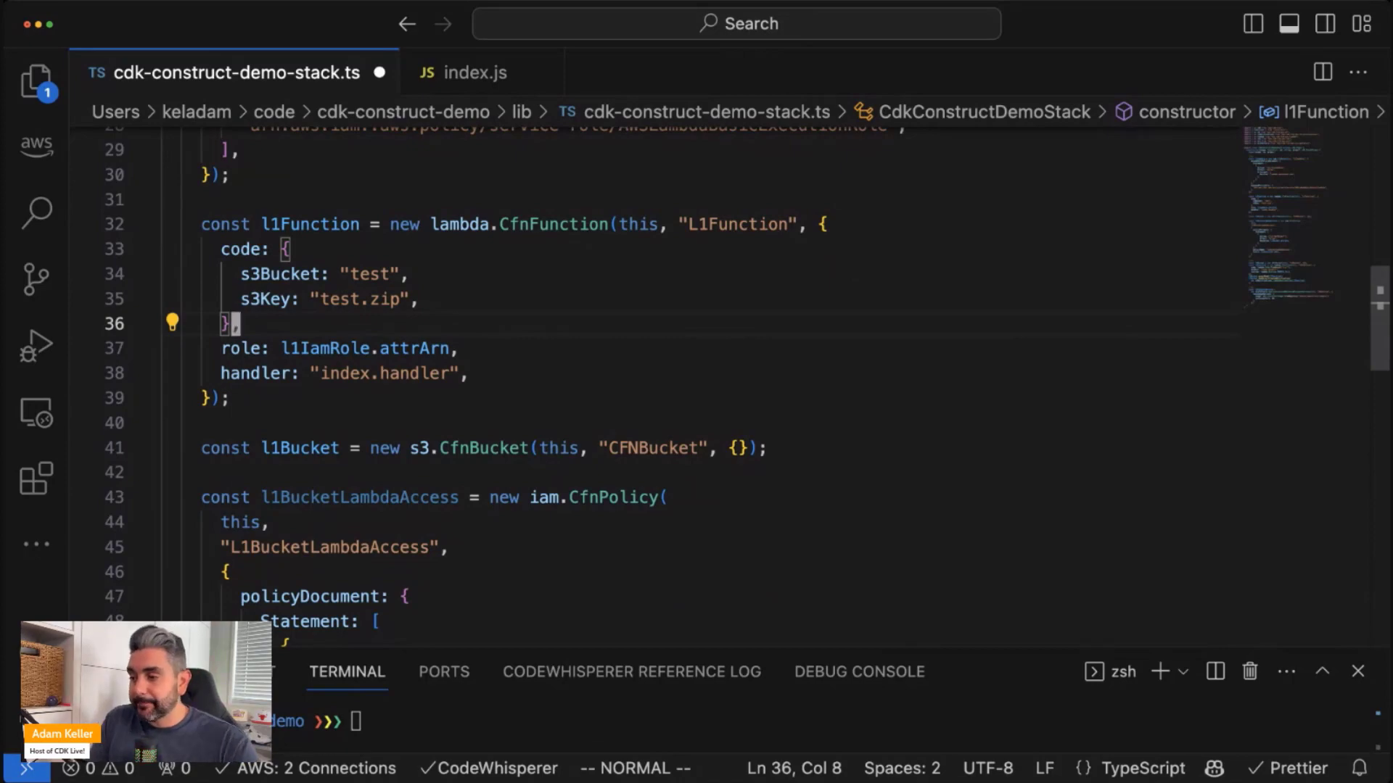
{"action": "scroll", "scroll_direction": "down", "scroll_amount": 3}
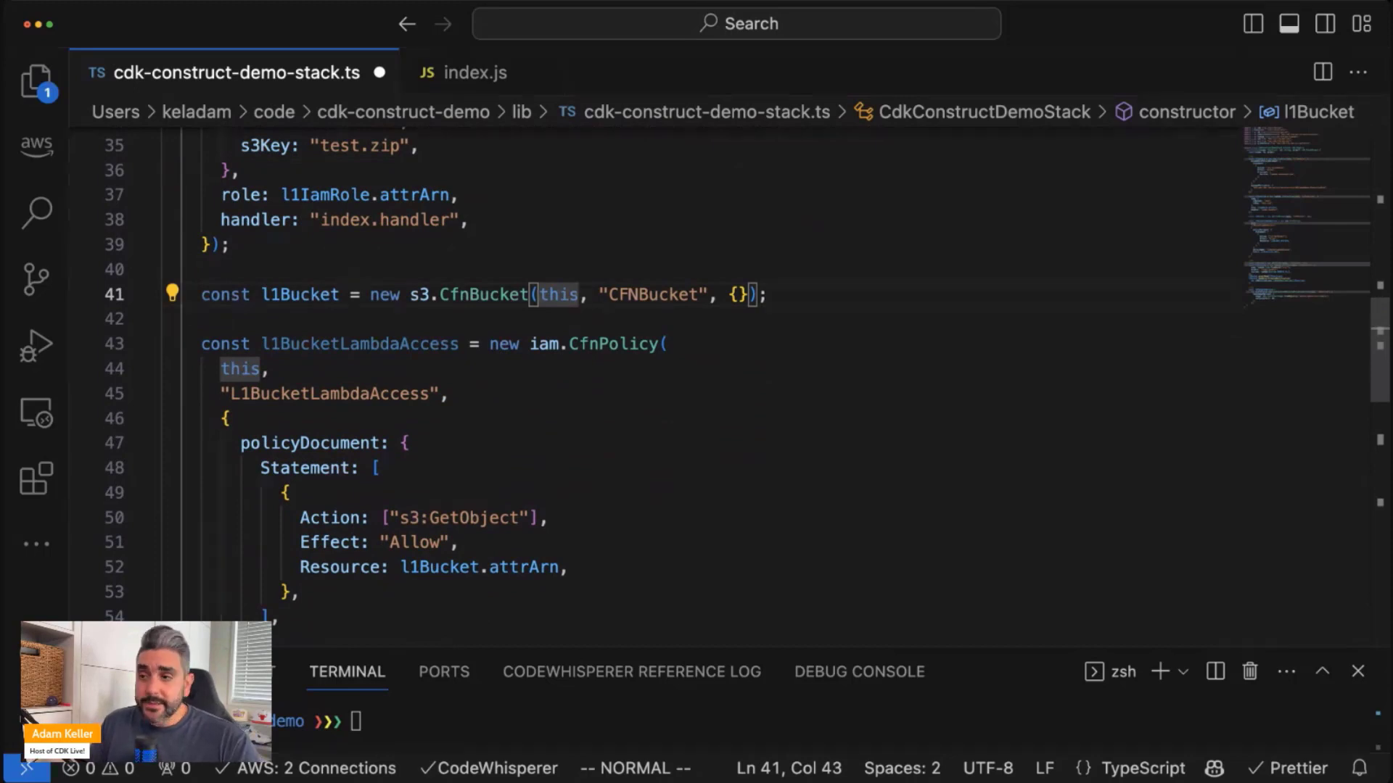
Add a bucketName property with value "test" to the L1 CfnBucket props
{"action": "scroll", "scroll_direction": "down", "scroll_amount": 3}
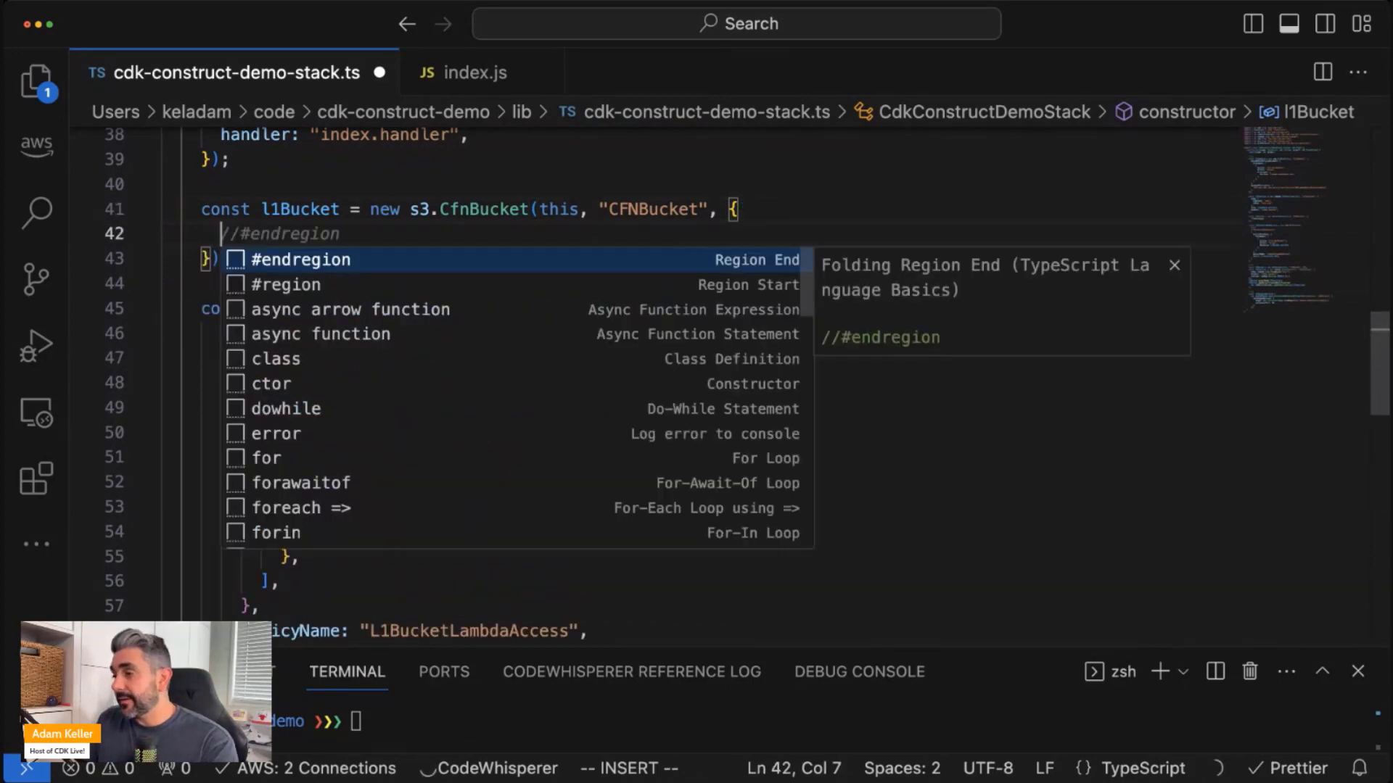
{"action": "type", "text": "bucketName"}
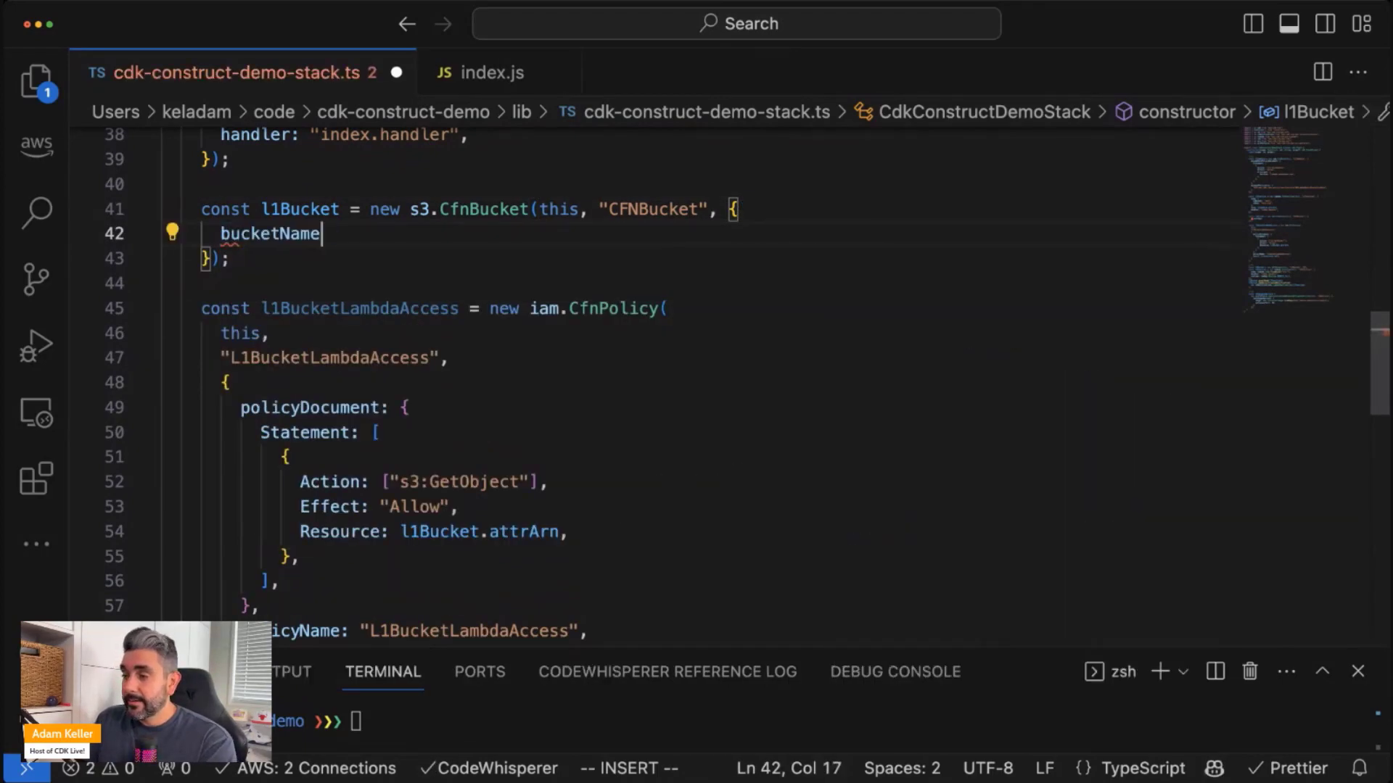
{"action": "type", "text": ": \"test\","}
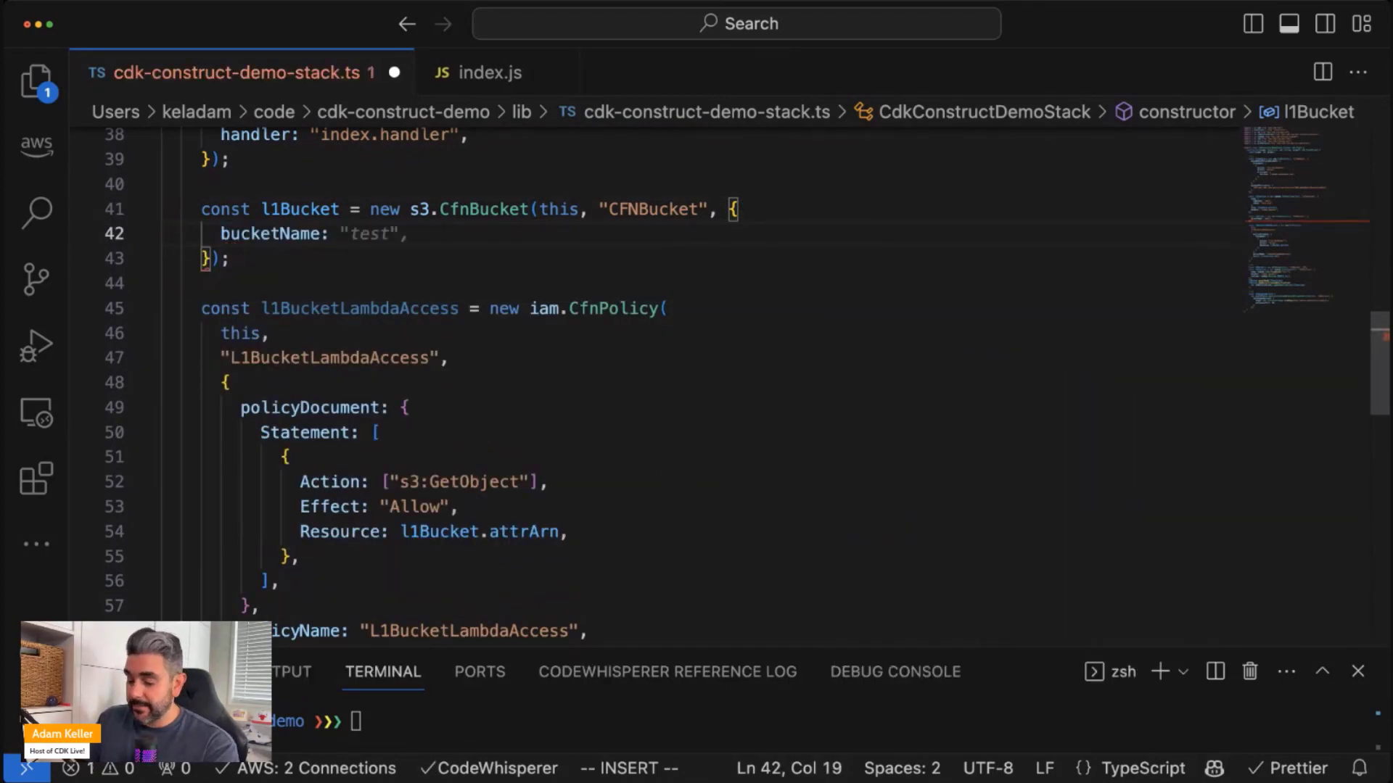
{"action": "type", "text": "cfn-bucket"}
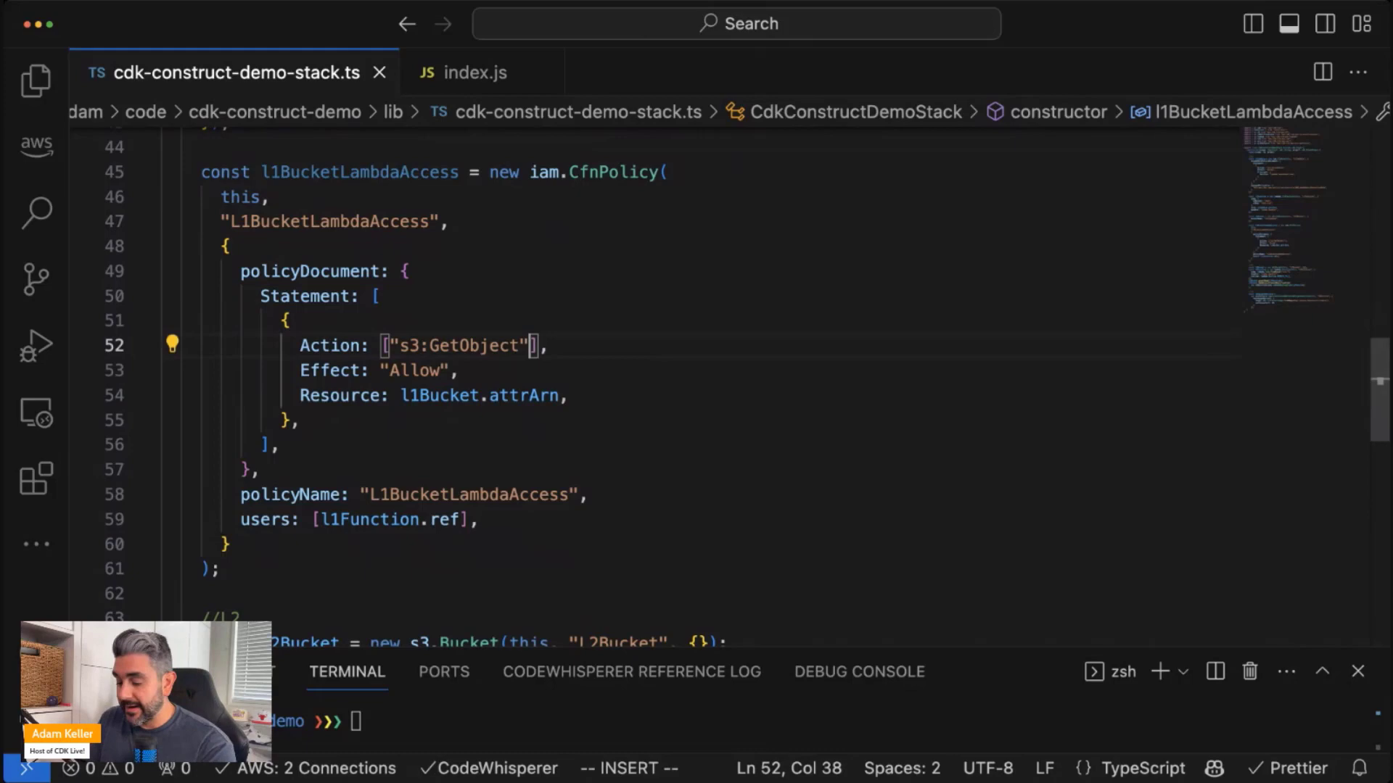
Add "s3:GetObjectVersion" to the policy's Action array and change users to roles
{"action": "type", "text": ", \"s3:\""}
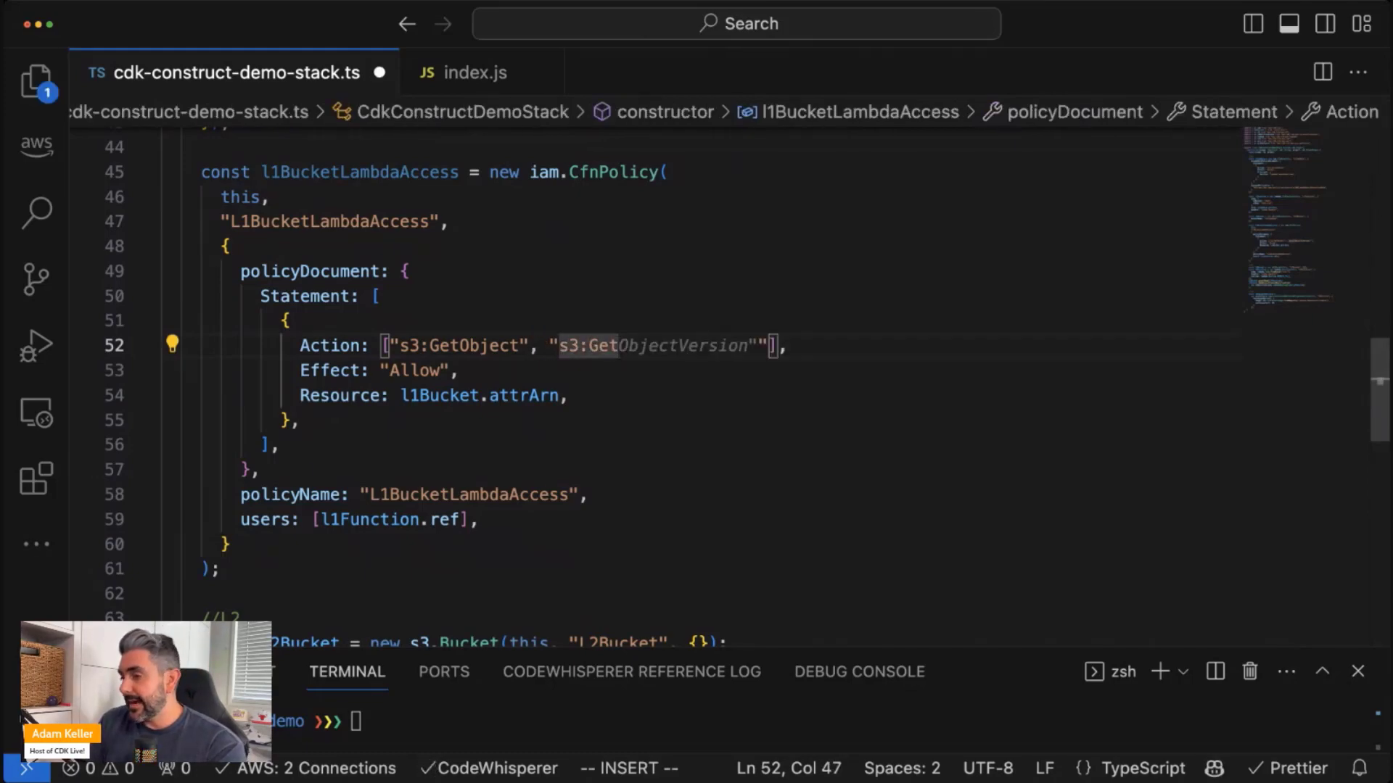
{"action": "key", "text": "Escape"}
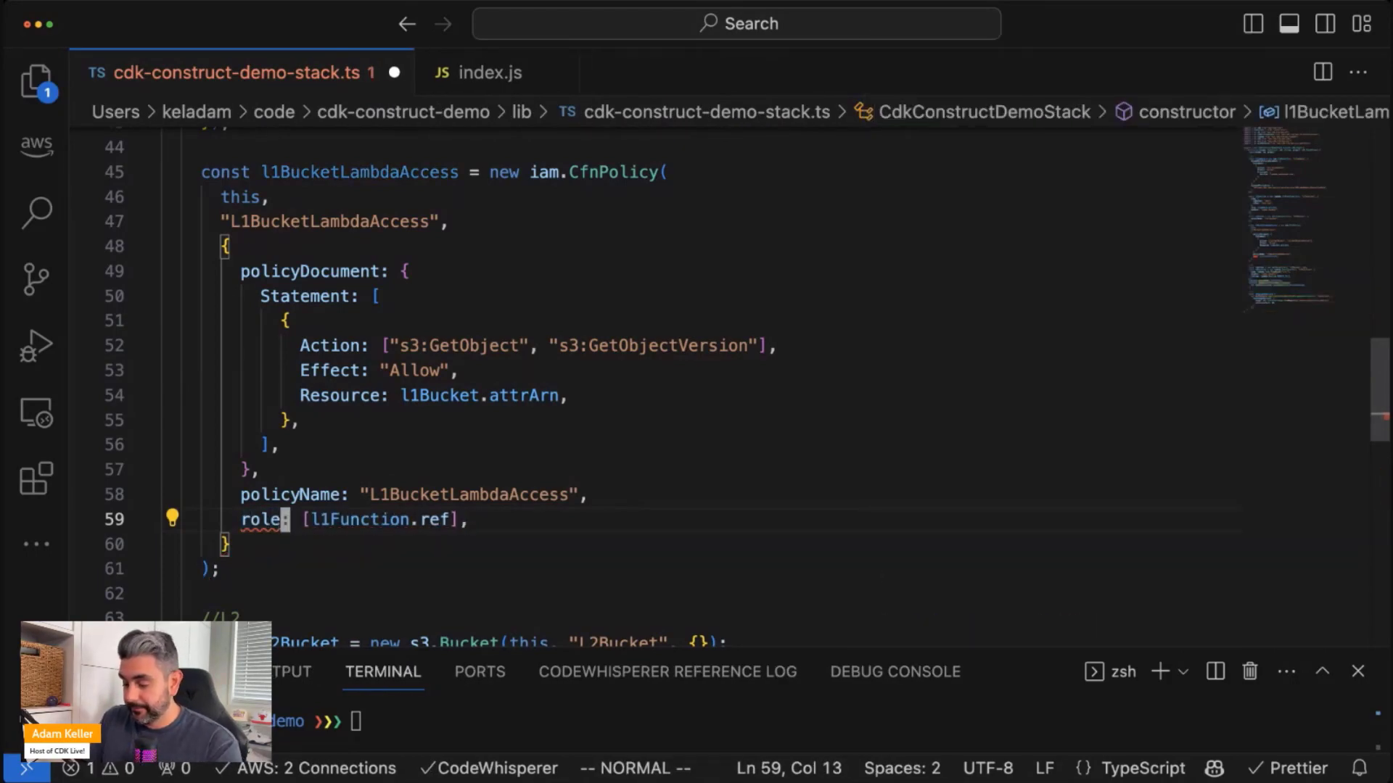
{"action": "type", "text": "s"}
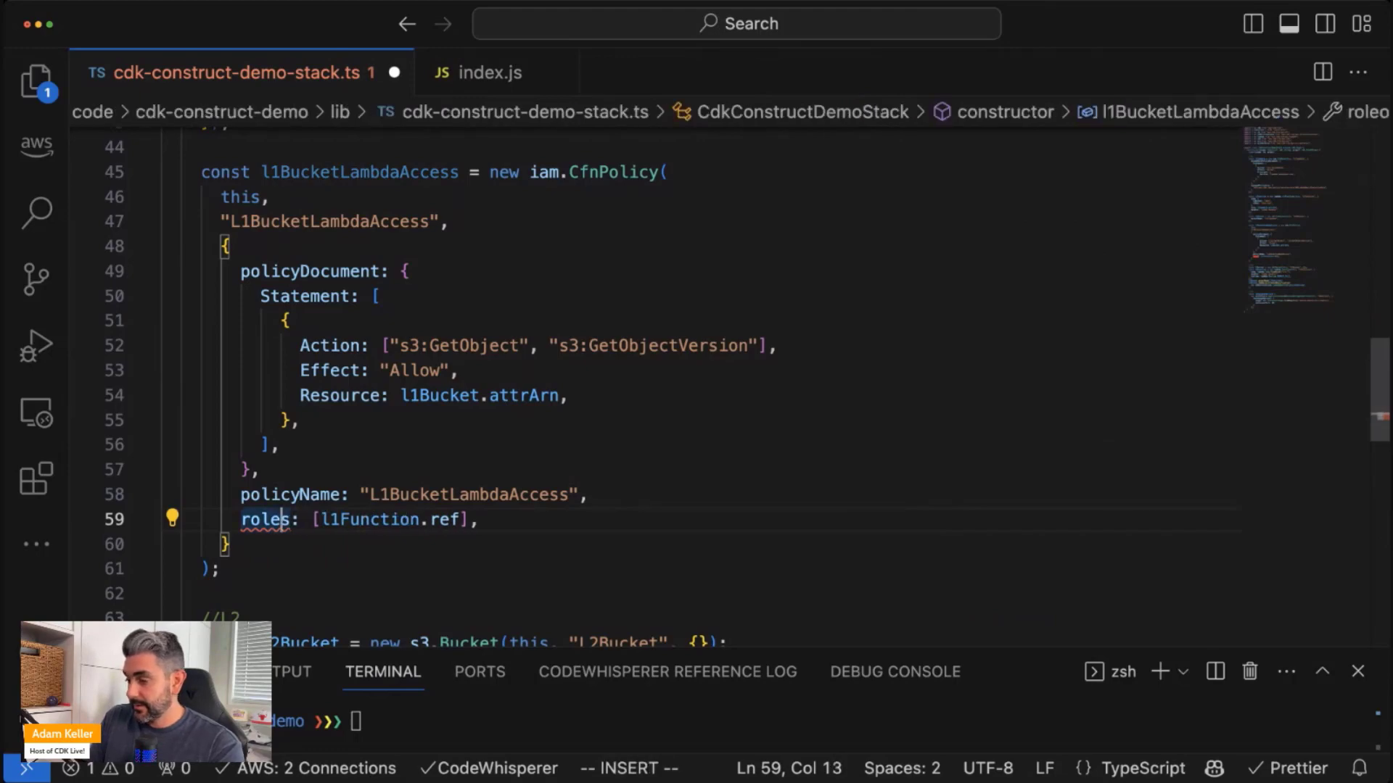
{"action": "key", "text": "cmd+s"}
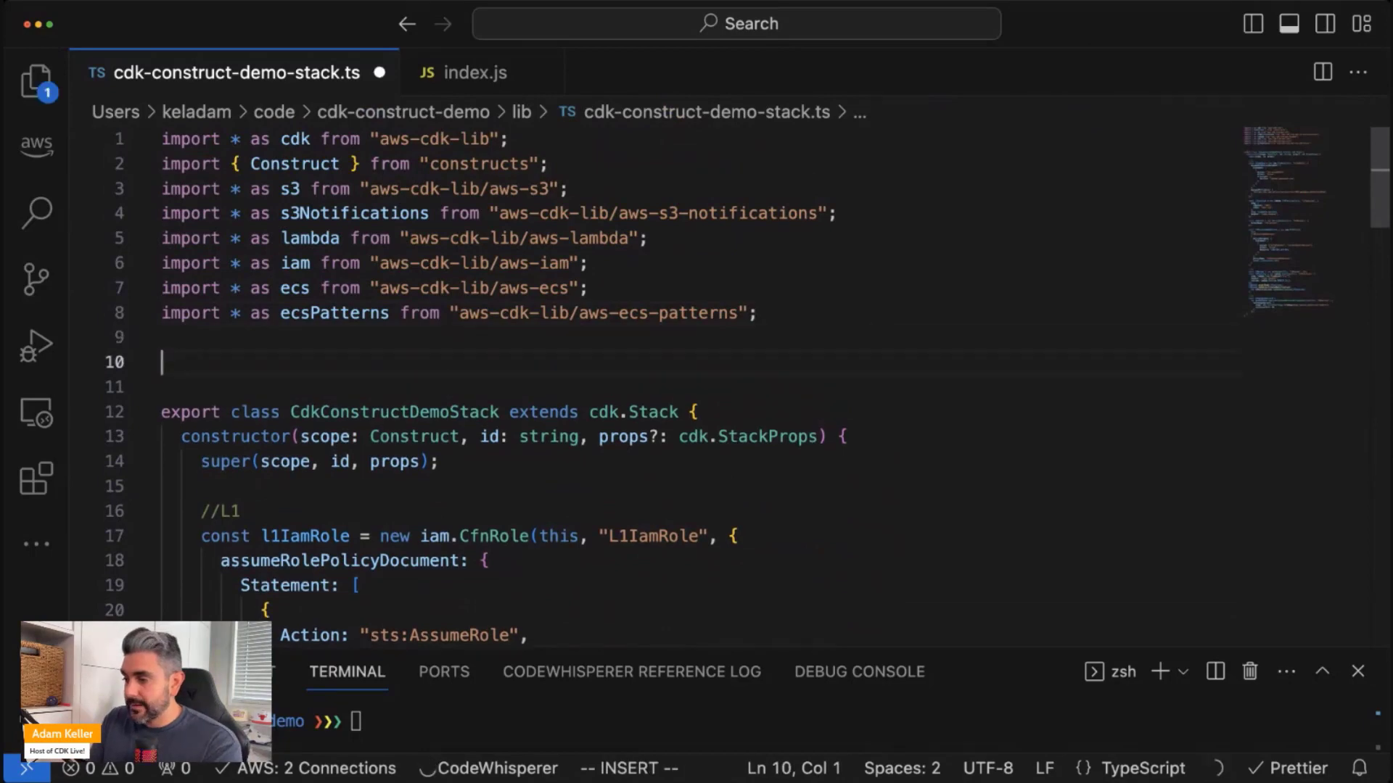
Delete the CdkConstructDemoStackProps interface and name the L1 bucket "cfn-bucket"
{"action": "type", "text": "export class CdkConstructDemoStack extends cdk.Stack {"}
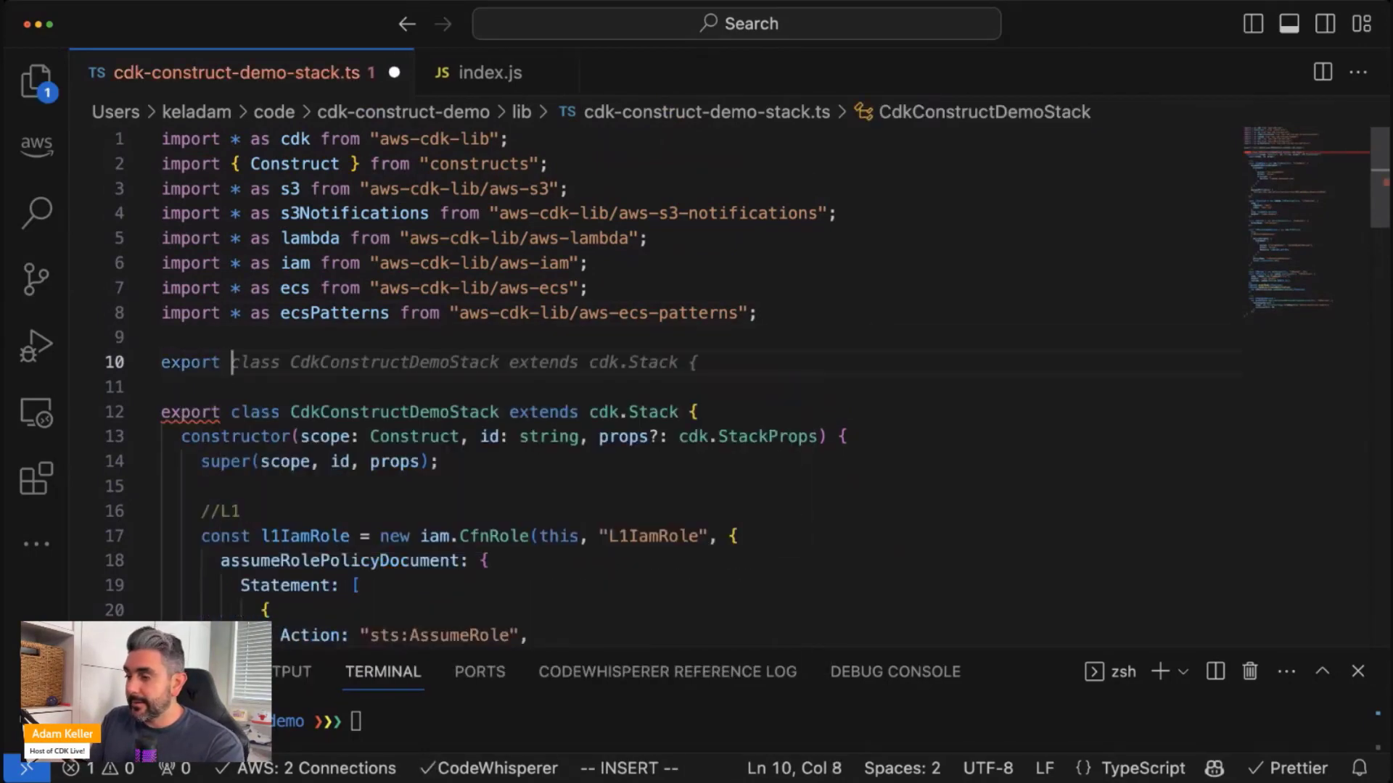
{"action": "type", "text": "interfaace CdkConstructDemoStackProps extends cdk.StackProps {"}
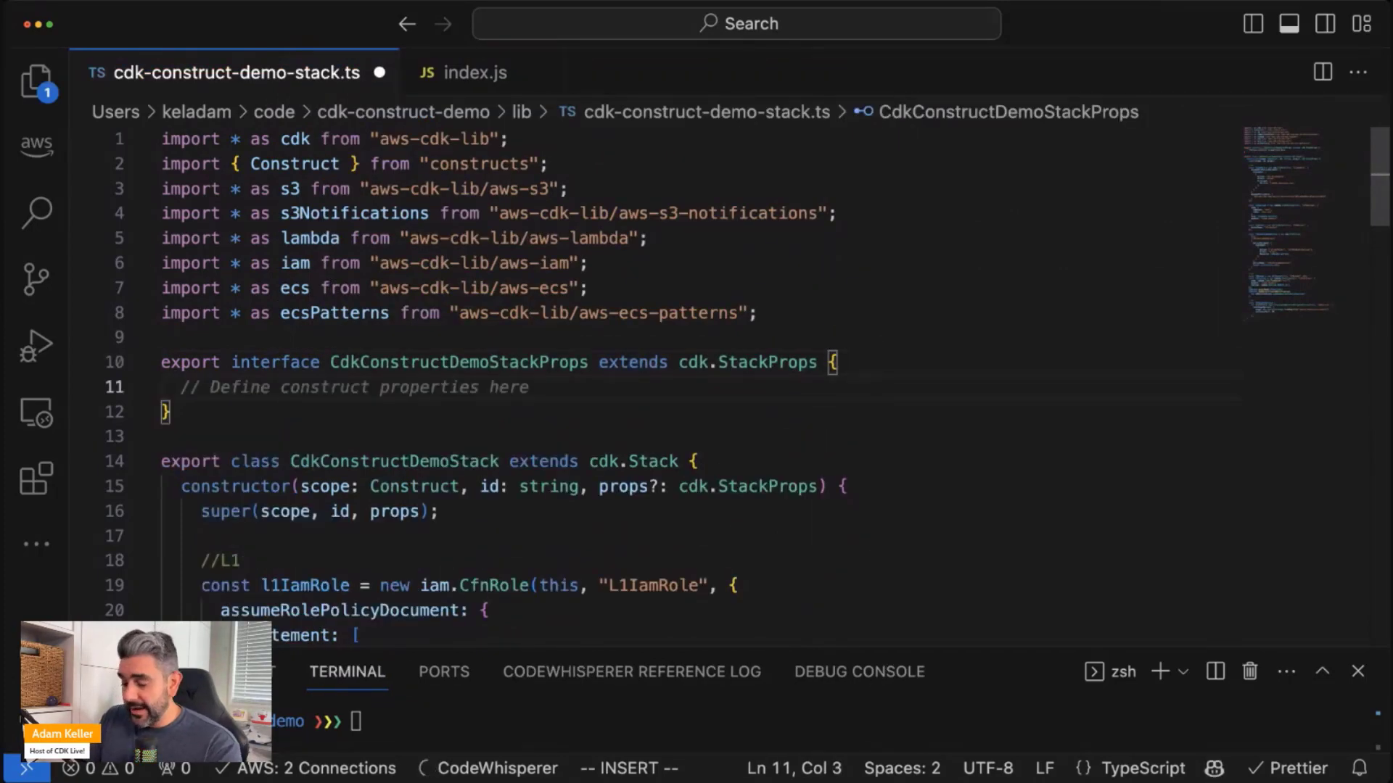
{"action": "type", "text": "readonly"}
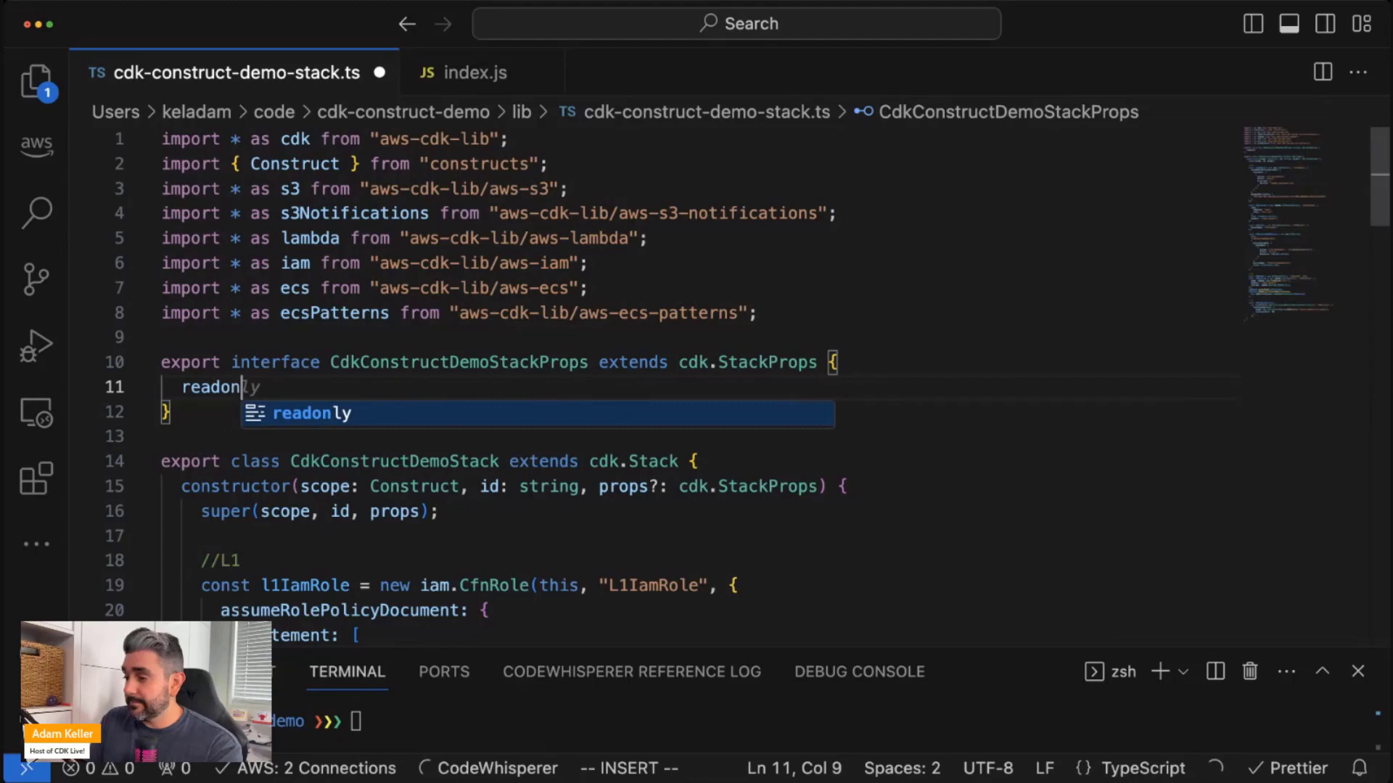
{"action": "type", "text": "bucketName: string;"}
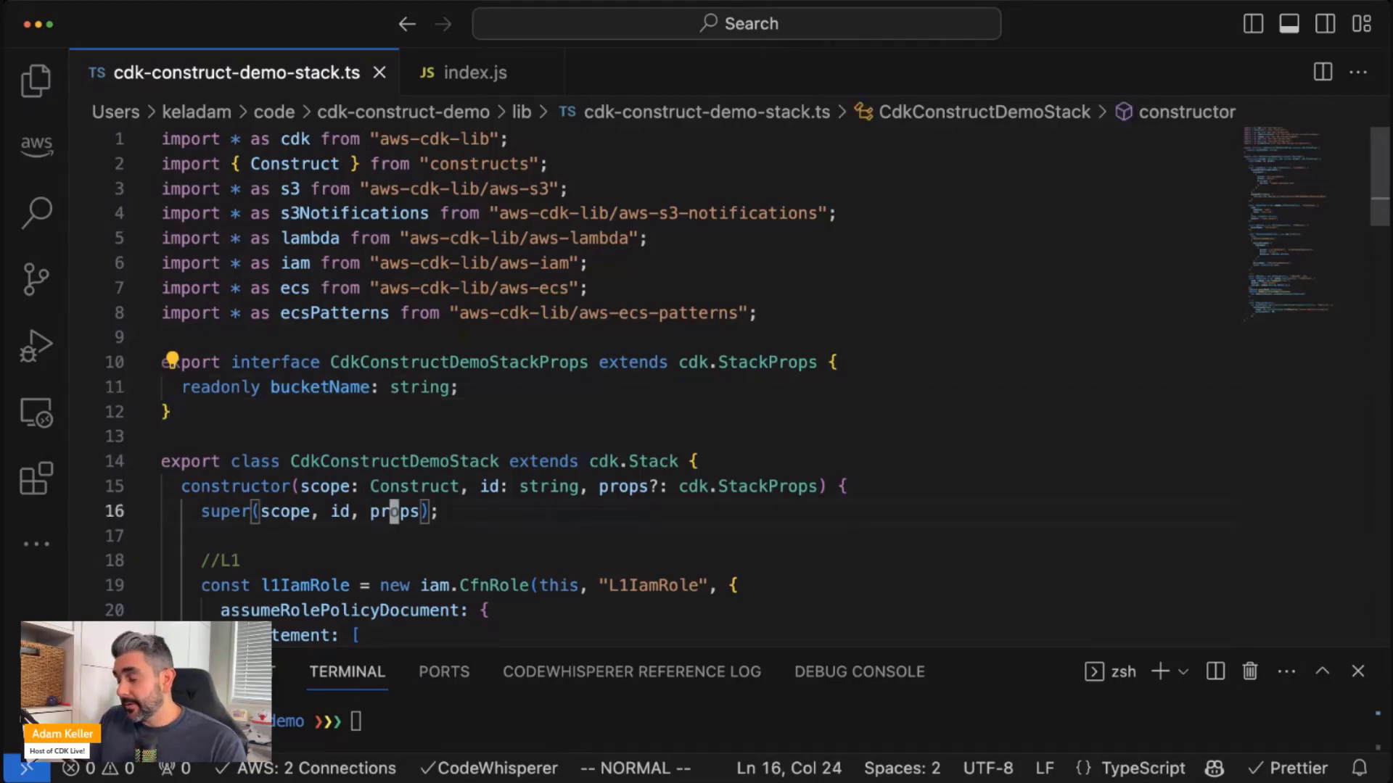
{"action": "scroll", "scroll_direction": "down", "scroll_amount": 3}
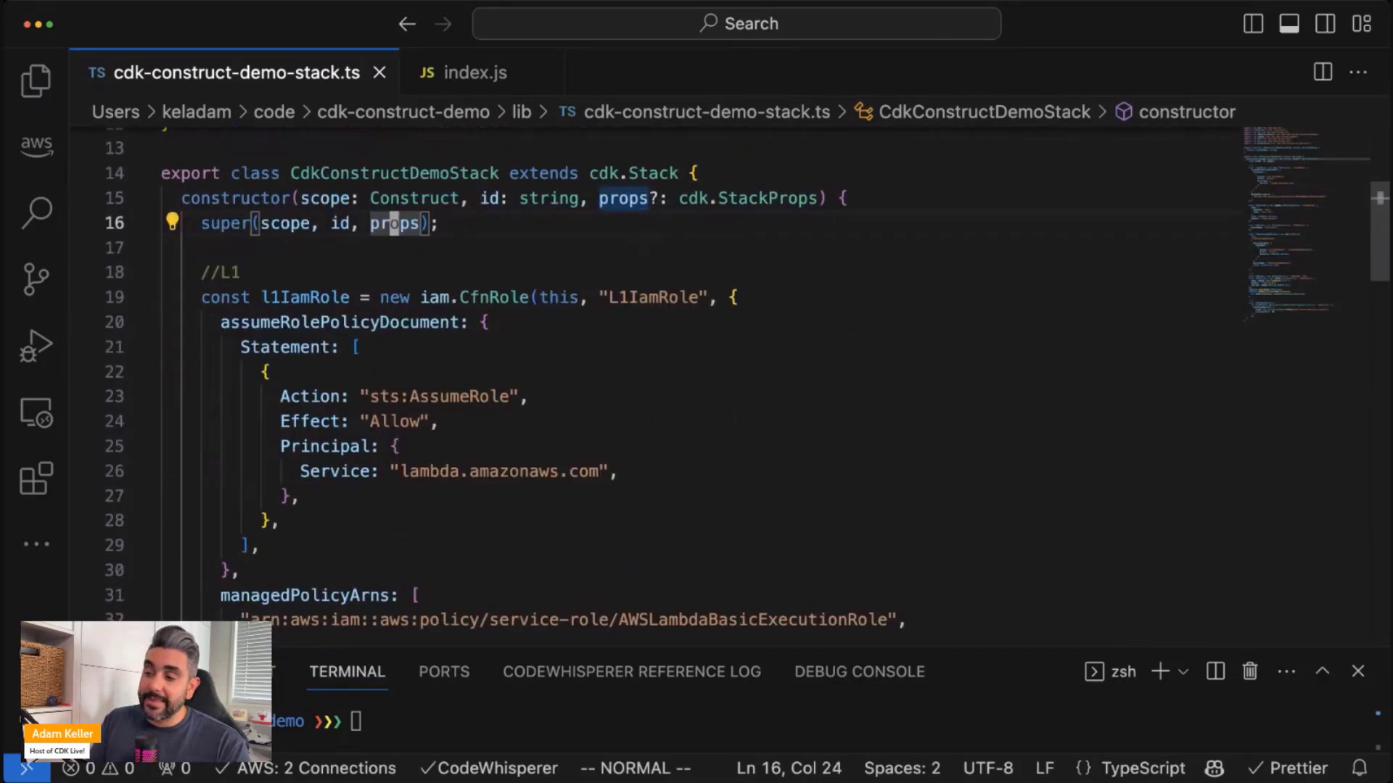
{"action": "scroll", "scroll_direction": "down", "scroll_amount": 3}
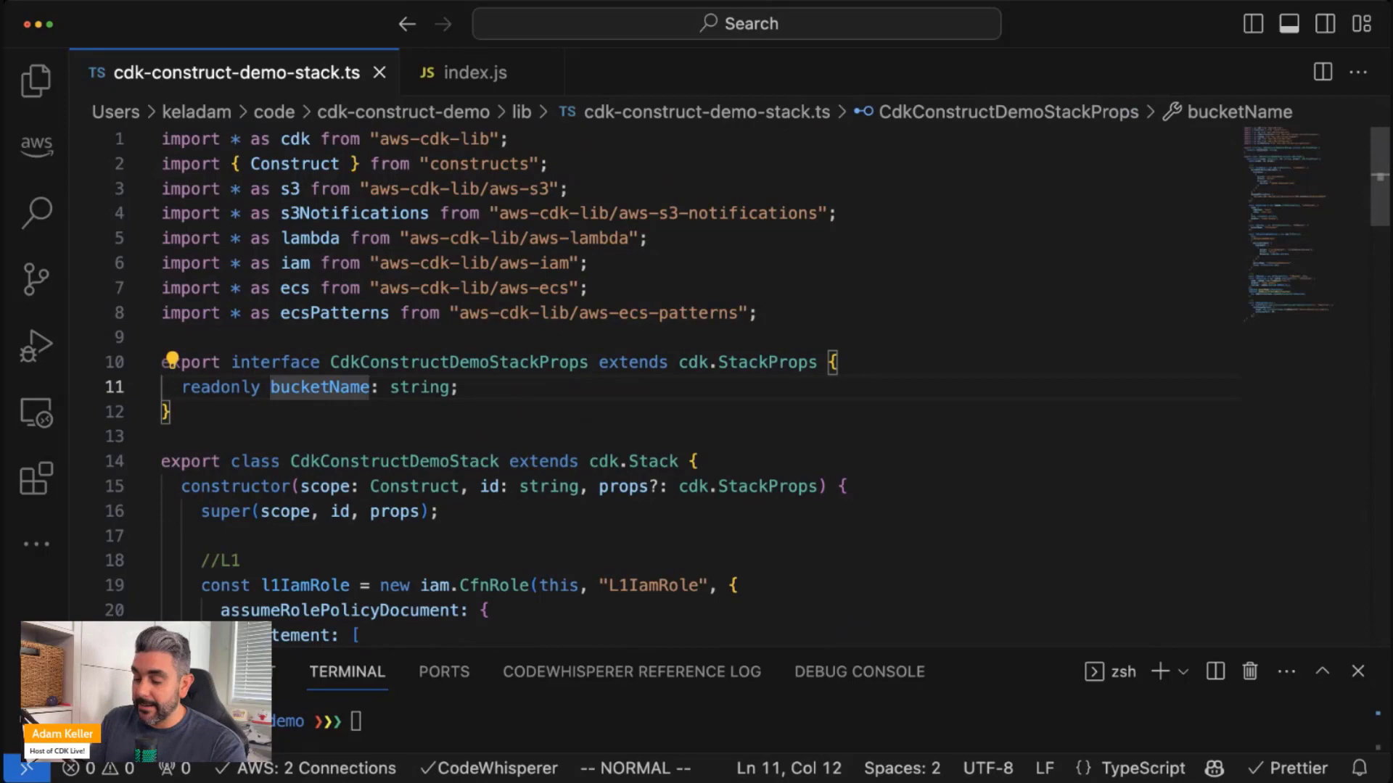
{"action": "type", "text": "deloymentEnvironment"}
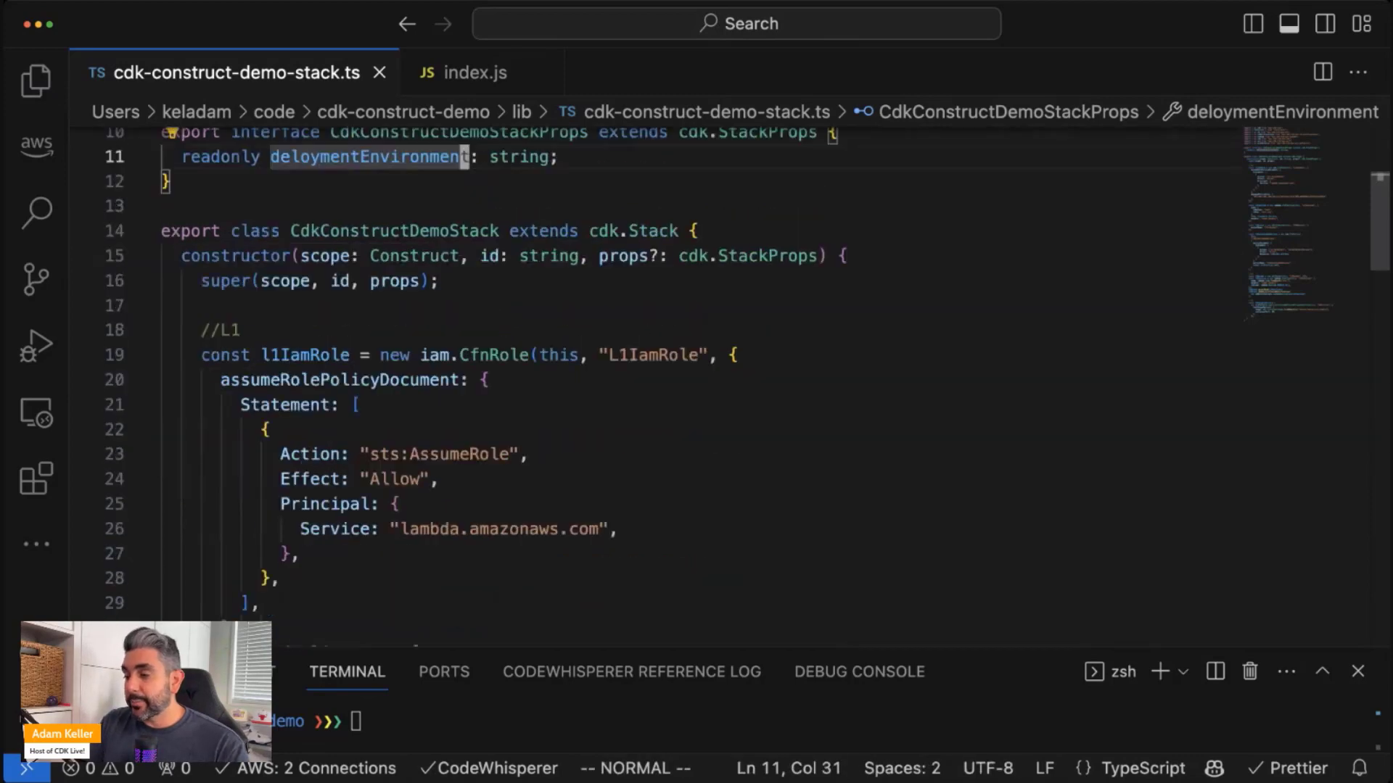
{"action": "scroll", "scroll_direction": "down", "scroll_amount": 3}
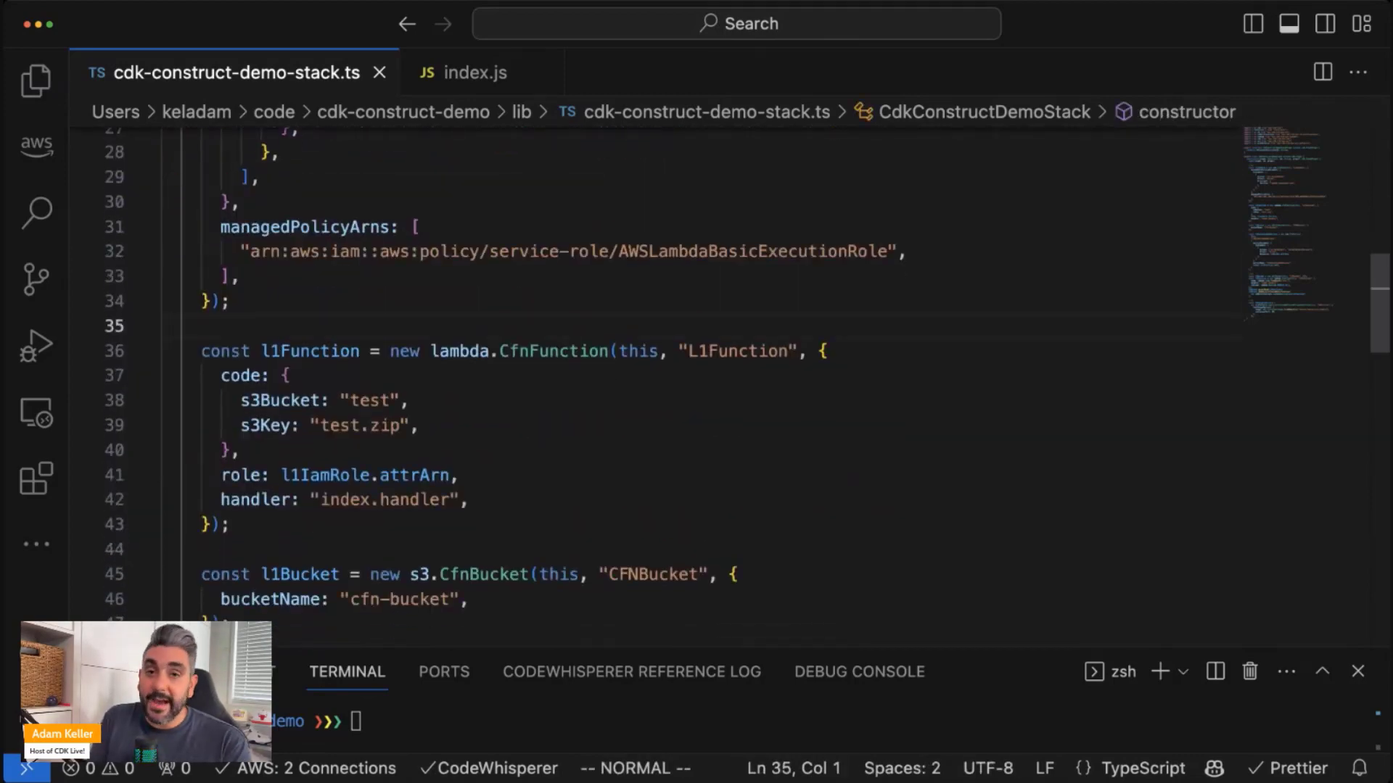
{"action": "scroll", "scroll_direction": "down", "scroll_amount": 3}
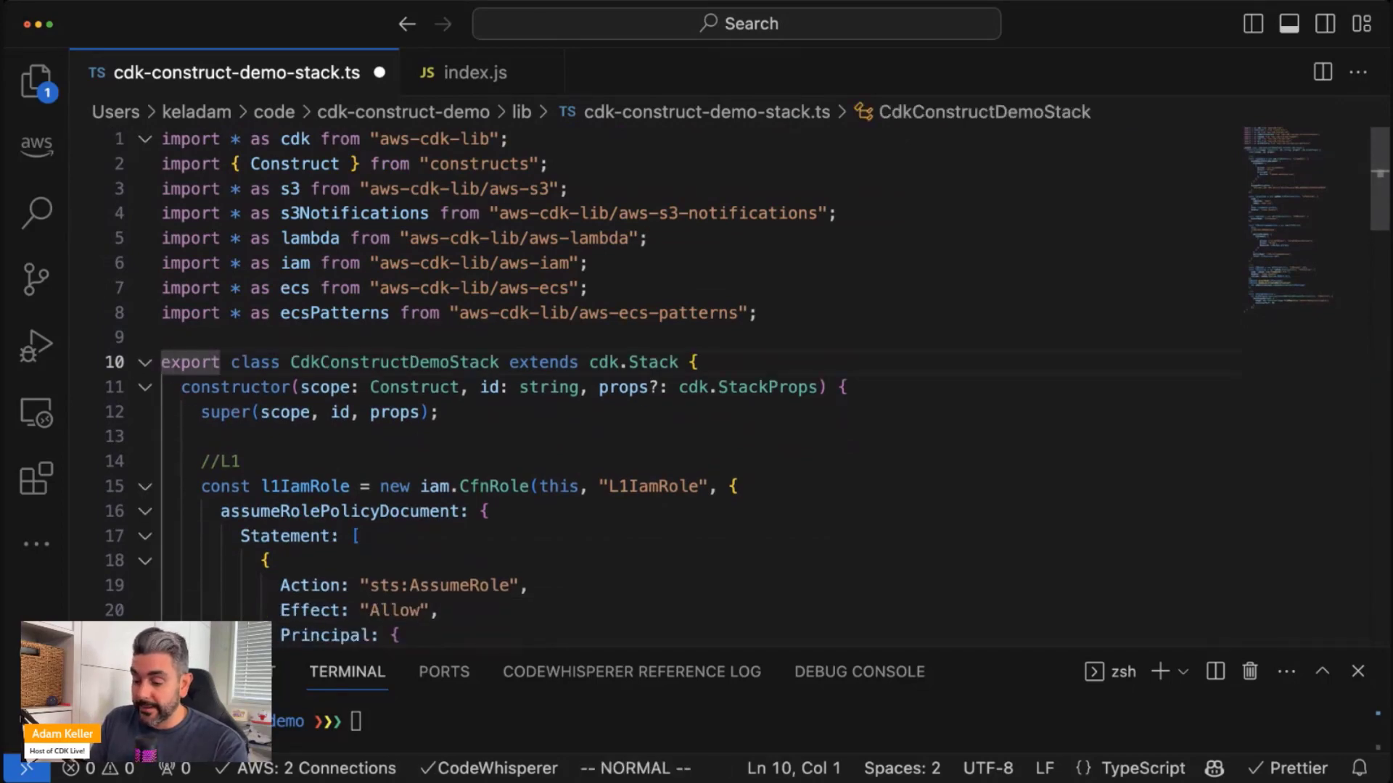
Save the stack file and fold the L1 role, function, bucket and policy blocks
{"action": "key", "text": "cmd+s"}
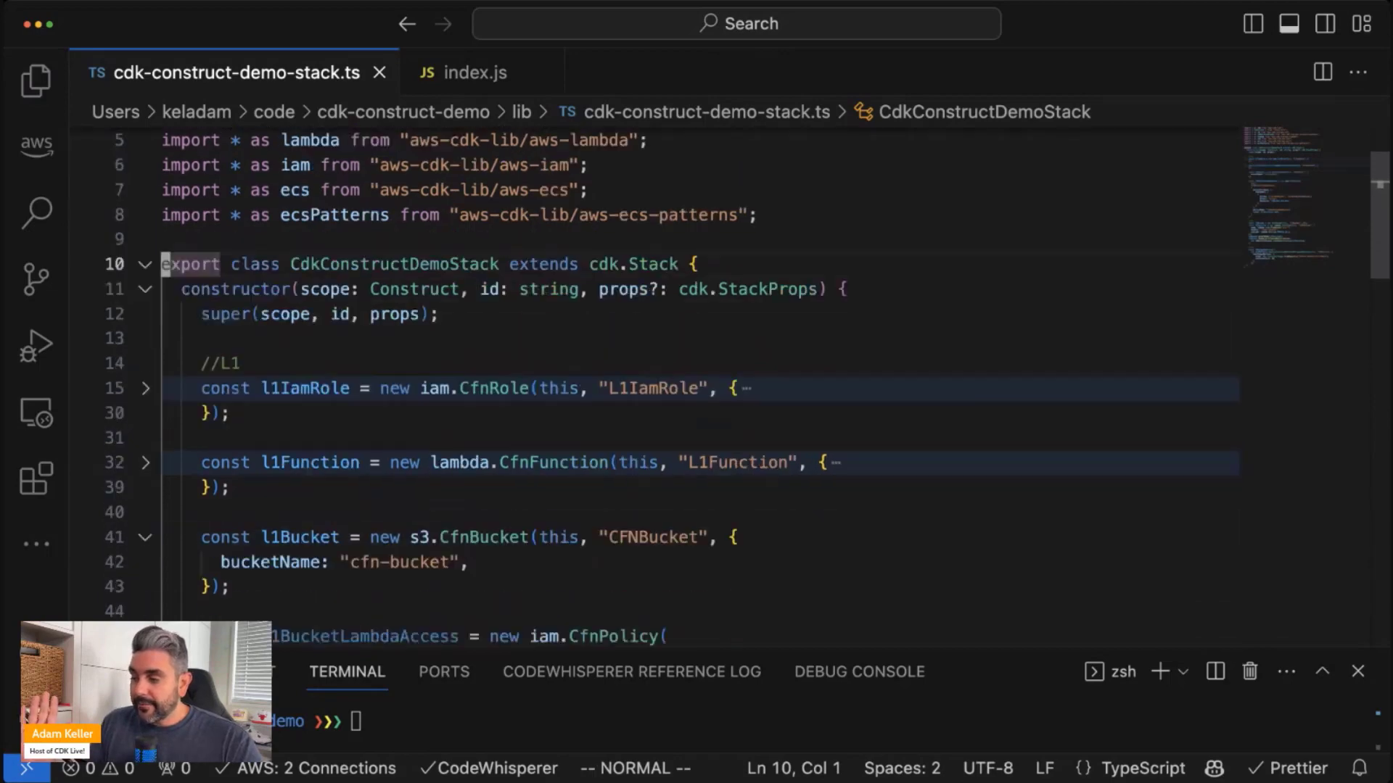
{"action": "scroll", "scroll_direction": "down", "scroll_amount": 3}
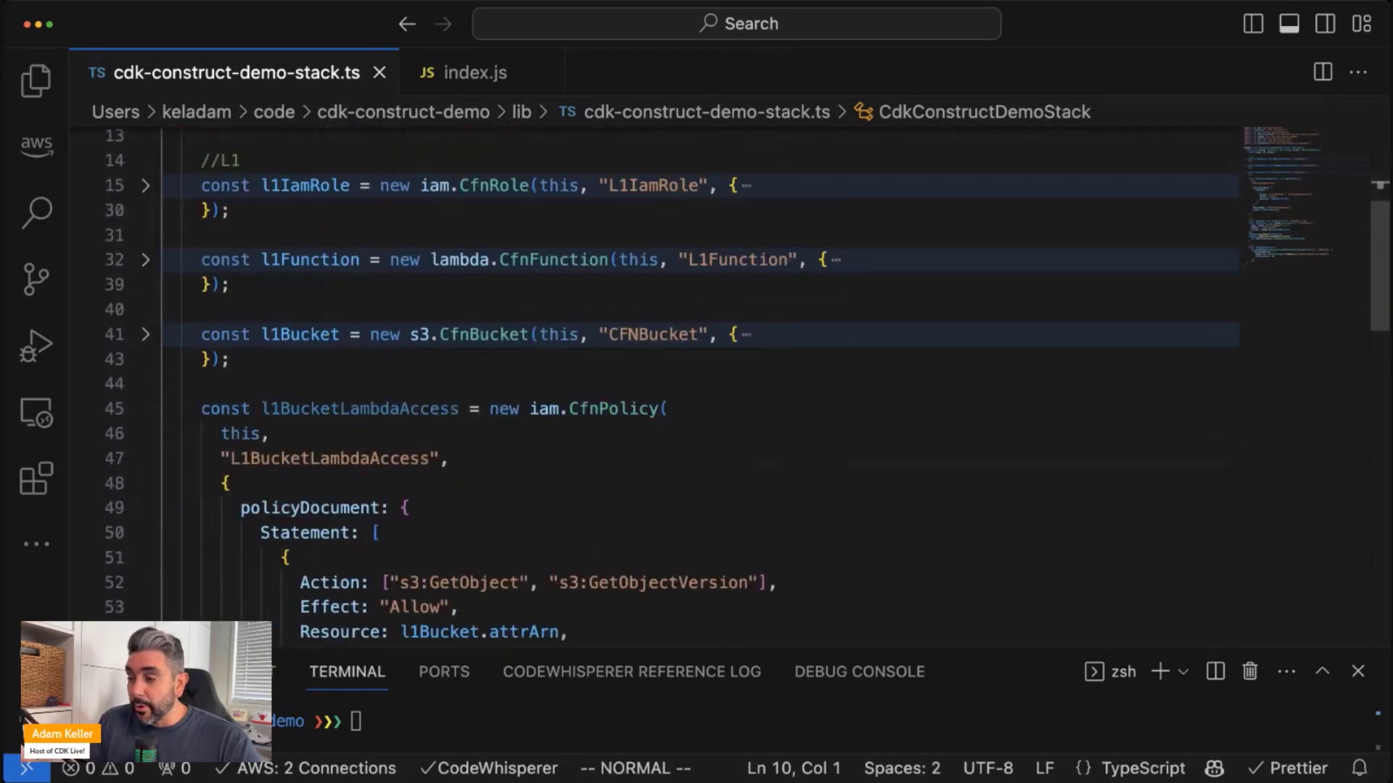
{"action": "left_click", "coordinate": [146, 459]}
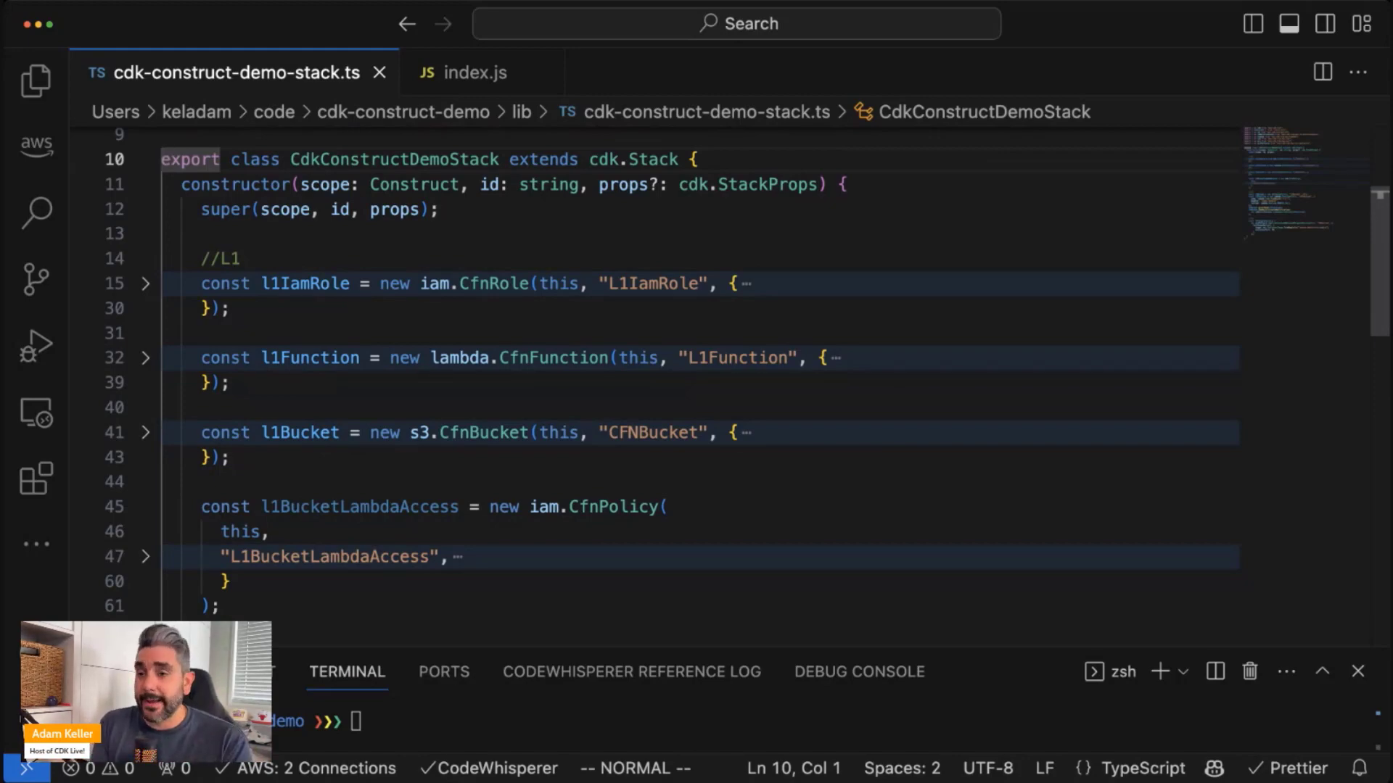
{"action": "scroll", "scroll_direction": "down", "scroll_amount": 3}
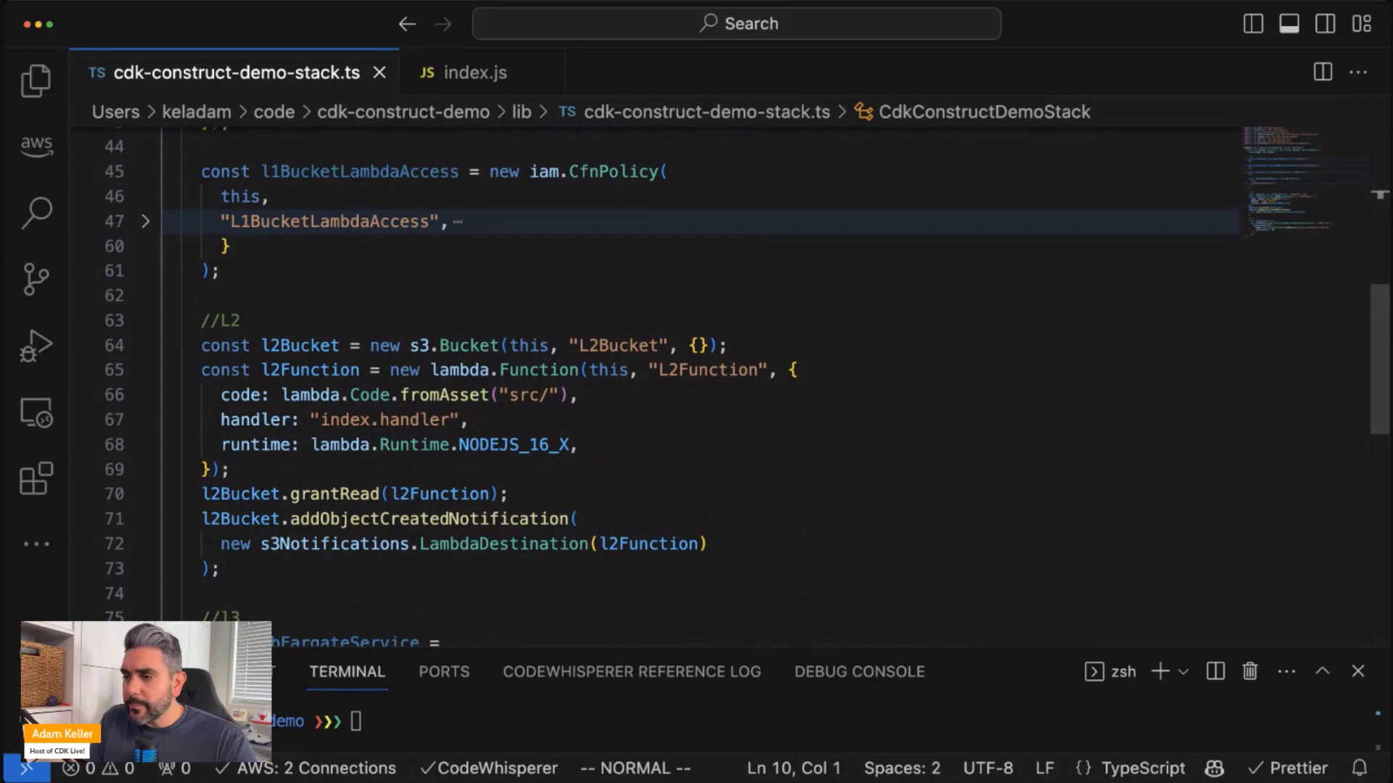
{"action": "mouse_move", "coordinate": [430, 345]}
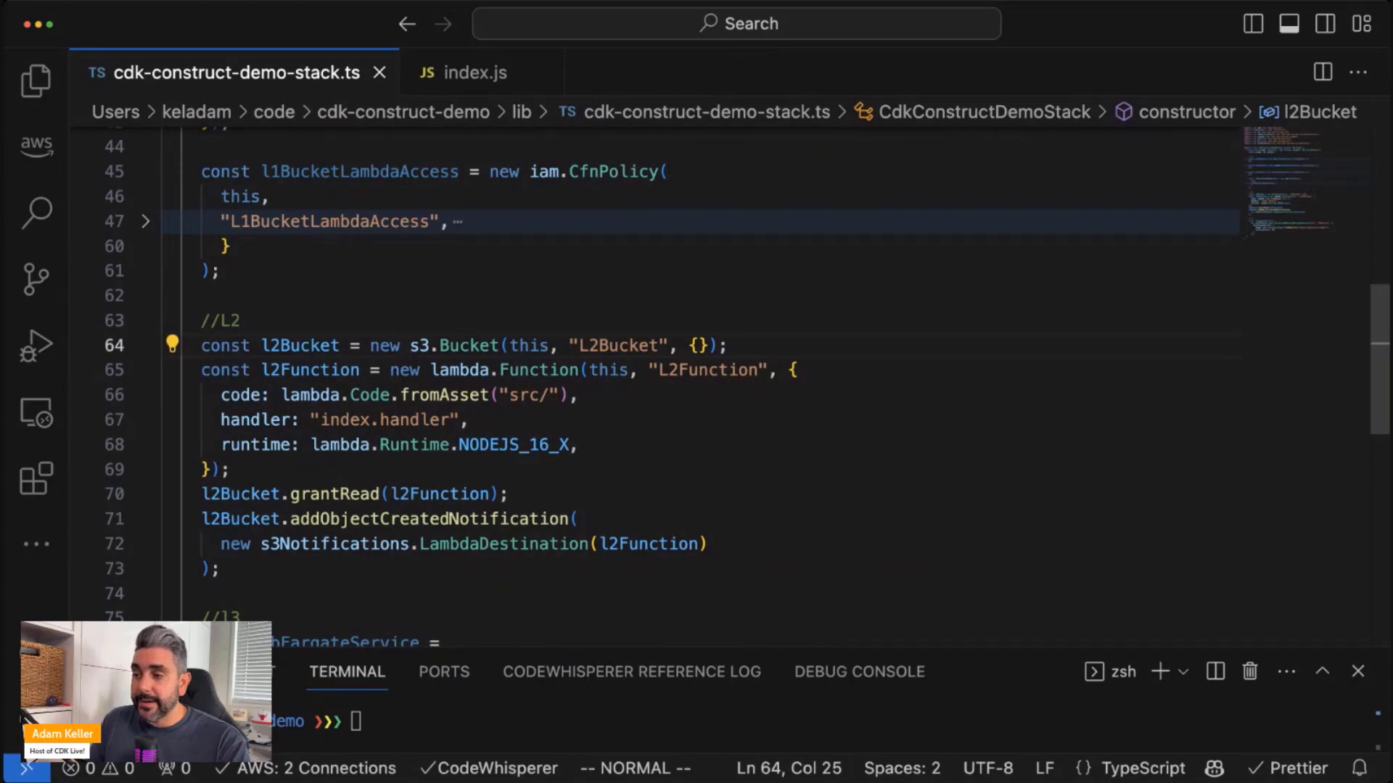
Add encryption: s3.BucketEncryption.S3_MANAGED to the L2Bucket props and save
{"action": "left_click", "coordinate": [706, 345]}
{"action": "type", "text": "encryption: s3."}
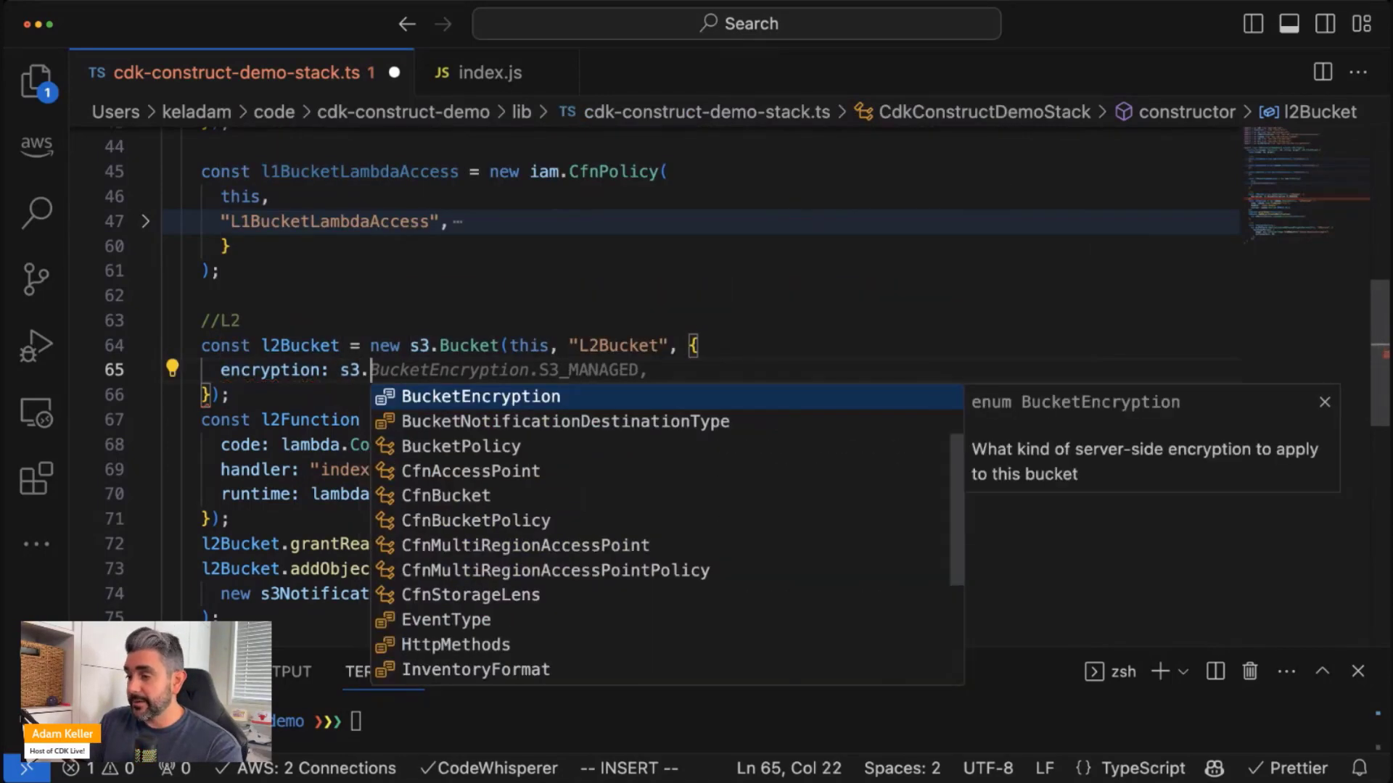
{"action": "type", "text": "BucketEncryption.S3_MANAGED"}
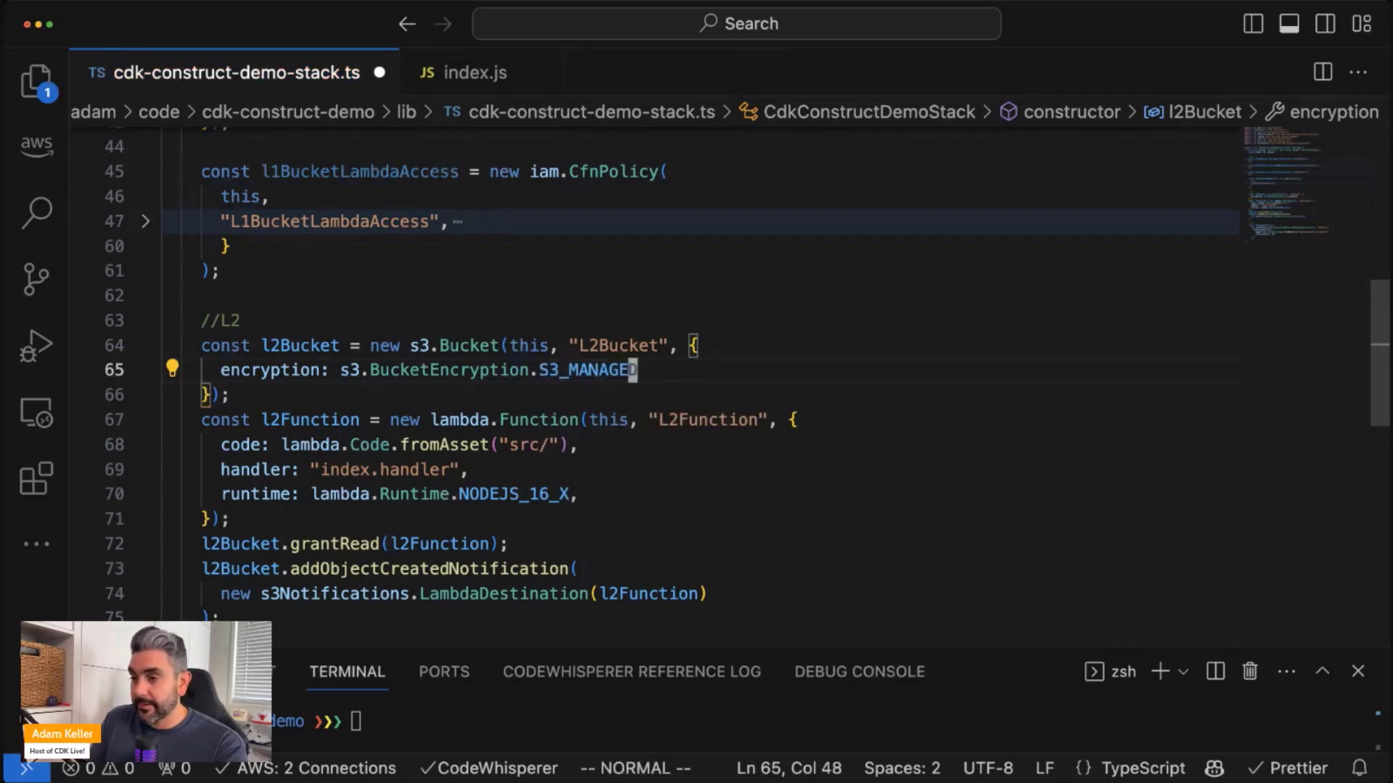
{"action": "key", "text": "cmd+s"}
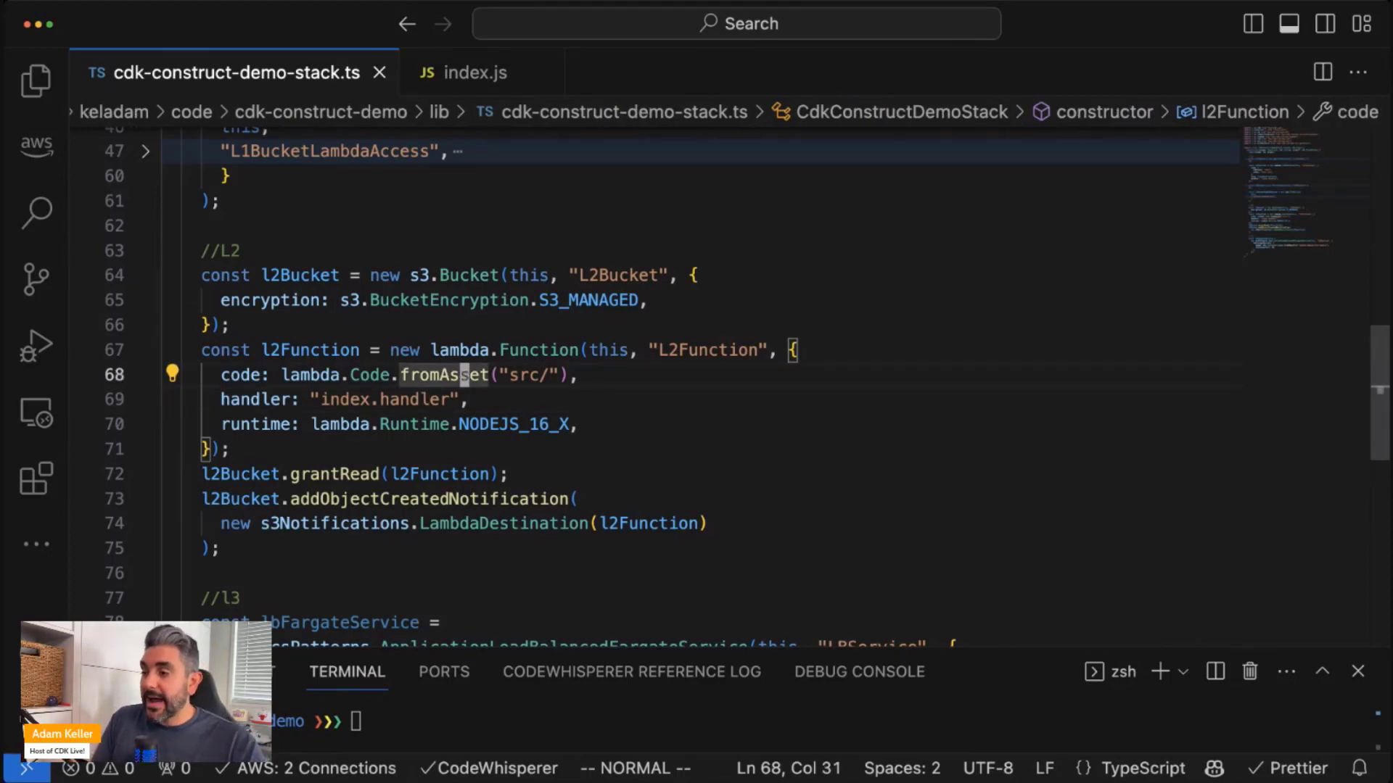
{"action": "mouse_move", "coordinate": [369, 375]}
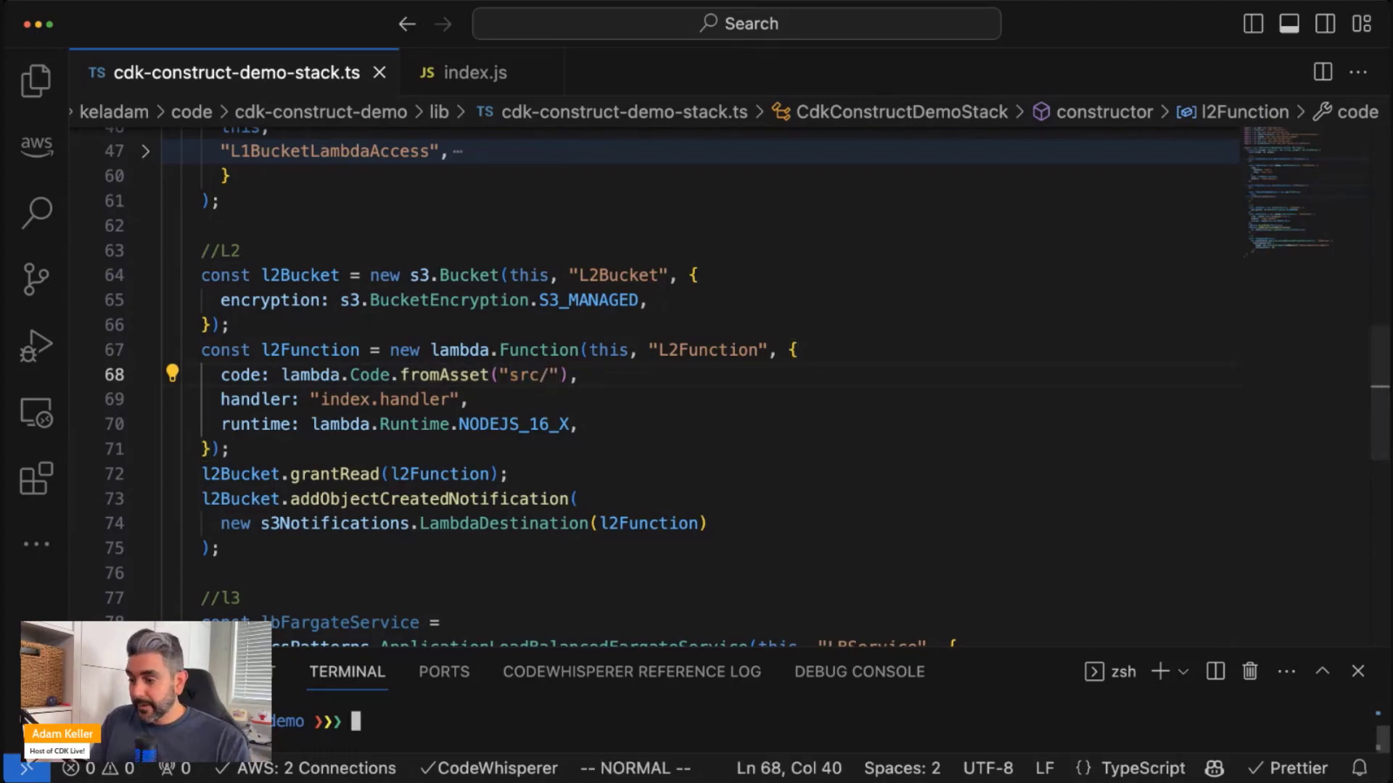
Change into the src folder in the terminal and bring up index.js
{"action": "type", "text": "cd sr"}
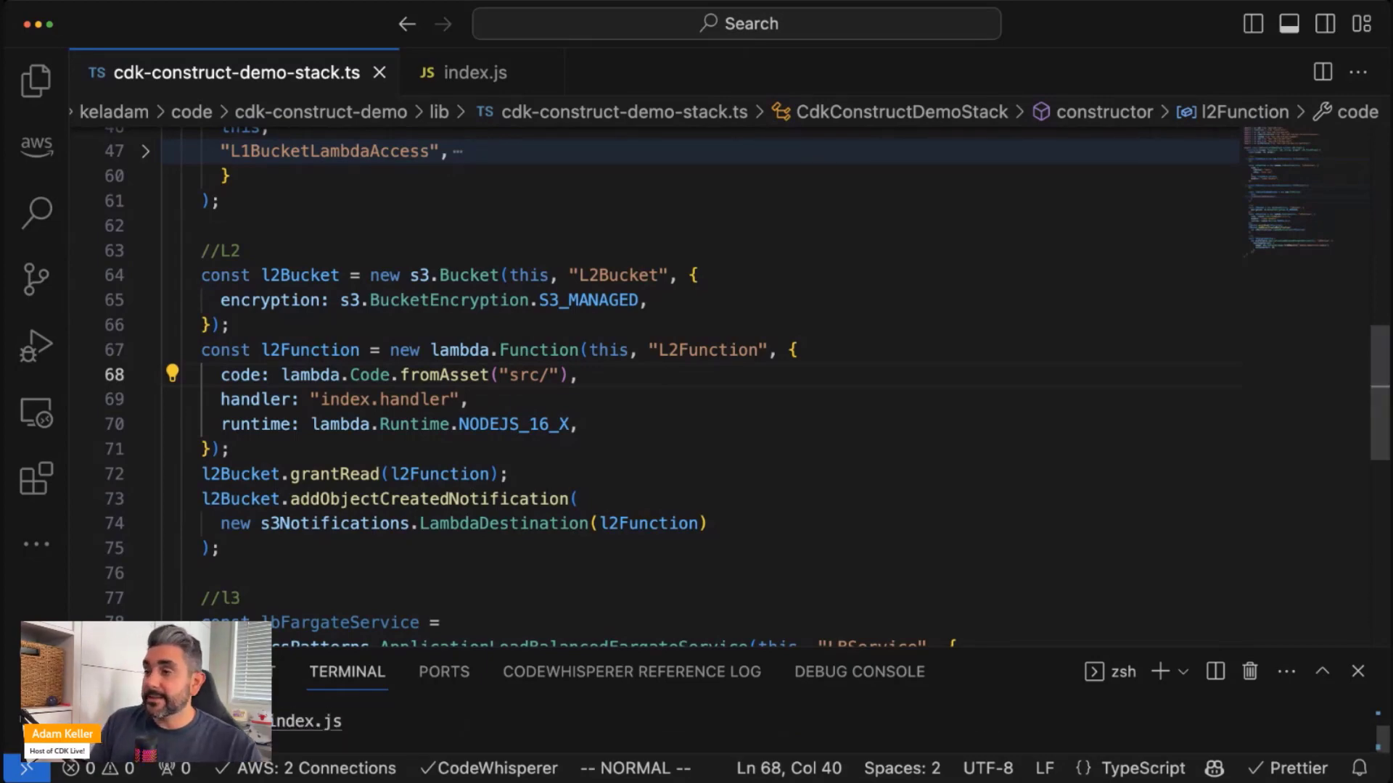
{"action": "left_click", "coordinate": [475, 72]}
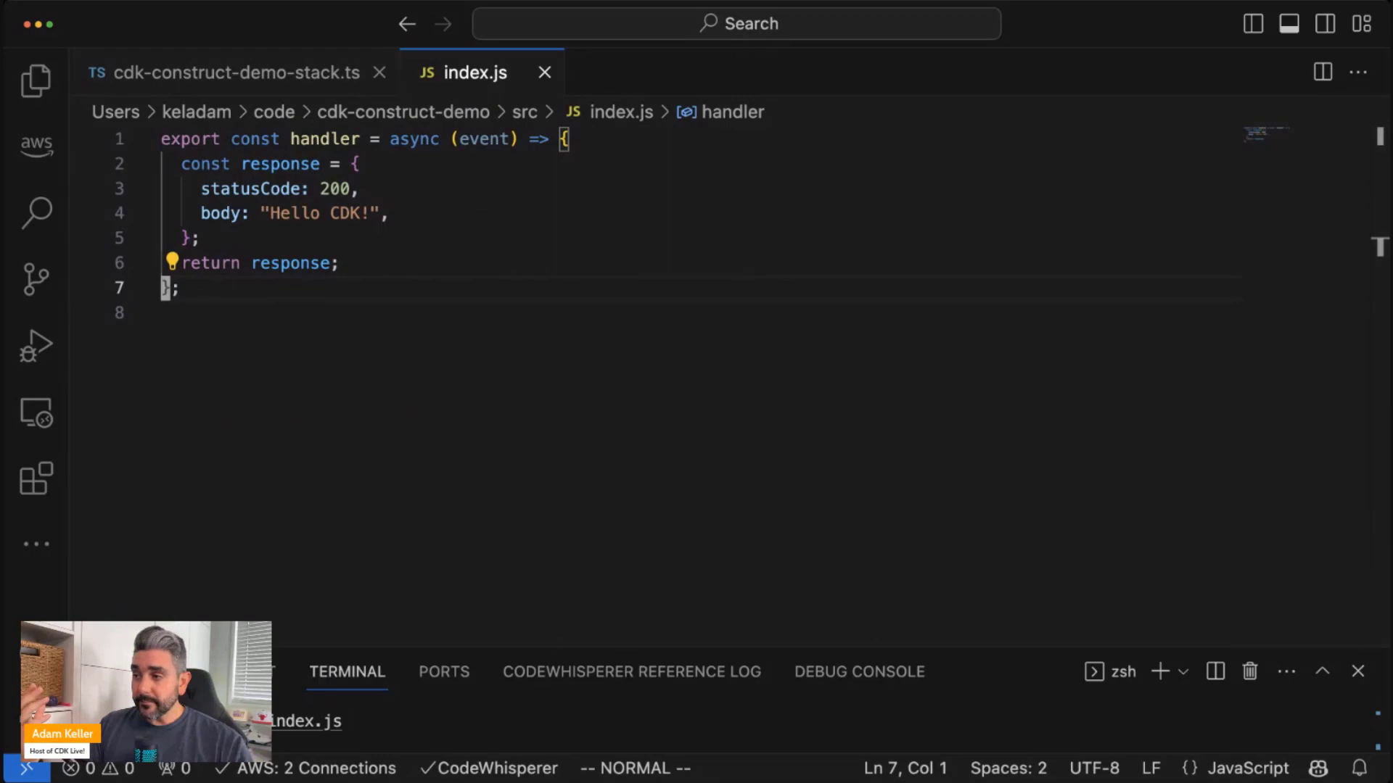
{"action": "left_click", "coordinate": [235, 72]}
{"action": "type", "text": "code: lambda.Code.from"}
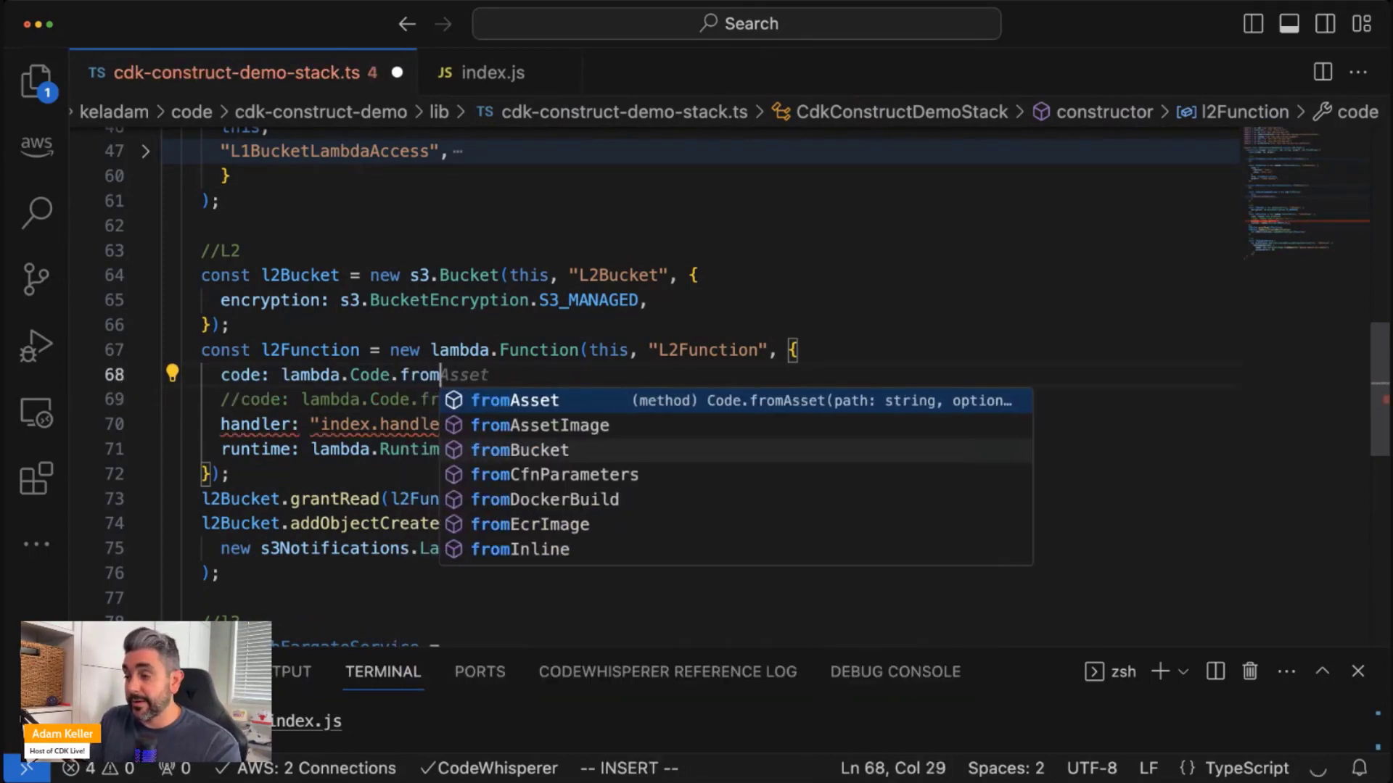
Try lambda.Code.fromAssetImage with a "./" path in place of fromAsset
{"action": "type", "text": "Image("}
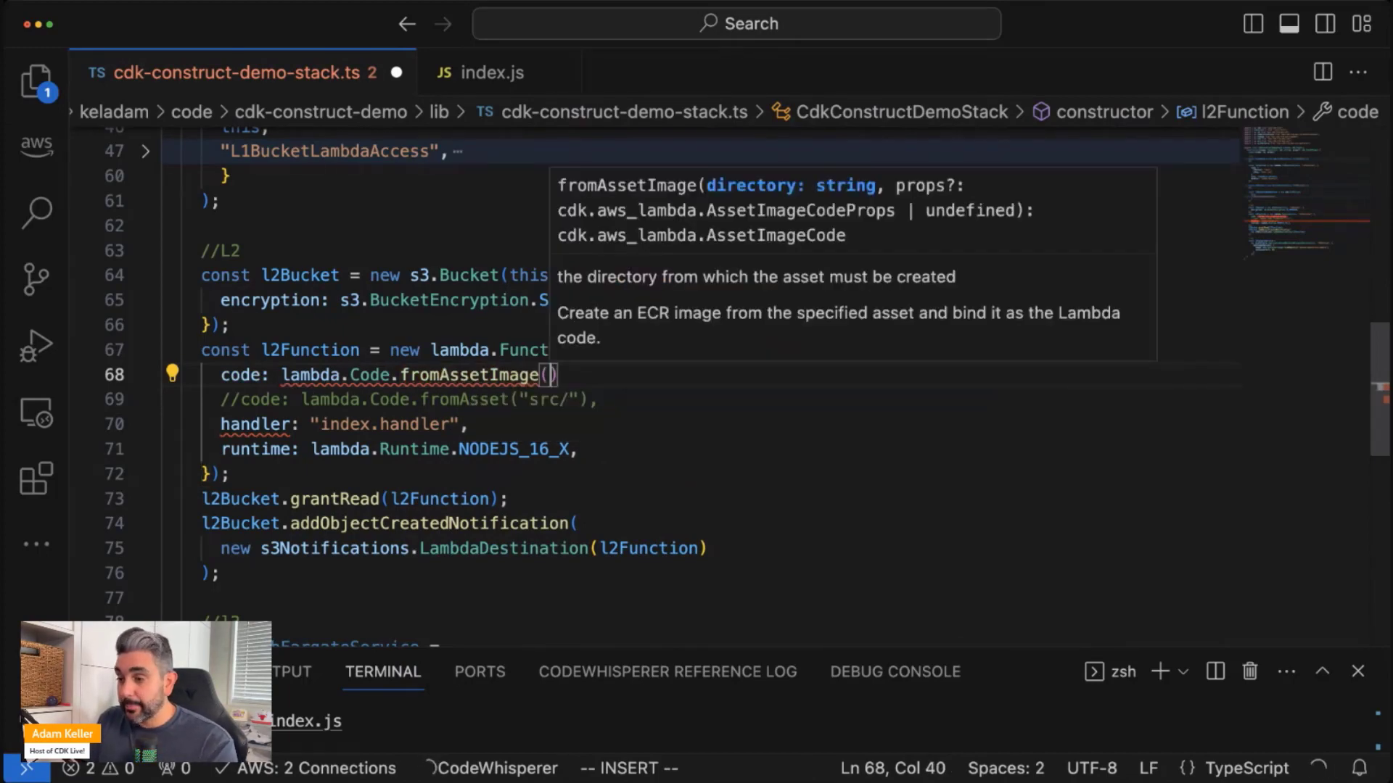
{"action": "type", "text": "./"}
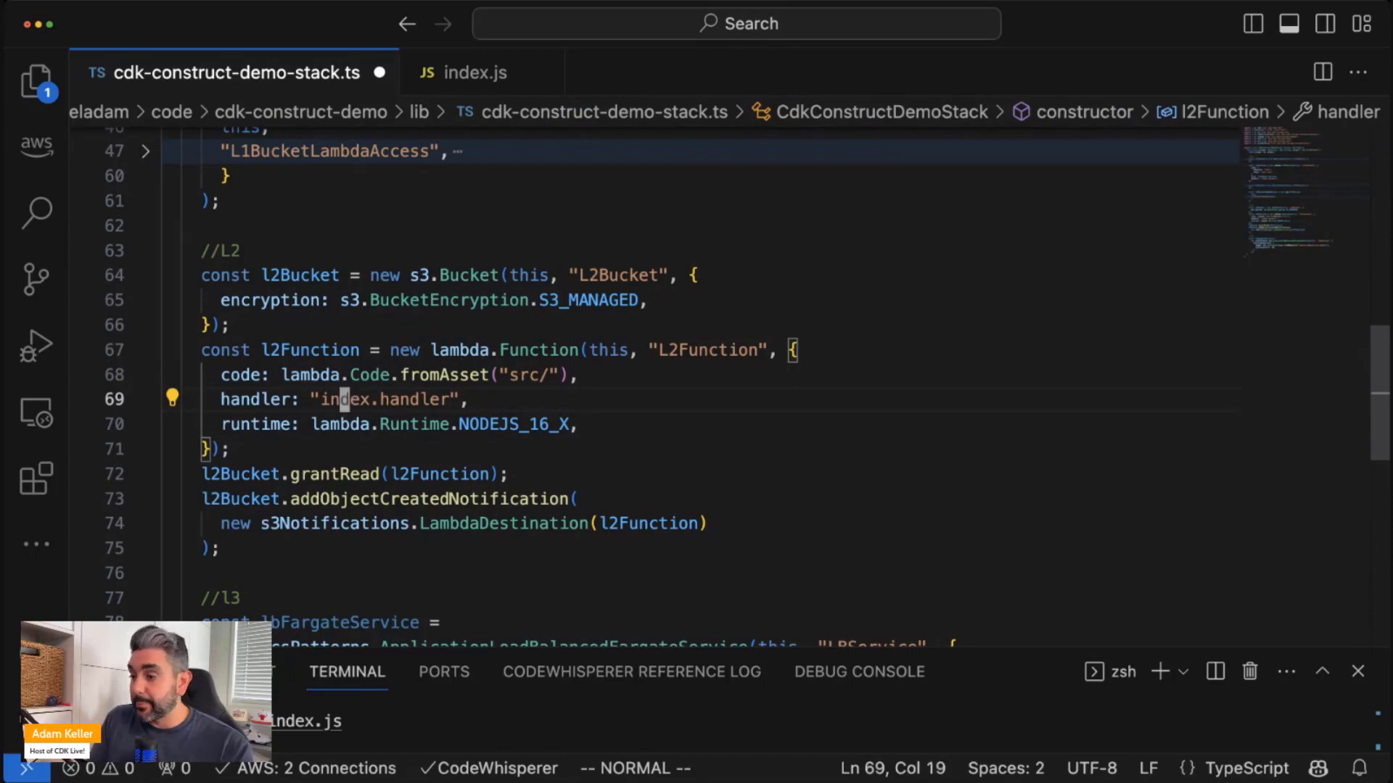
Switch the L2 function runtime to lambda.Runtime.NODEJS_18_X and save
{"action": "key", "text": "down"}
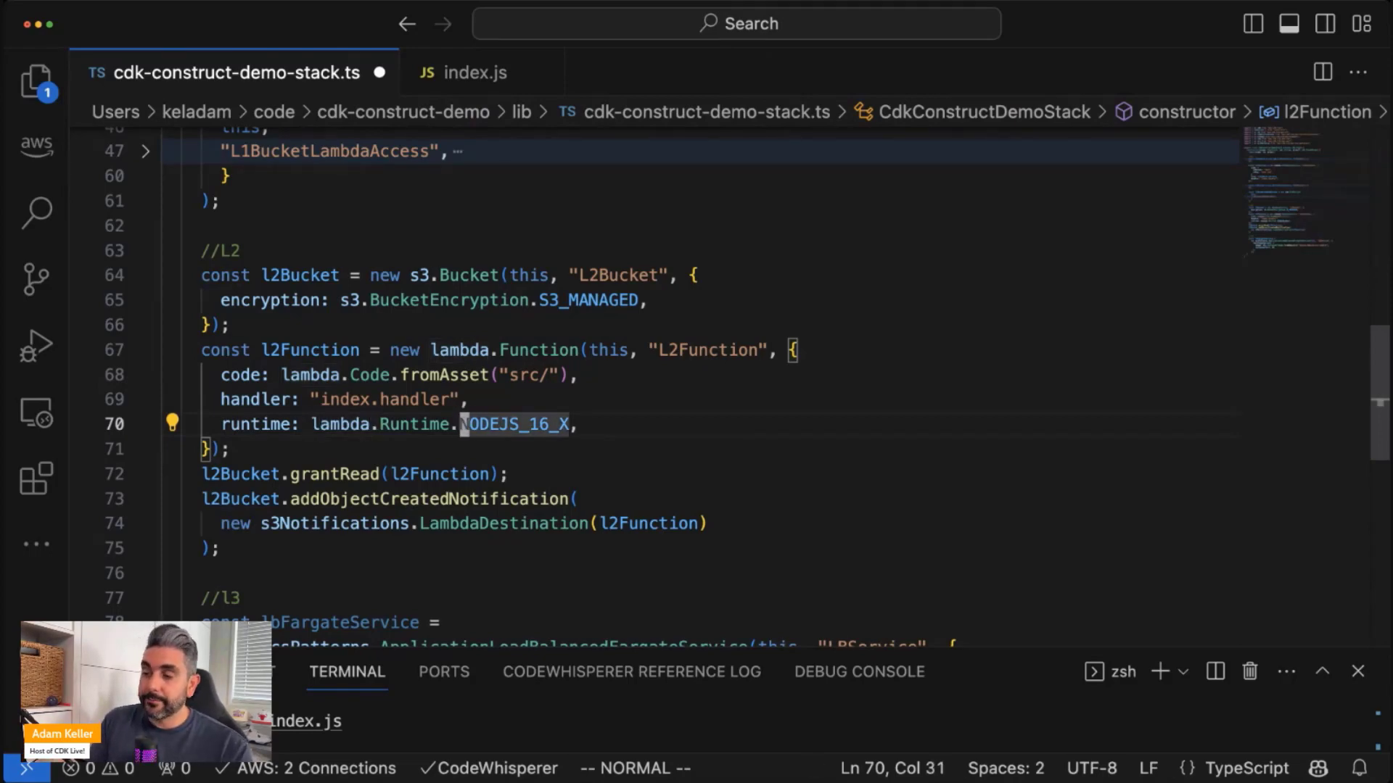
{"action": "key", "text": "Backspace"}
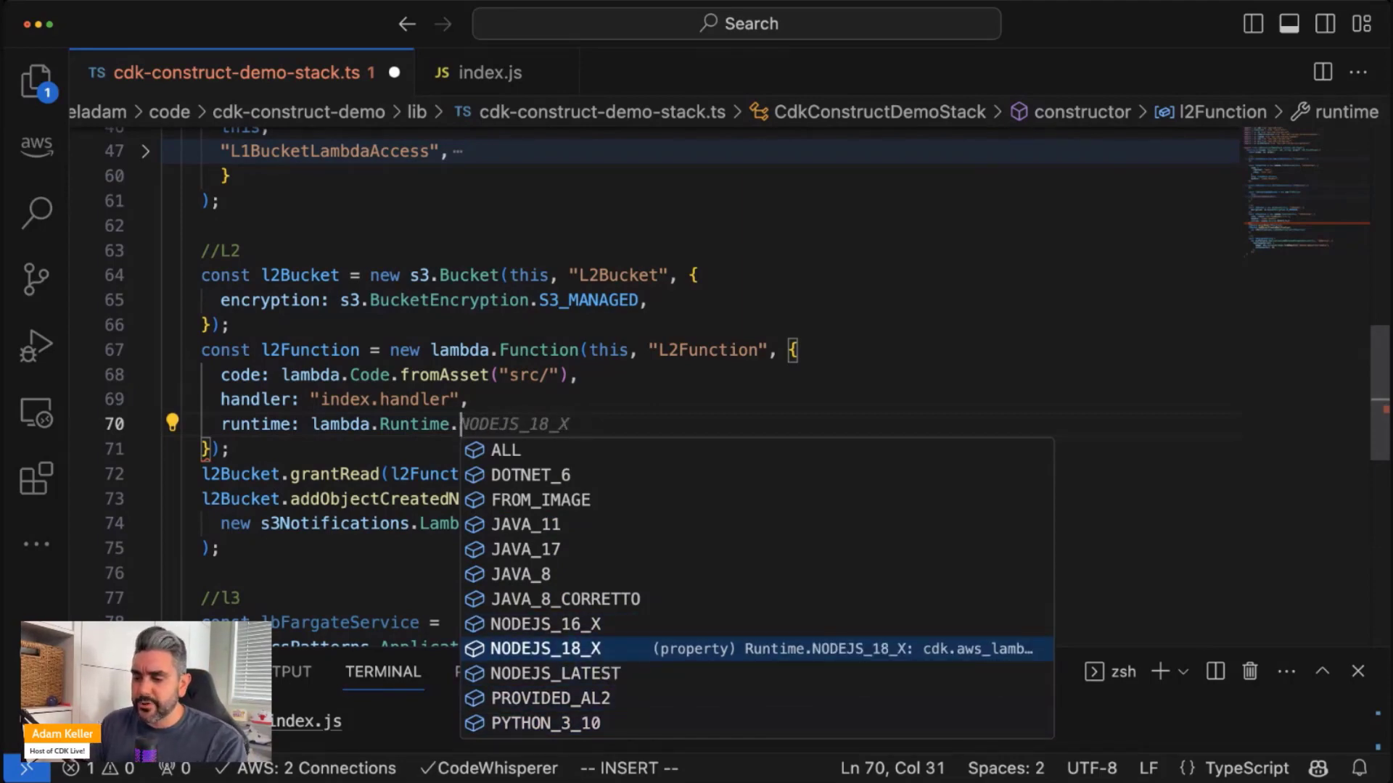
{"action": "left_click", "coordinate": [545, 649]}
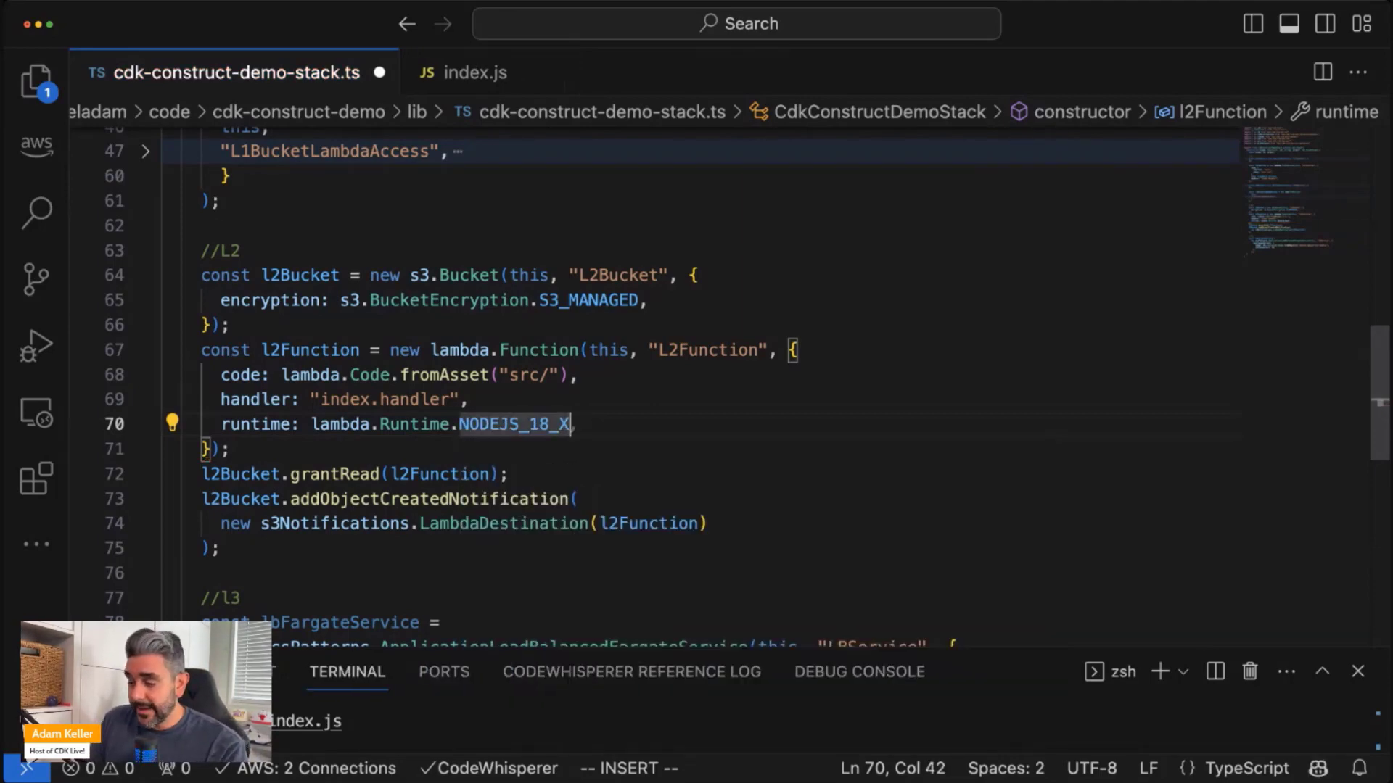
{"action": "key", "text": "cmd+s"}
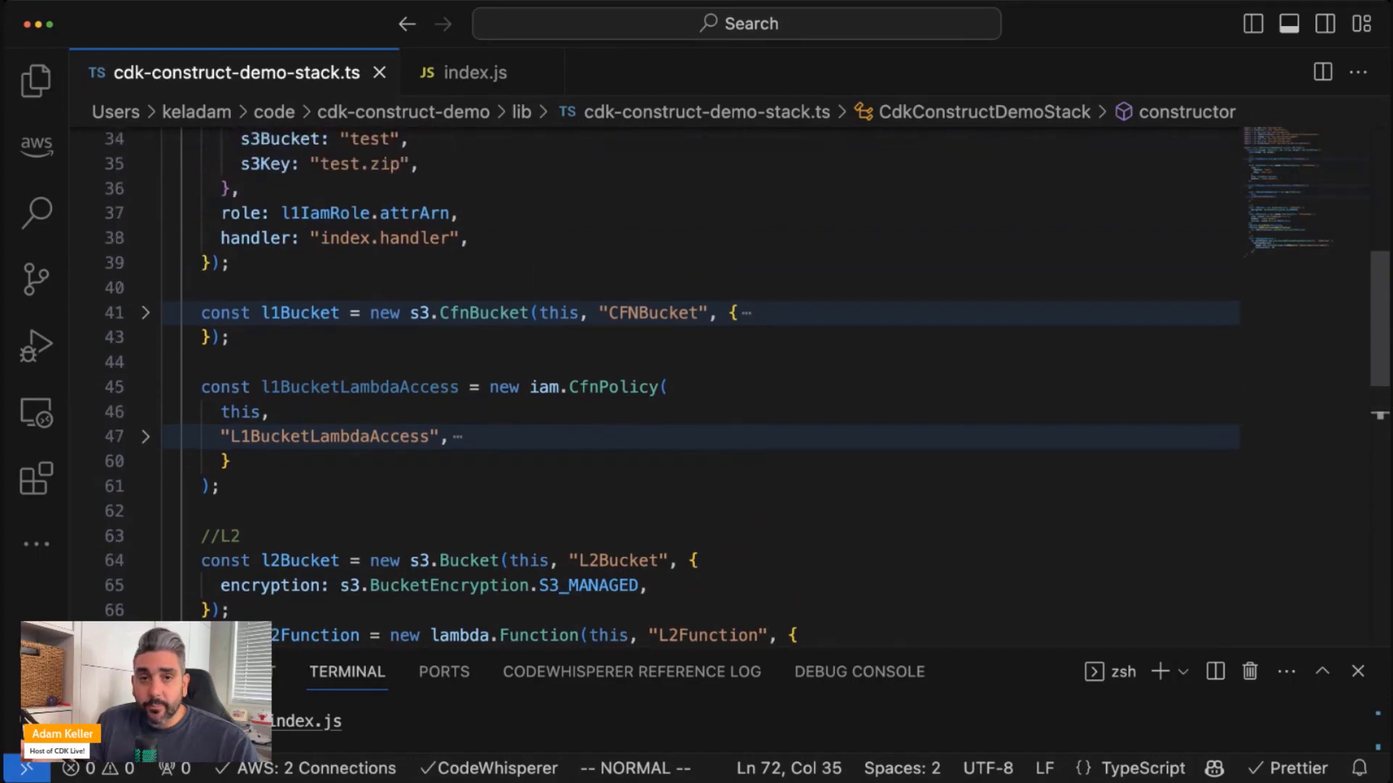
Scroll down to the //L2 section containing the bucket's grant call
{"action": "scroll", "scroll_direction": "down", "scroll_amount": 3}
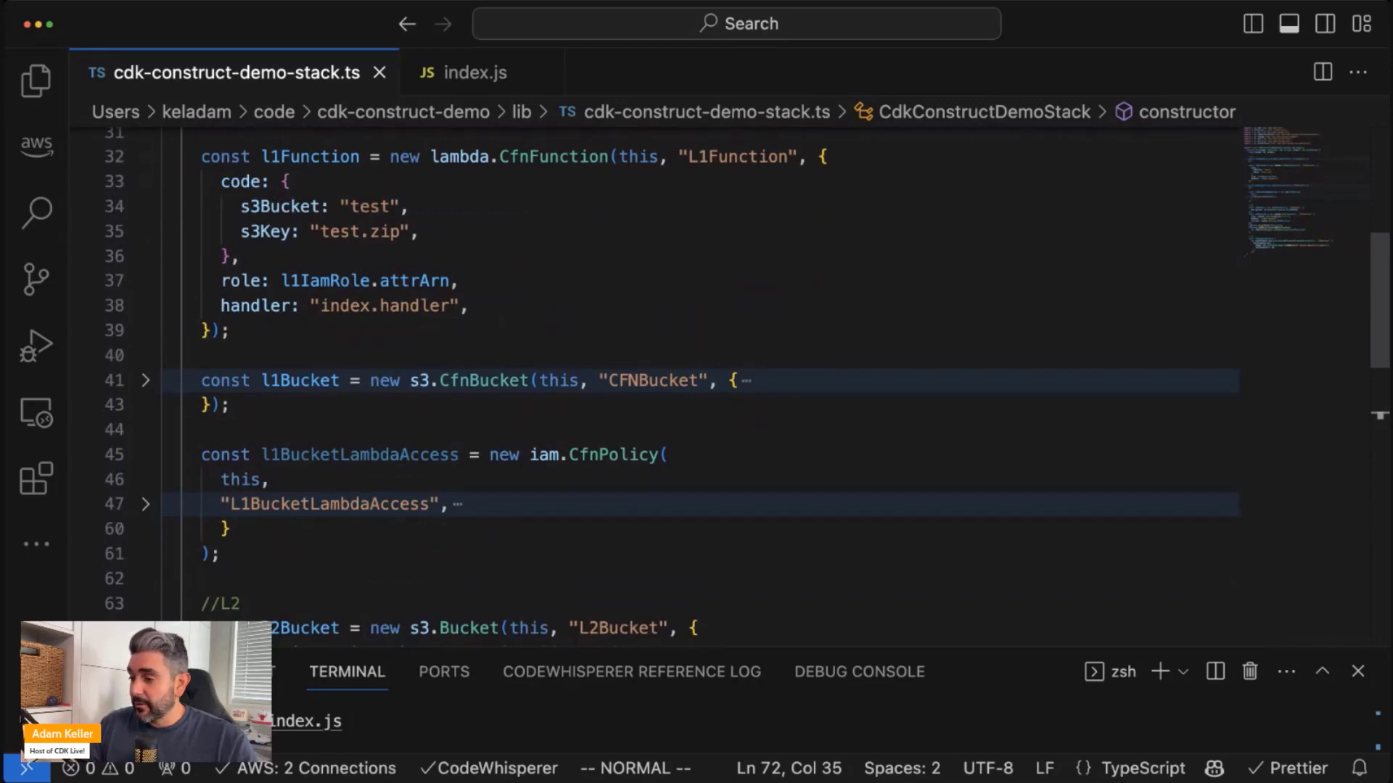
{"action": "scroll", "scroll_direction": "down", "scroll_amount": 3}
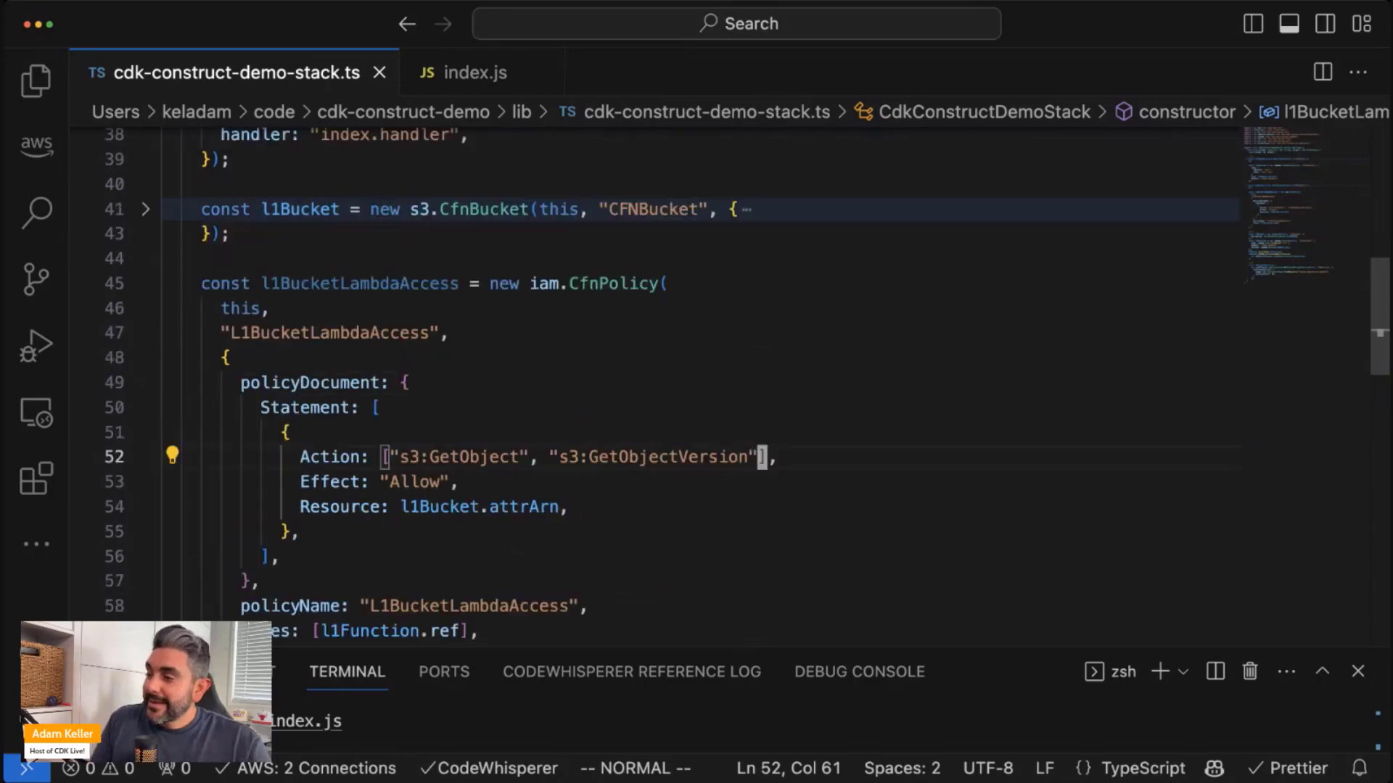
{"action": "scroll", "scroll_direction": "down", "scroll_amount": 3}
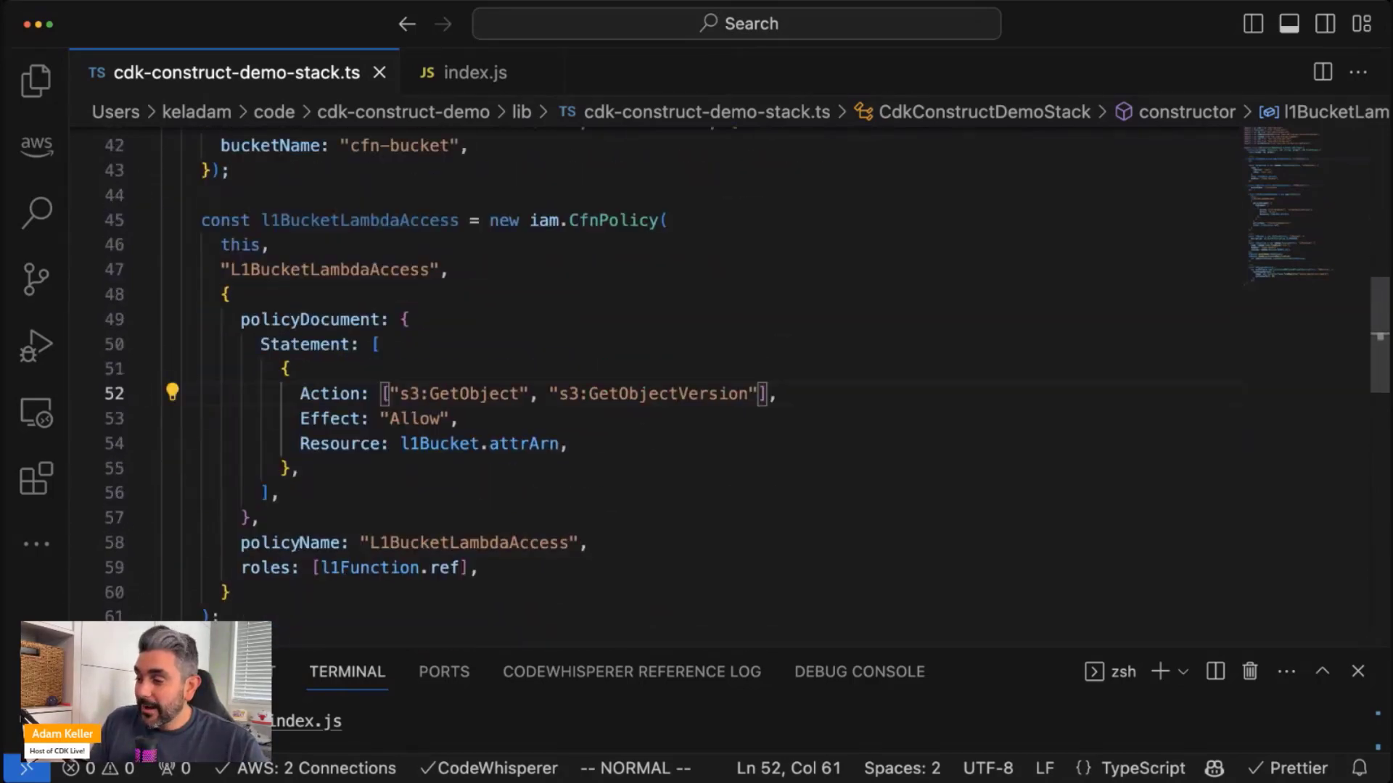
{"action": "scroll", "scroll_direction": "down", "scroll_amount": 3}
{"action": "type", "text": "l2Bucket.grant"}
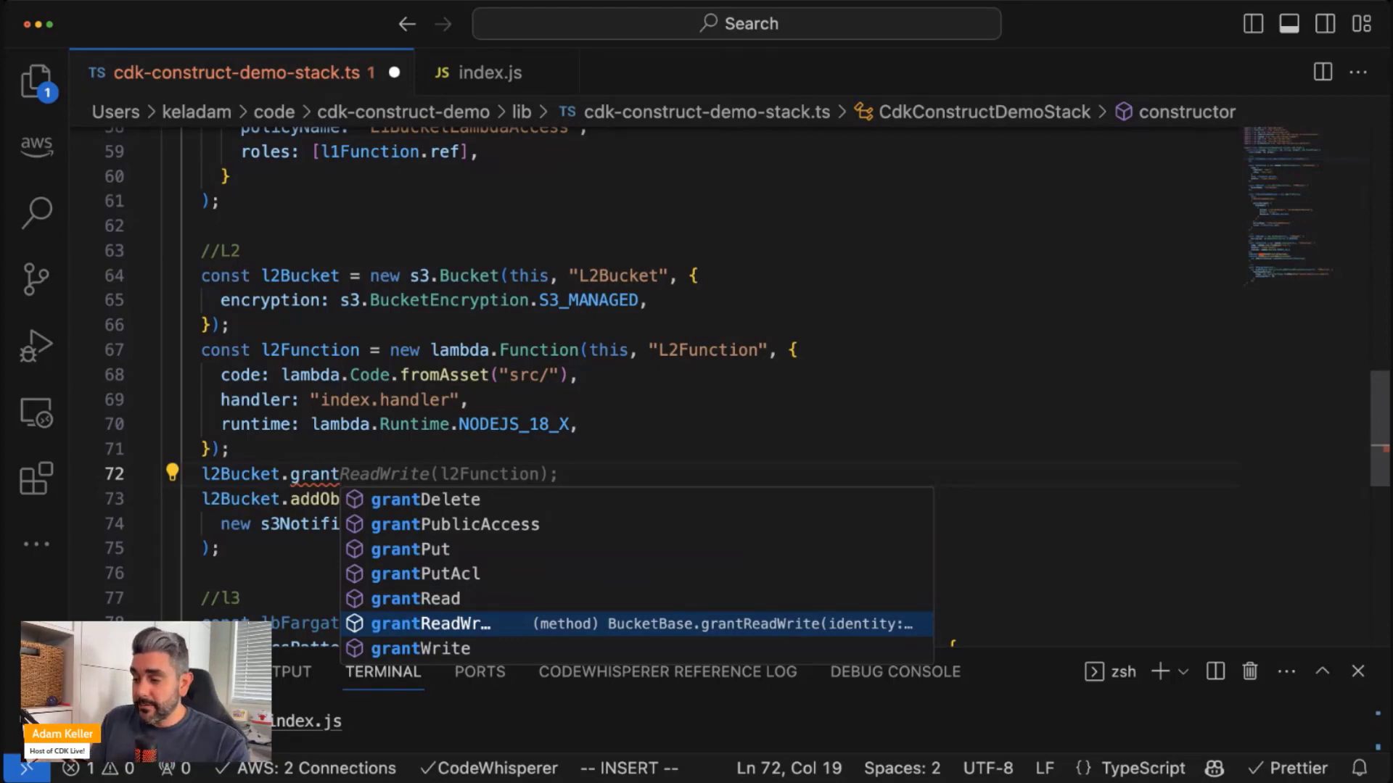
Complete bucket.grantReadWrite(l2Function) so the L2 function gets read-write bucket access
{"action": "key", "text": "Tab"}
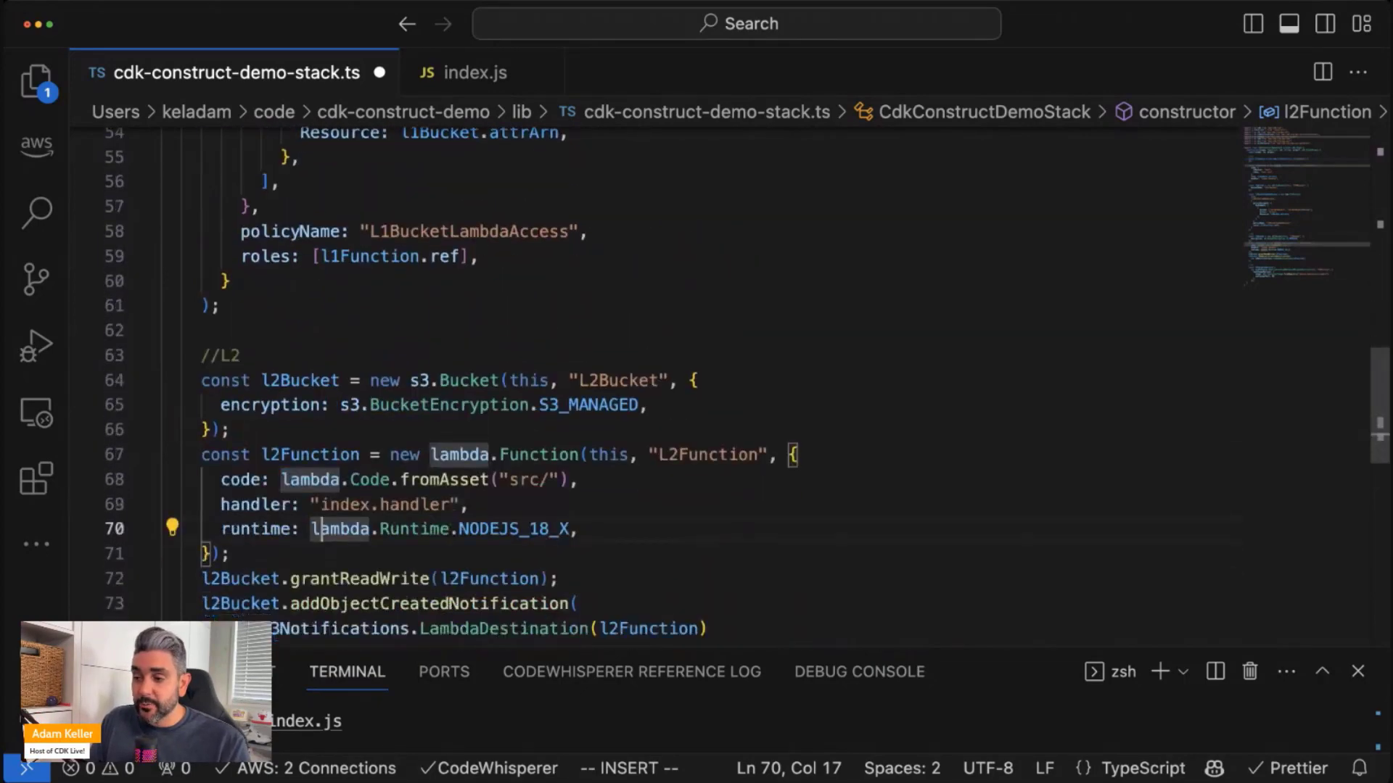
{"action": "scroll", "scroll_direction": "down", "scroll_amount": 3}
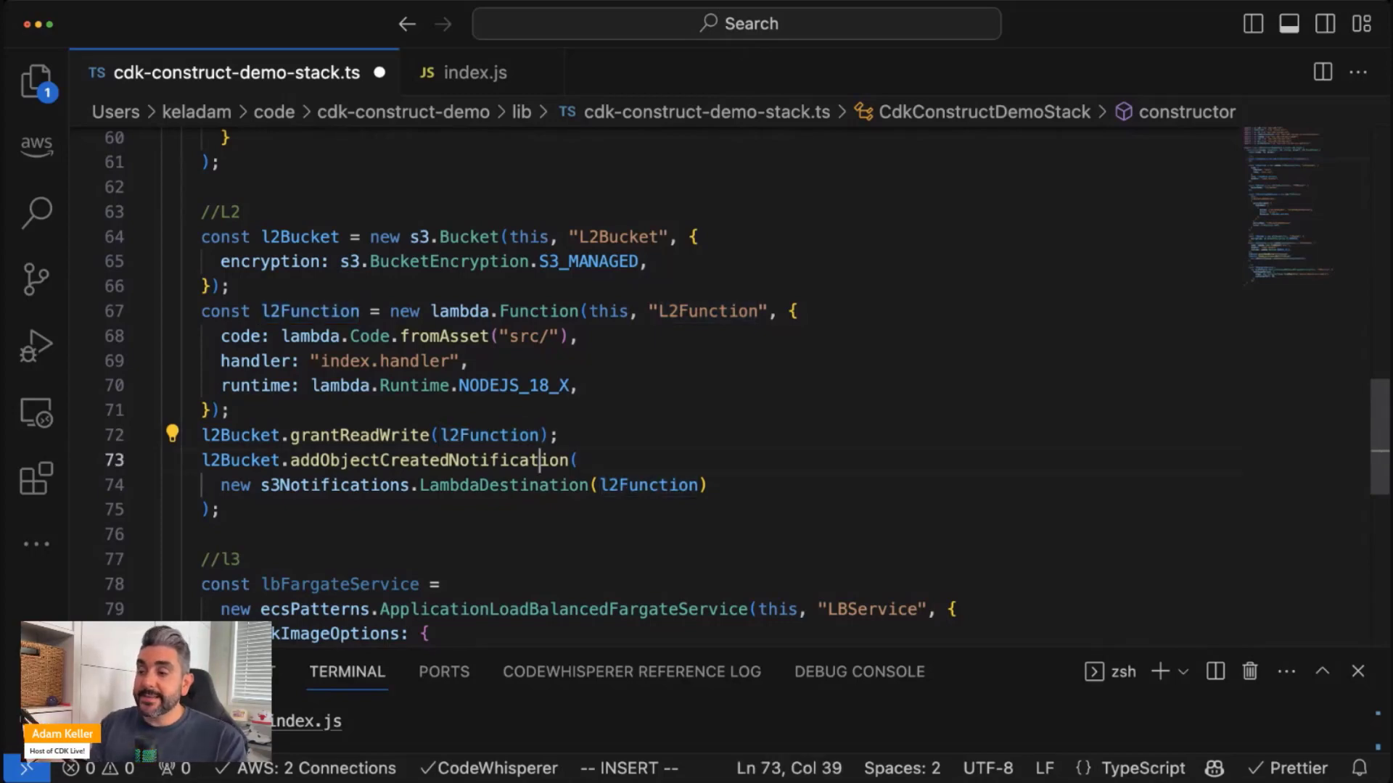
Highlight the addObjectCreatedNotification statement with its LambdaDestination, then save the stack file
{"action": "double_click", "coordinate": [432, 460]}
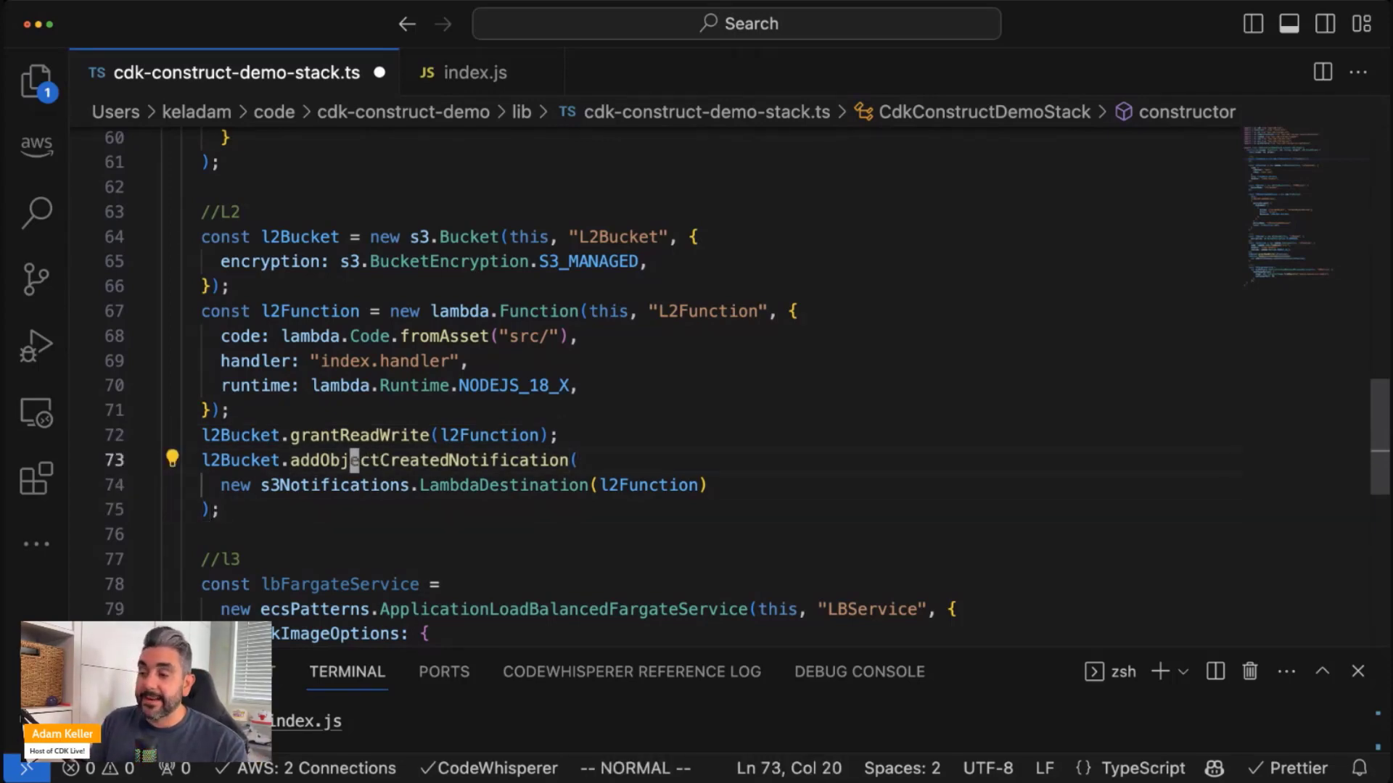
{"action": "double_click", "coordinate": [431, 459]}
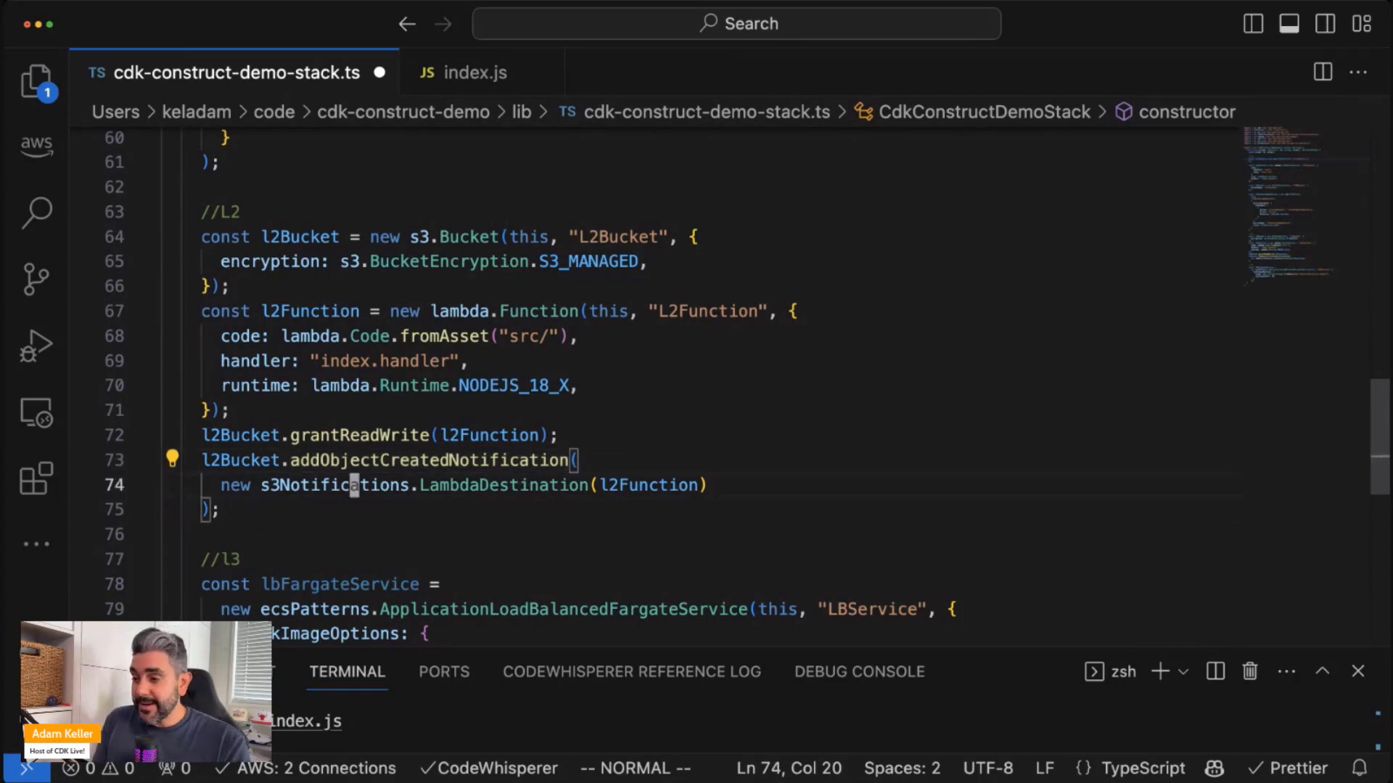
{"action": "key", "text": "up"}
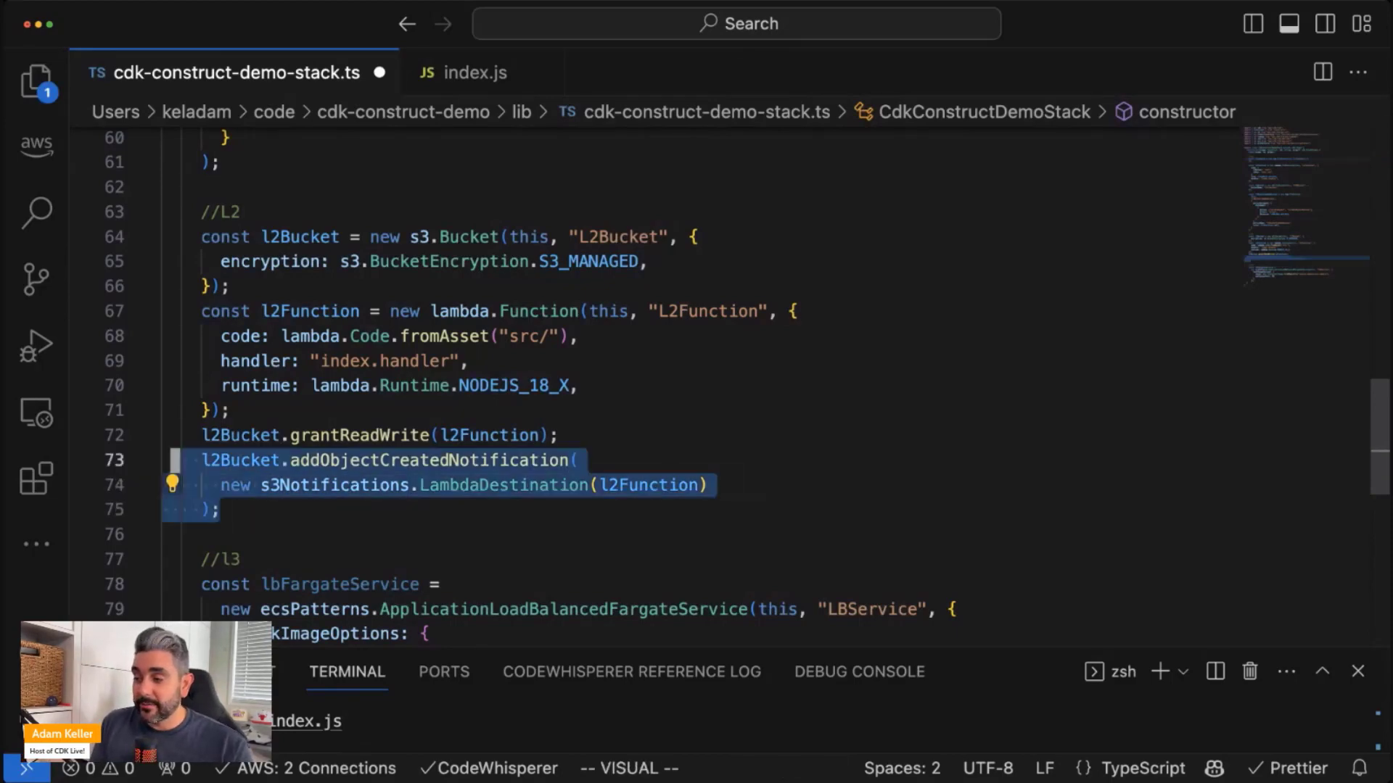
{"action": "key", "text": "Escape"}
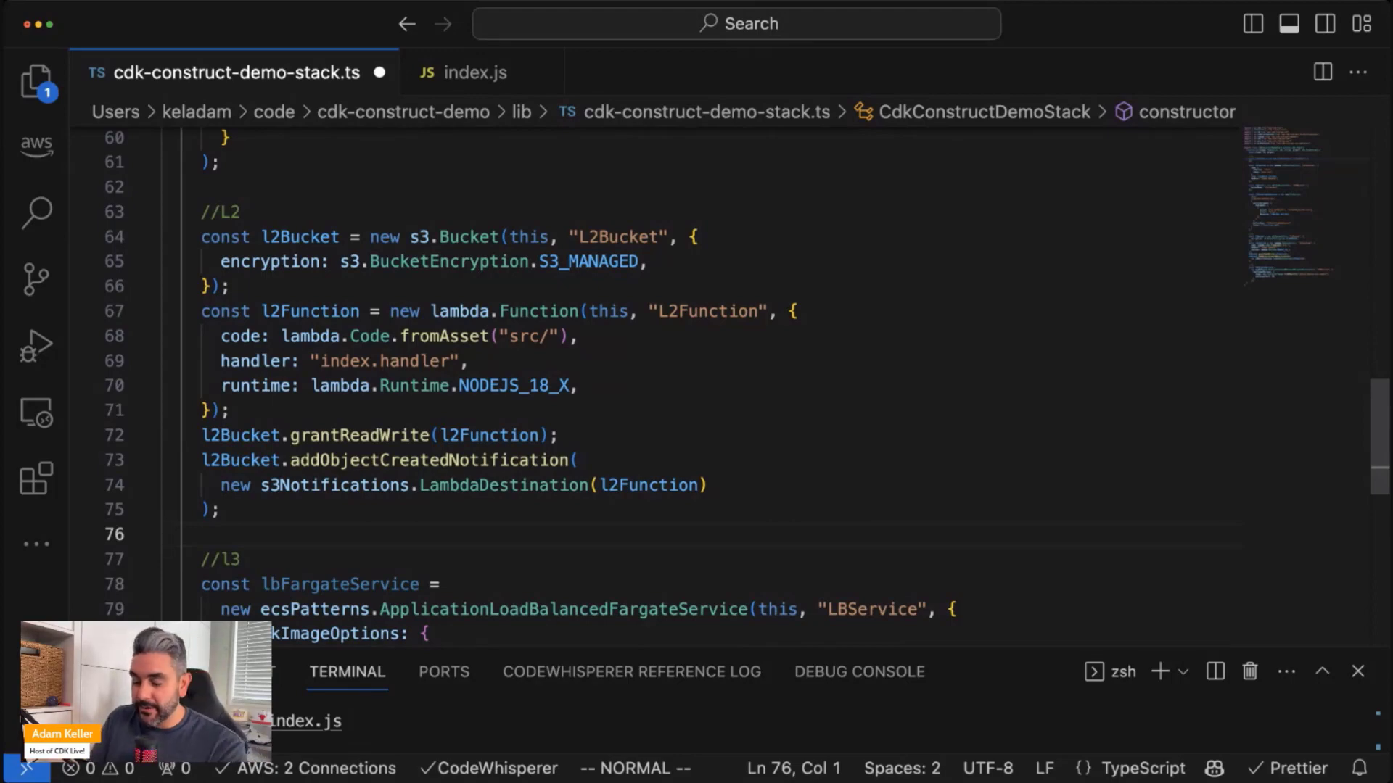
{"action": "key", "text": "cmd+s"}
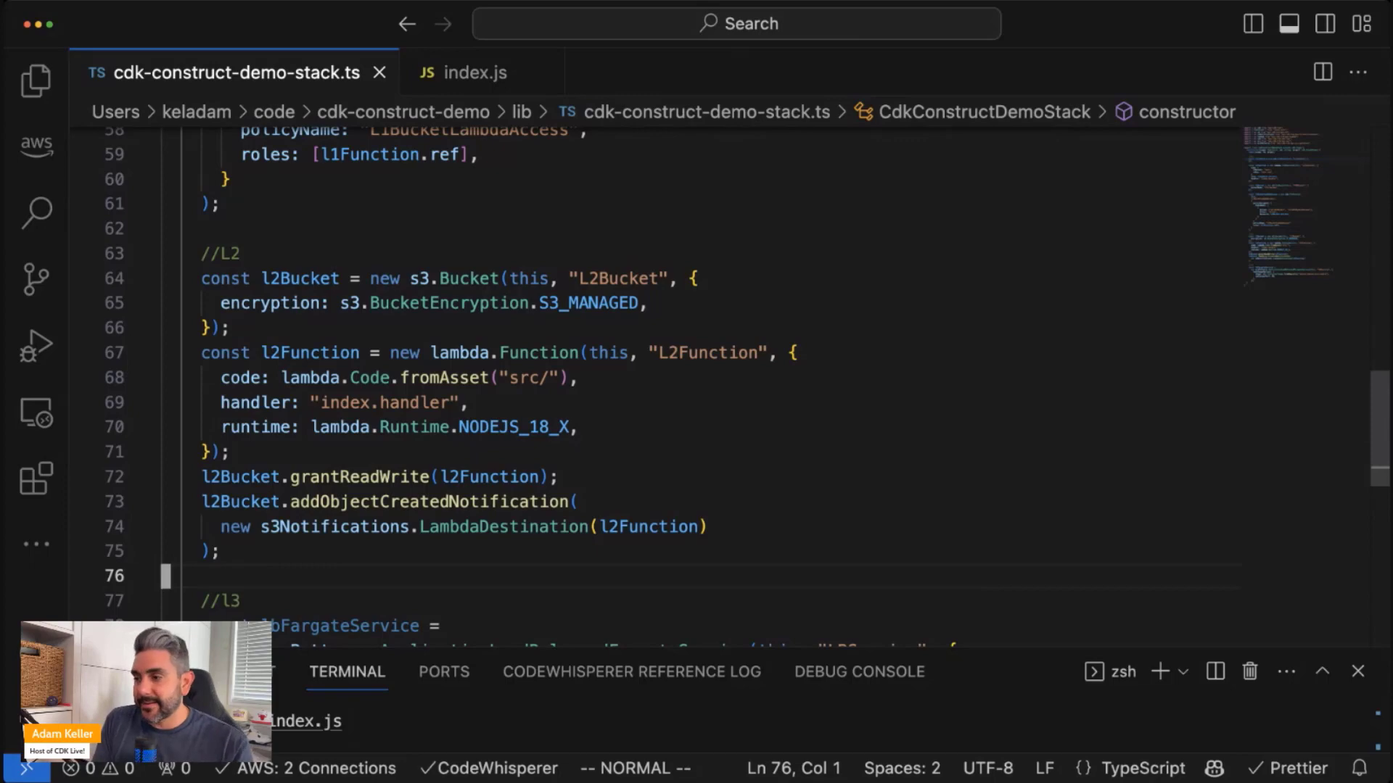
{"action": "scroll", "scroll_direction": "down", "scroll_amount": 3}
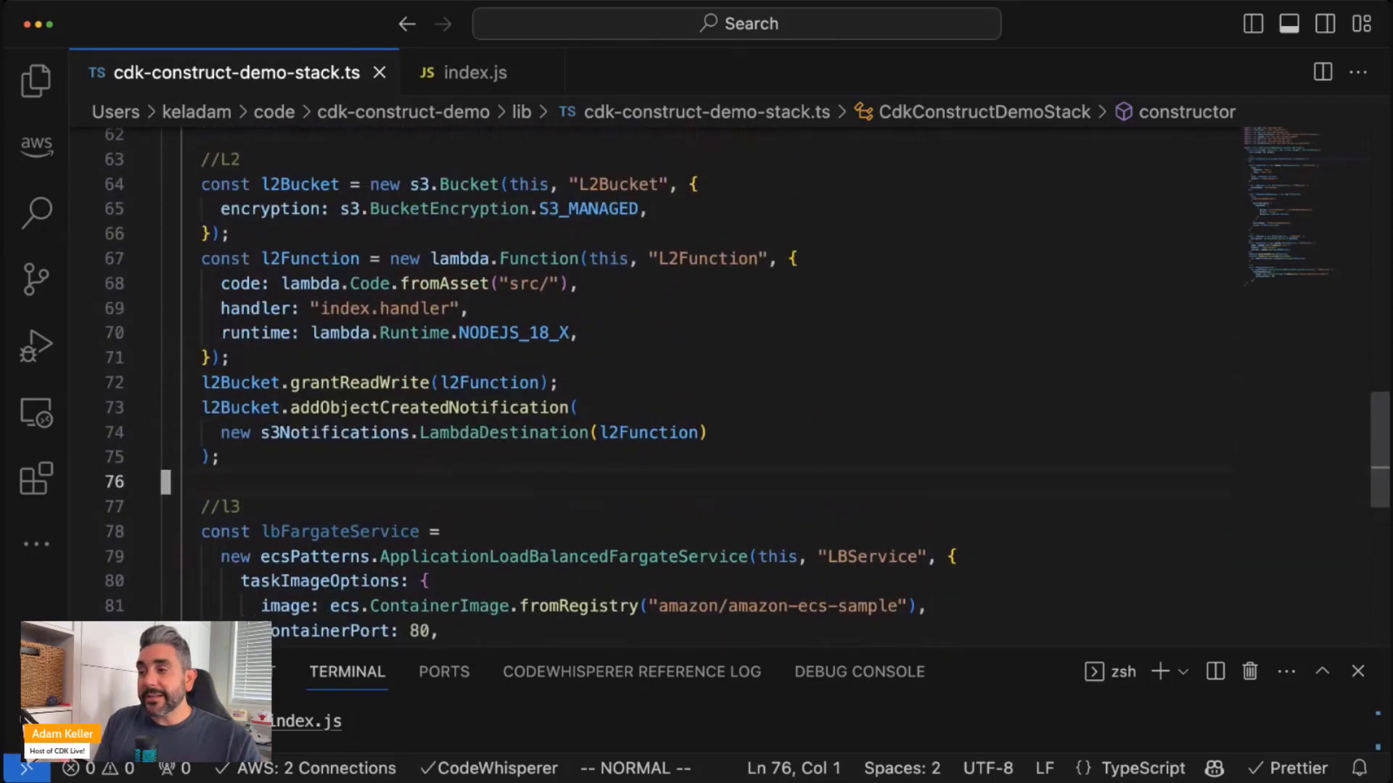
{"action": "scroll", "scroll_direction": "down", "scroll_amount": 3}
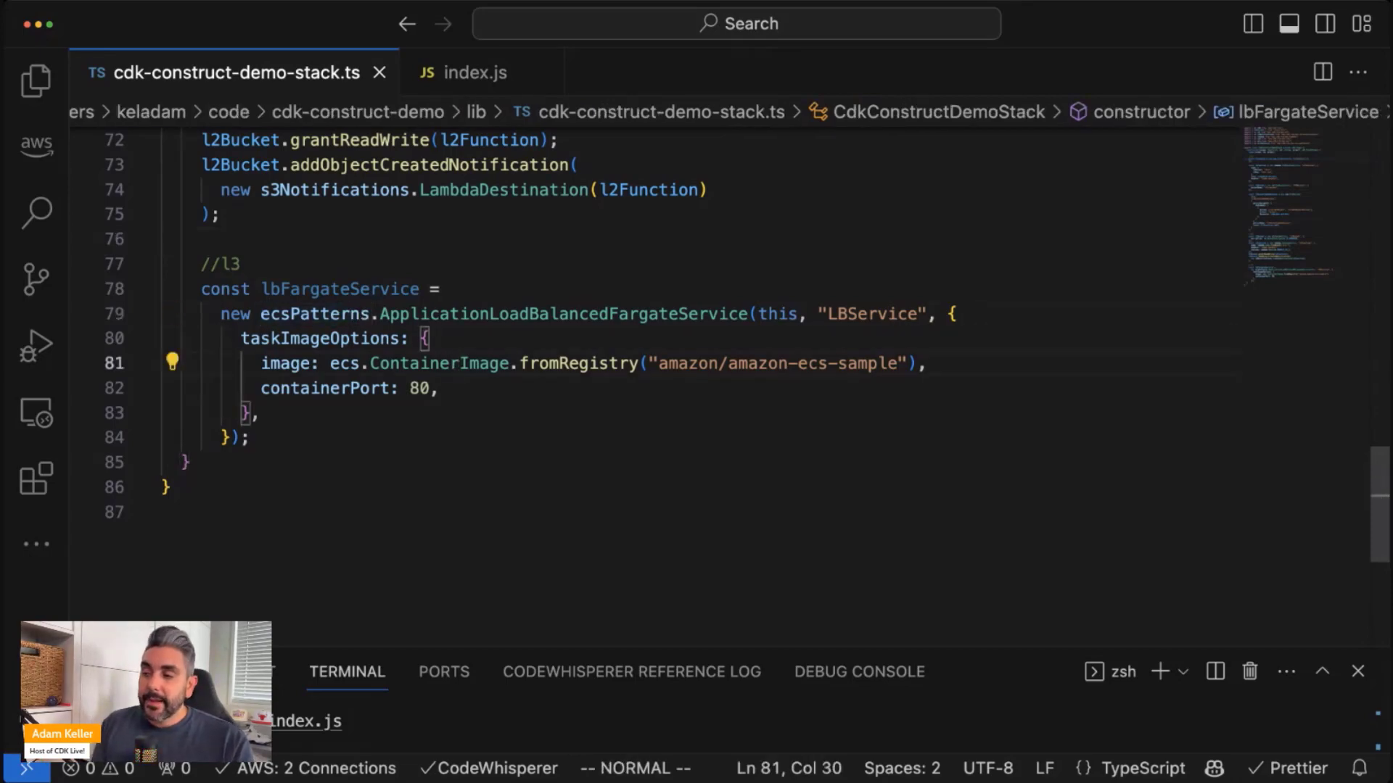
{"action": "left_click", "coordinate": [441, 289]}
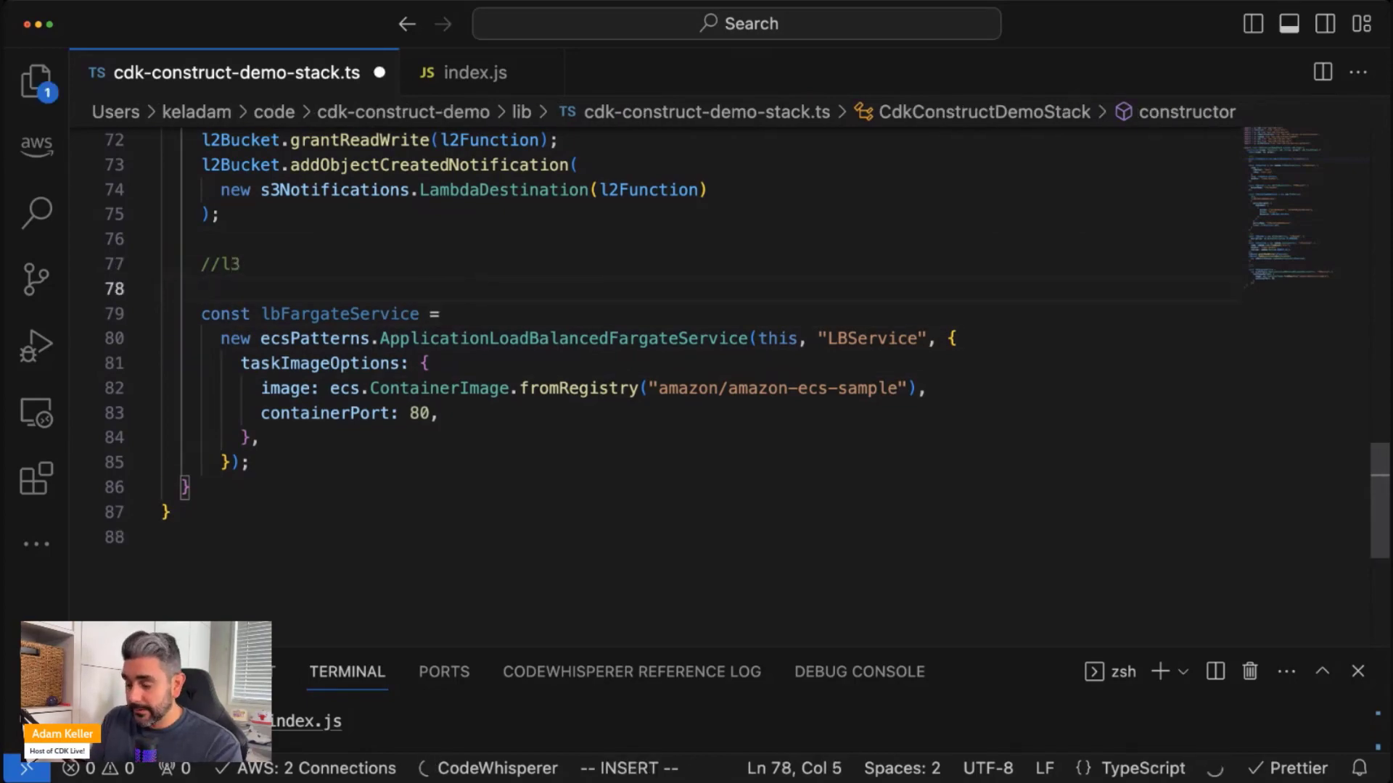
{"action": "type", "text": "new ecspatterns."}
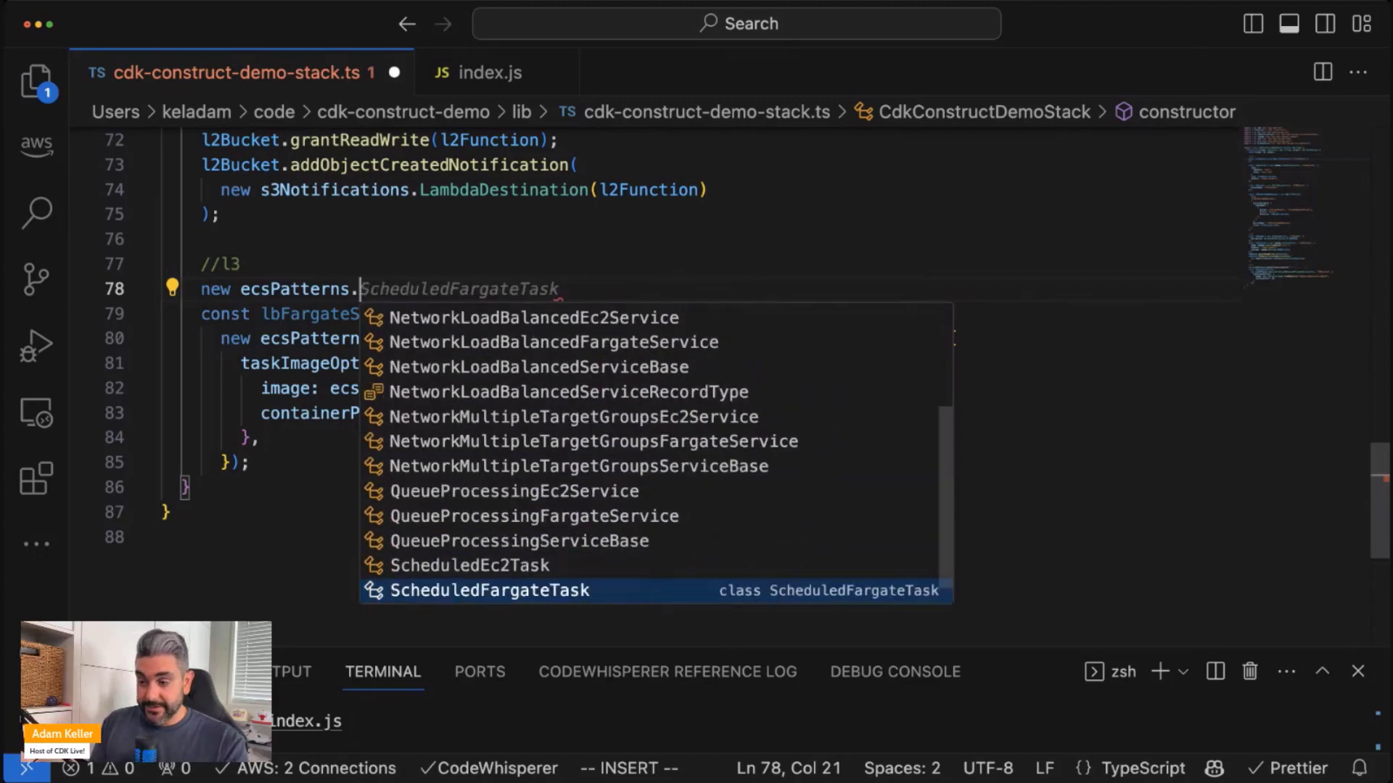
{"action": "key", "text": "up"}
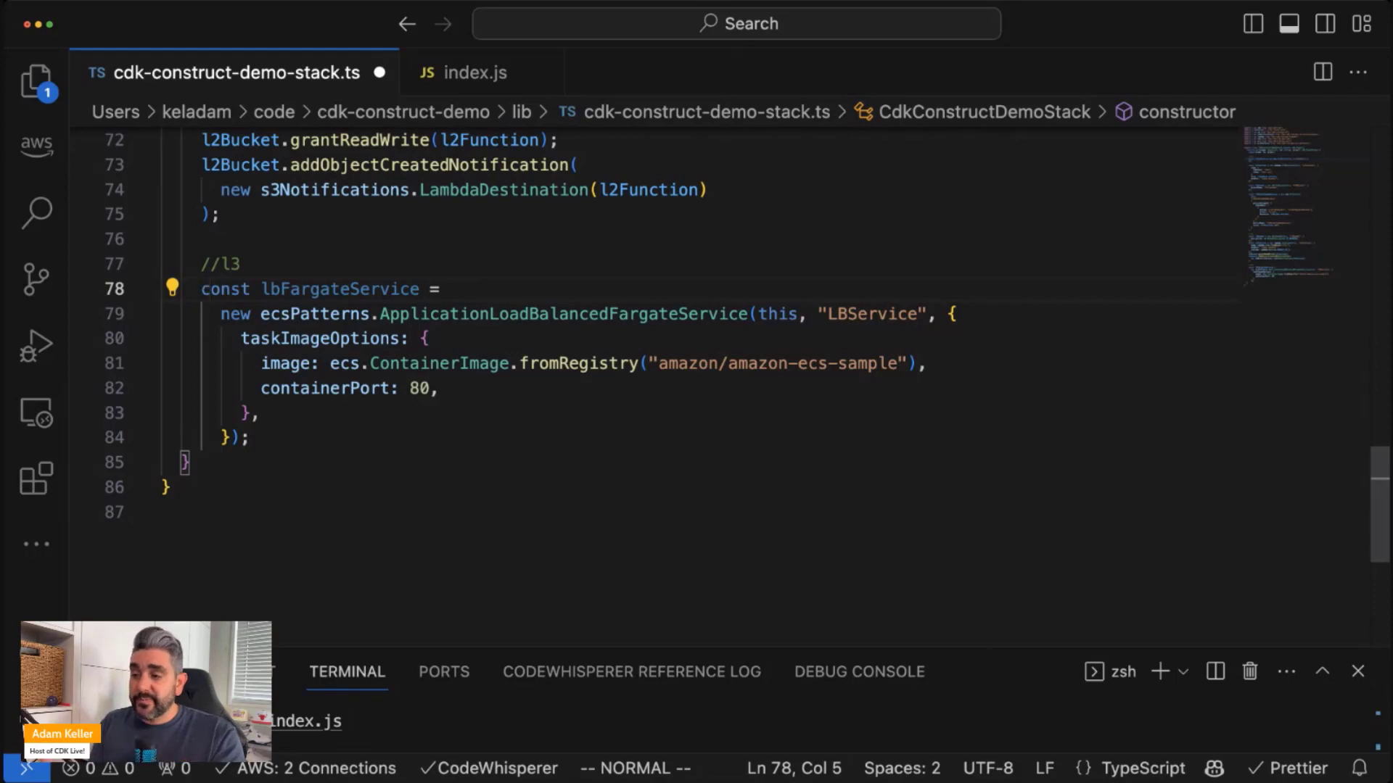
{"action": "left_click", "coordinate": [644, 363]}
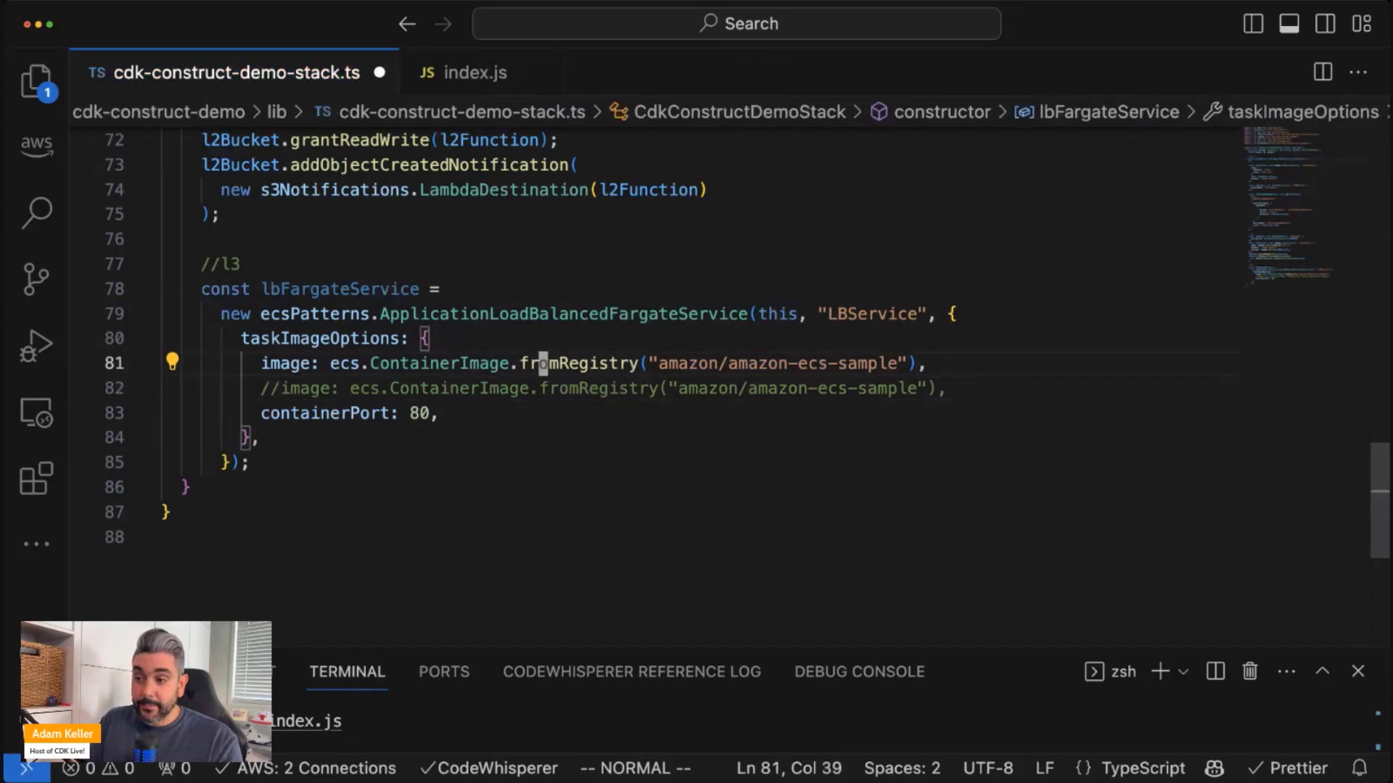
{"action": "type", "text": "fco"}
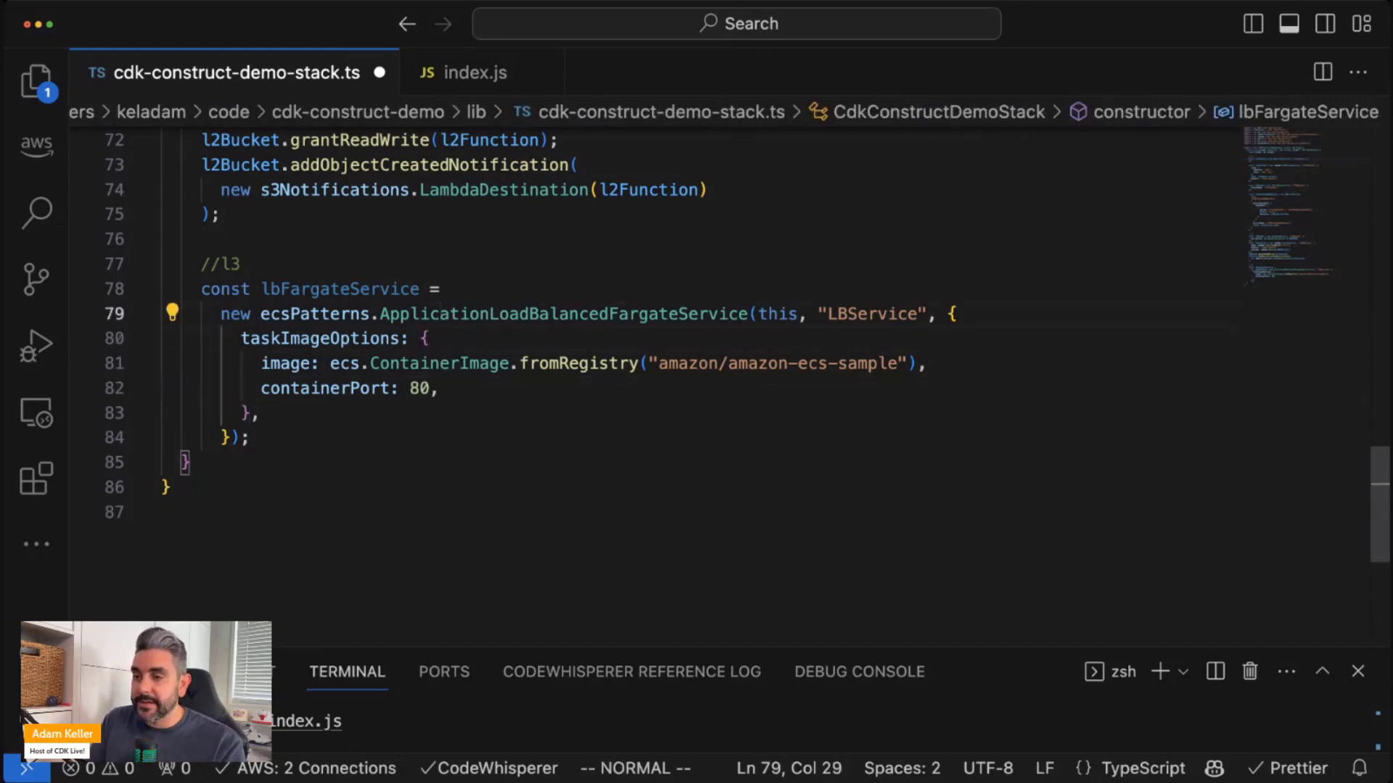
Add cluster: new ecs.Cluster(this, "Cluster", {}) to the Fargate service props
{"action": "type", "text": "vpc"}
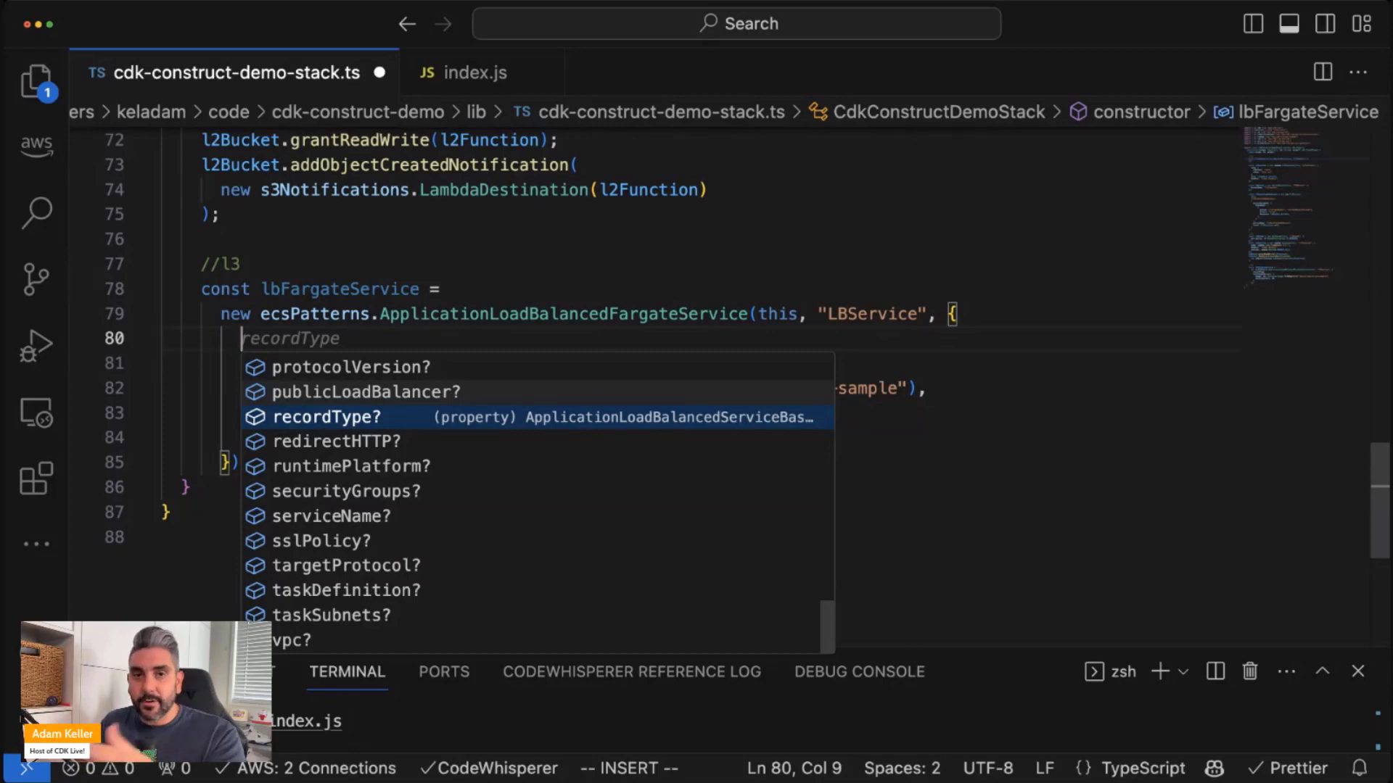
{"action": "type", "text": "vpc:"}
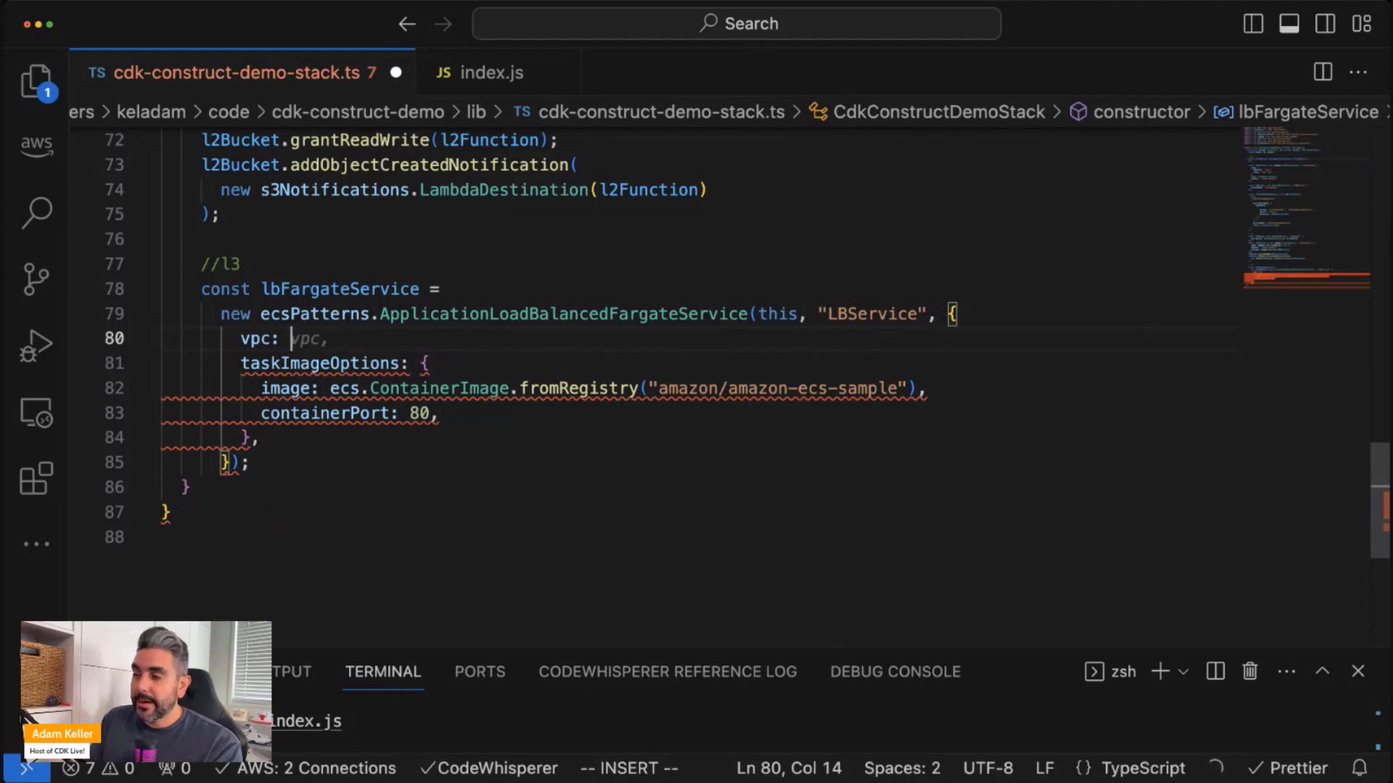
{"action": "type", "text": "er"}
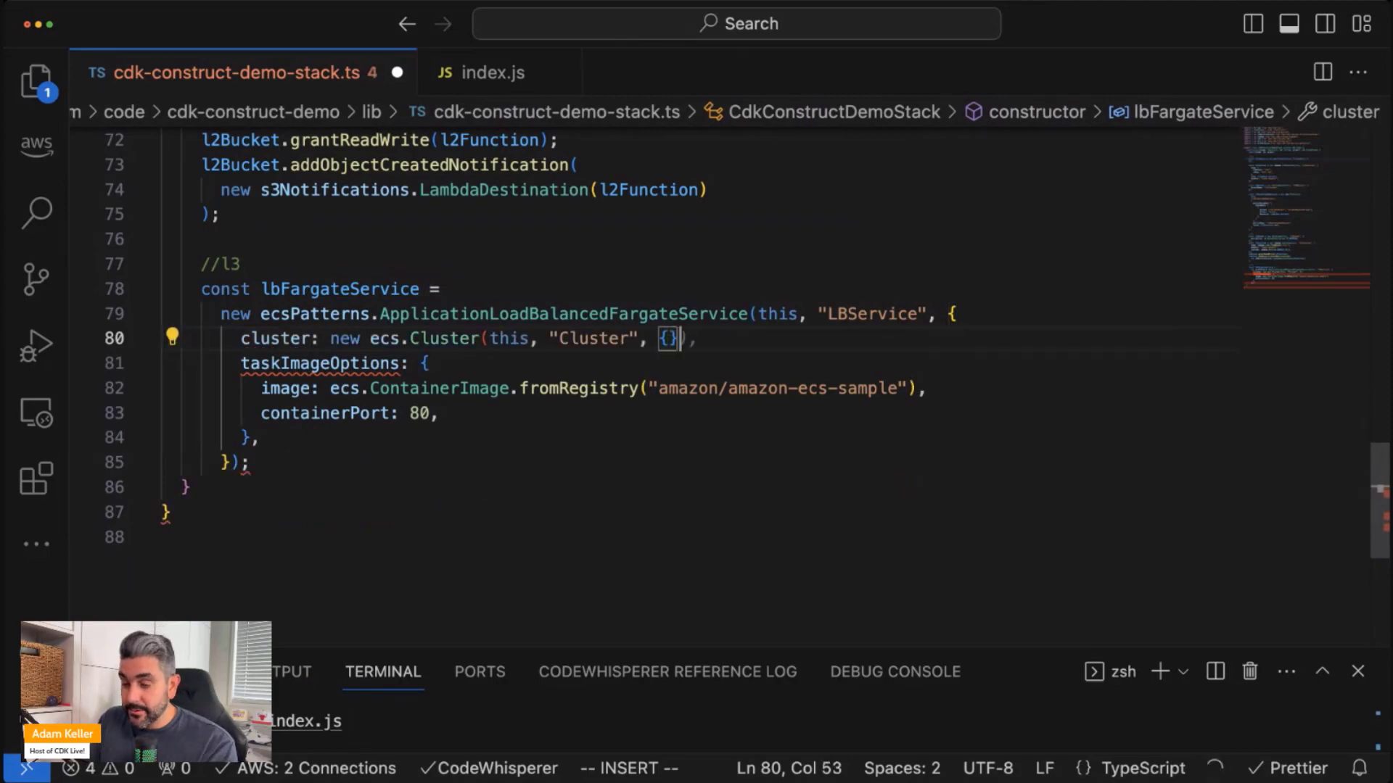
{"action": "key", "text": "Escape"}
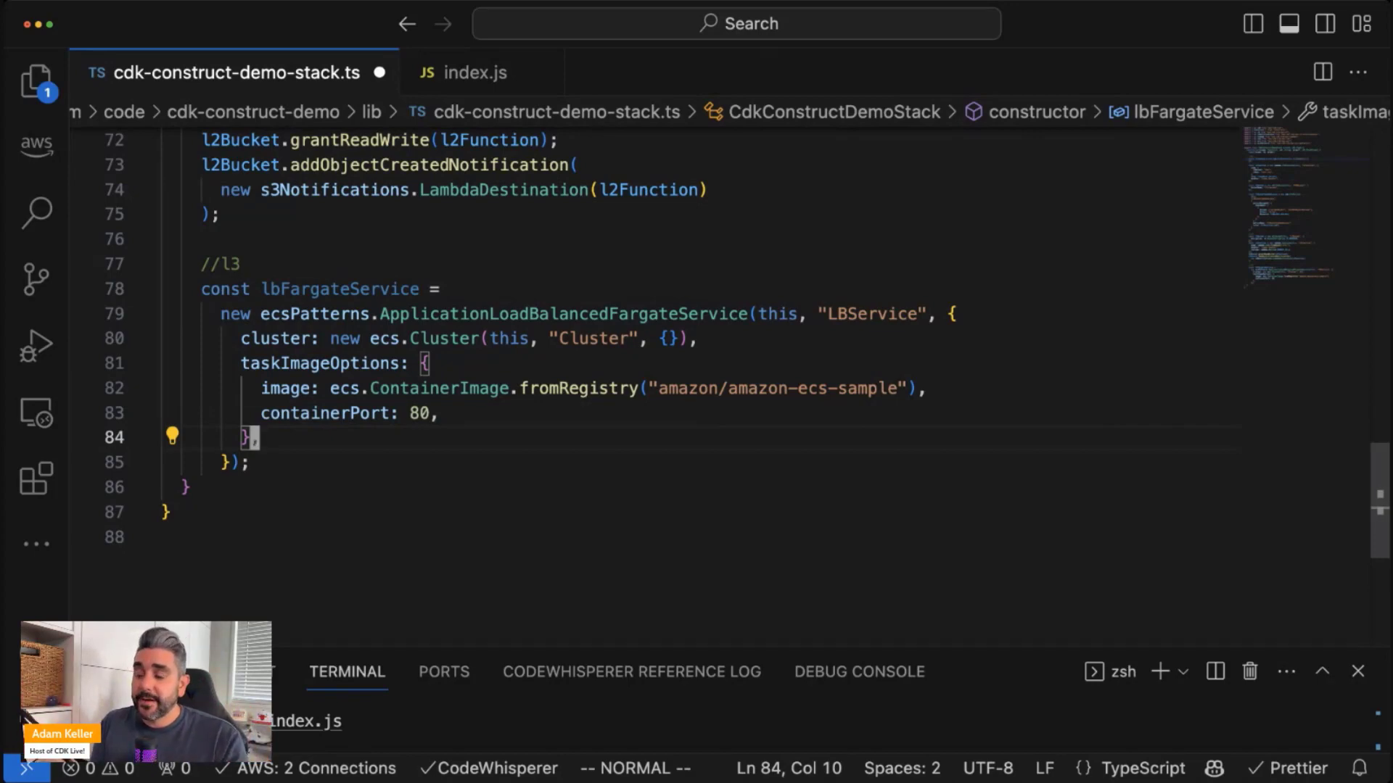
{"action": "mouse_move", "coordinate": [568, 313]}
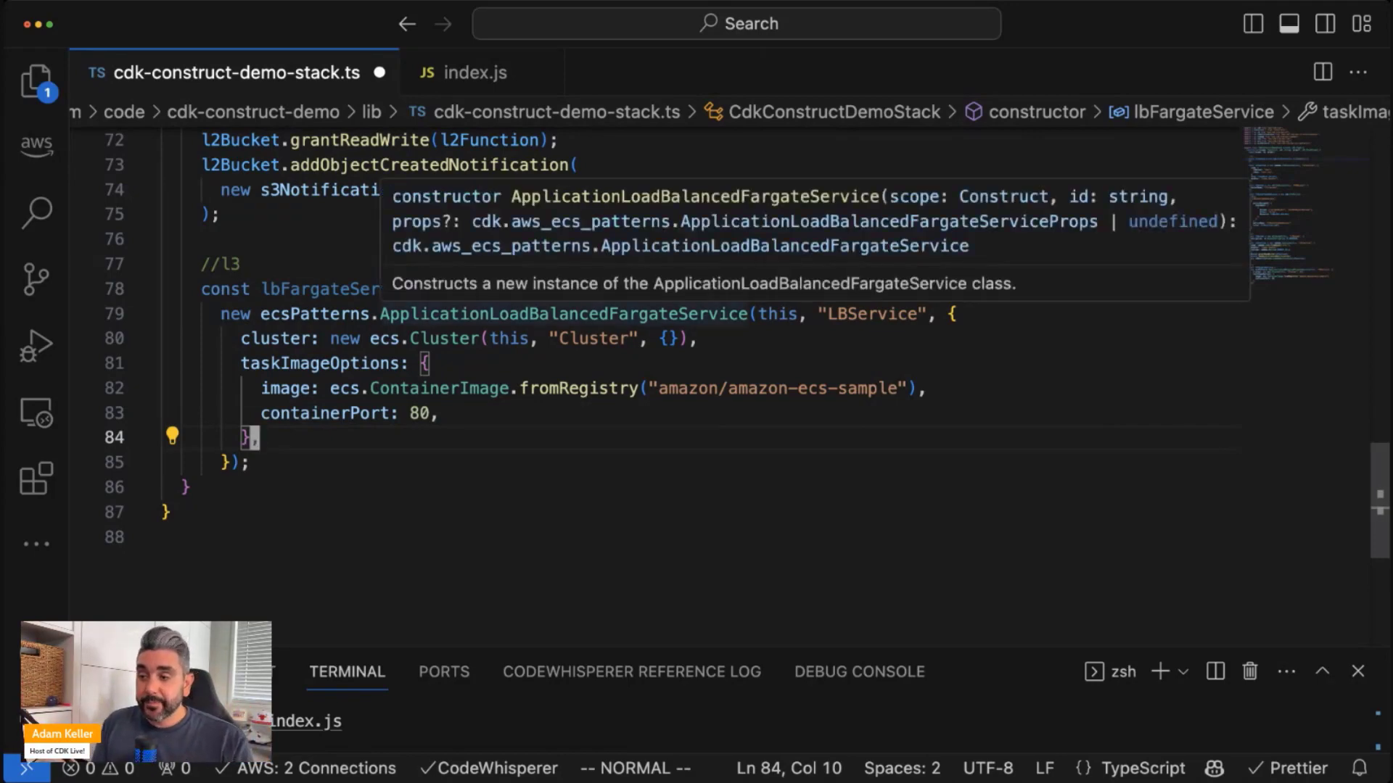